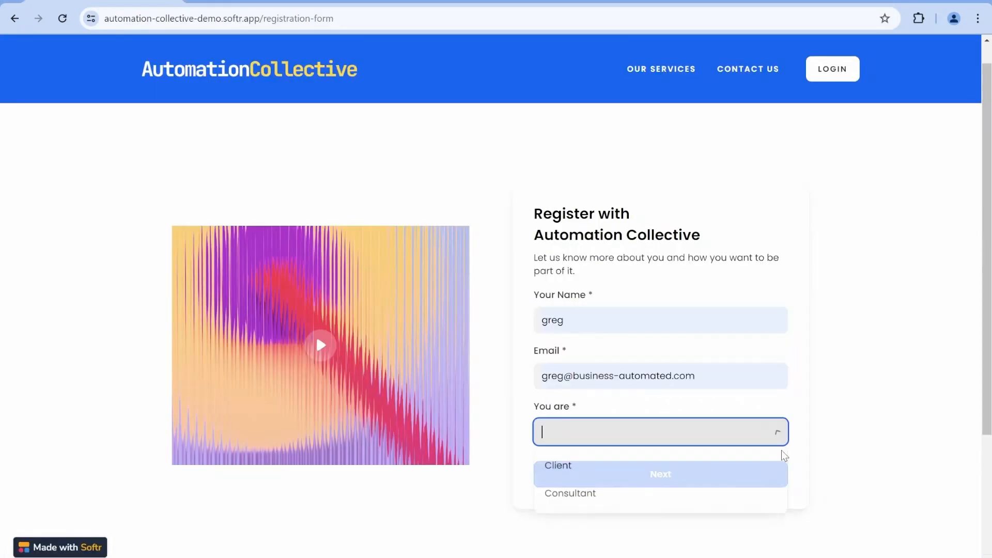
Step: Choose Client as the user type in the live registration form and advance
{"action": "left_click", "coordinate": [569, 493]}
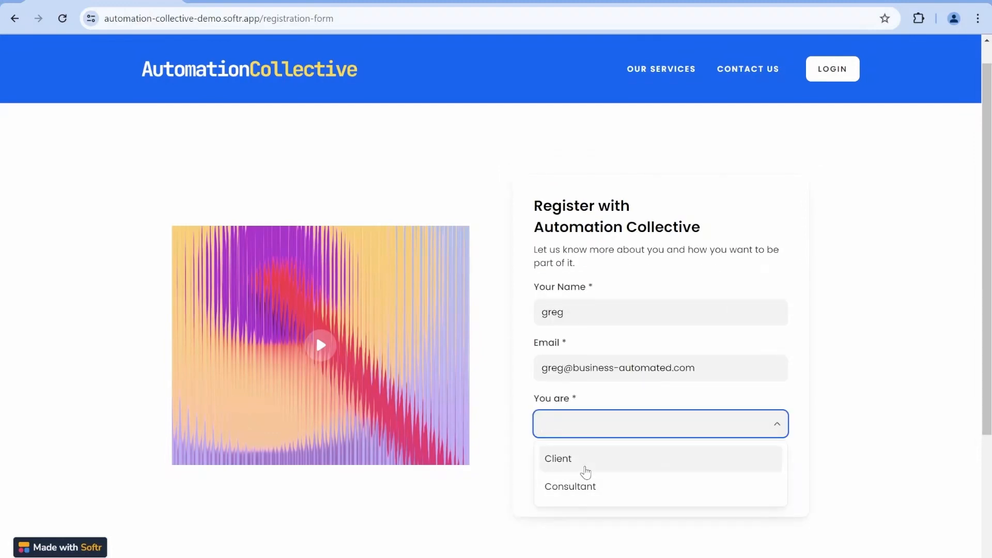
{"action": "left_click", "coordinate": [558, 458]}
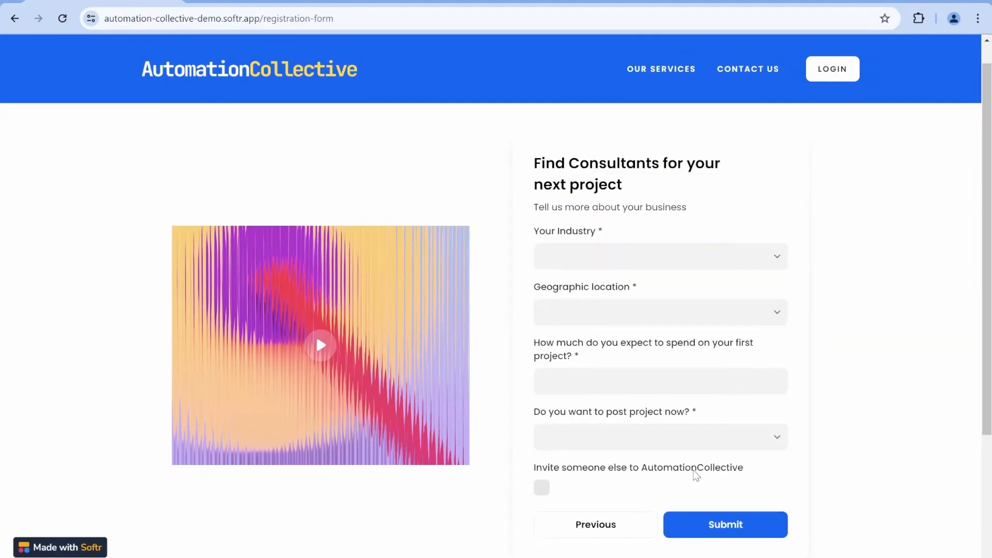
{"action": "left_click", "coordinate": [660, 437]}
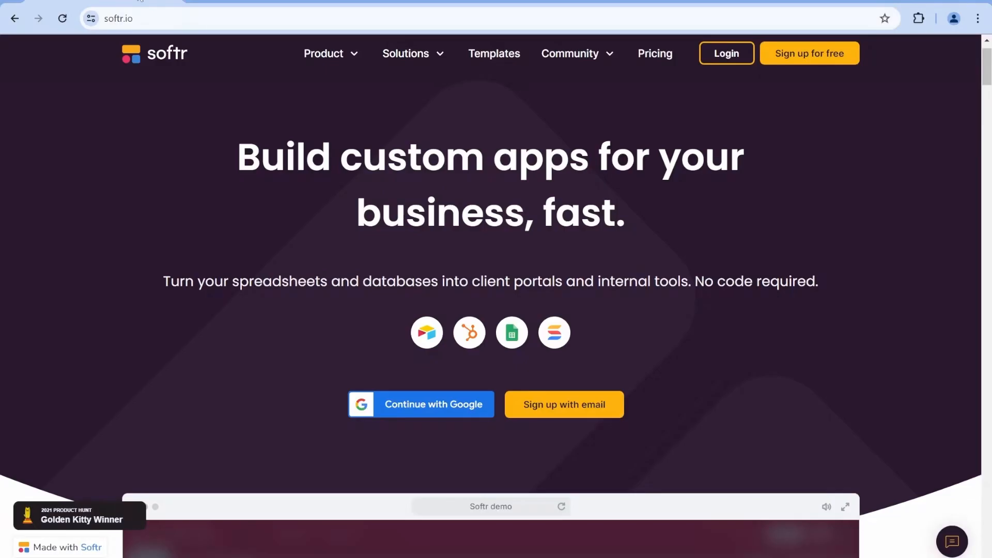
{"action": "mouse_move", "coordinate": [256, 154]}
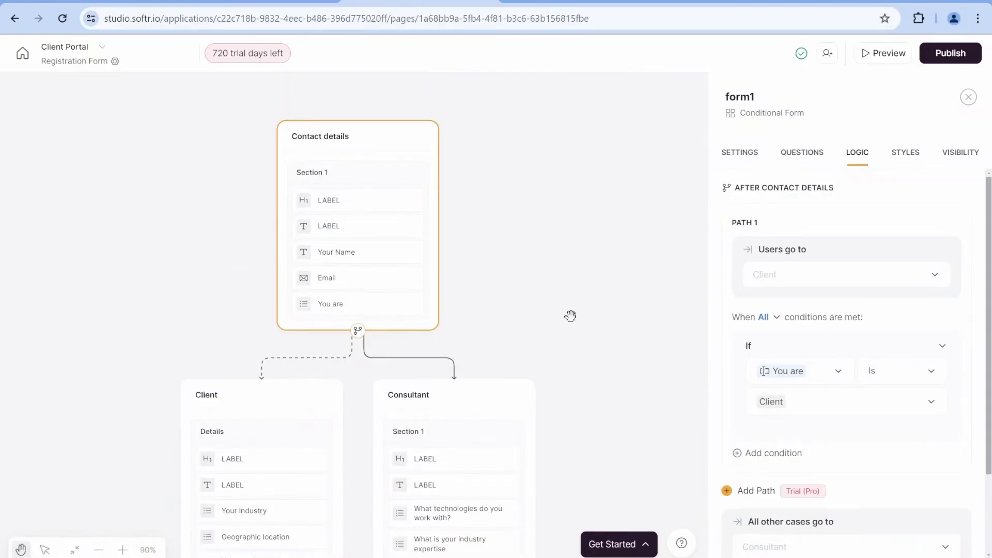
Step: Browse softr.io and the form's Logic tab, then view the Automation Collective home page
{"action": "scroll", "scroll_direction": "down", "scroll_amount": 3}
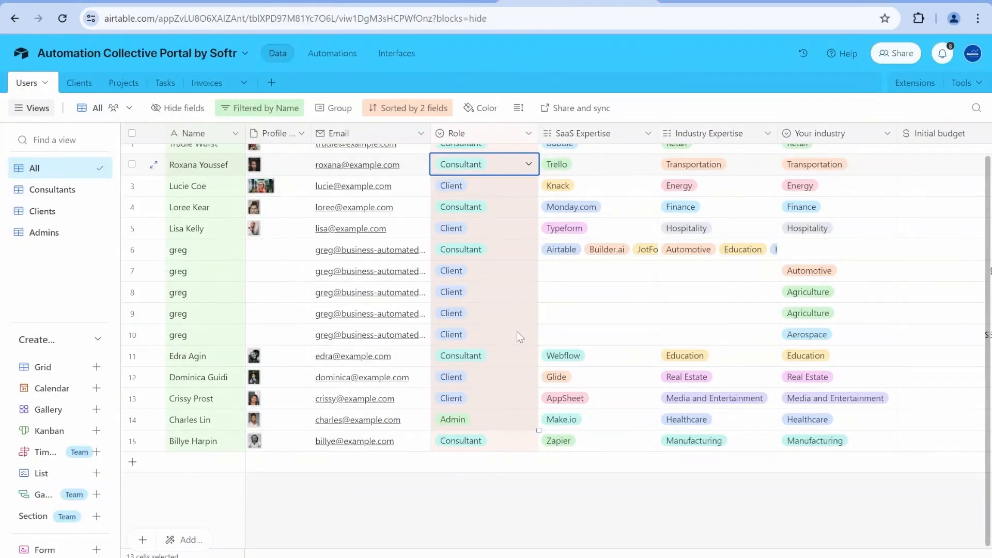
{"action": "left_click", "coordinate": [484, 271]}
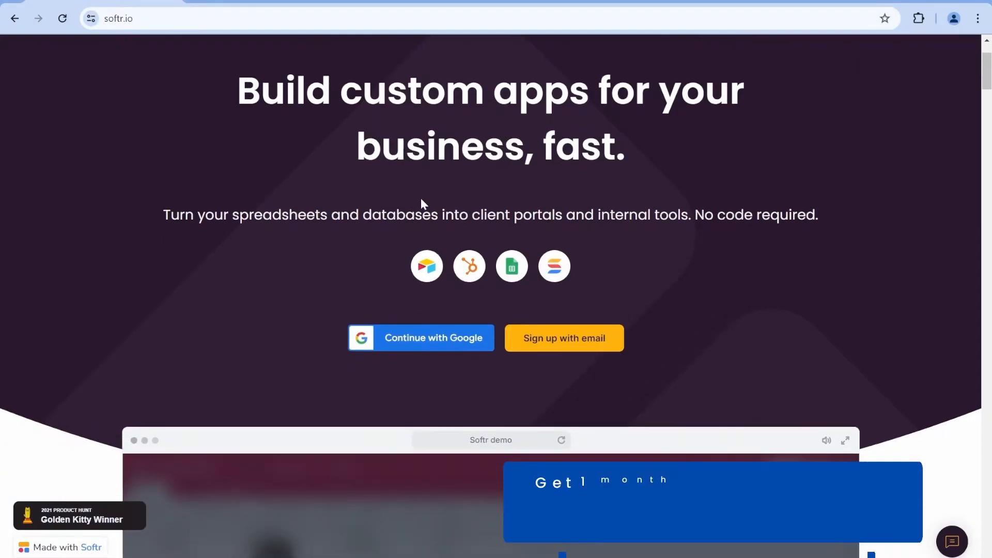
{"action": "scroll", "scroll_direction": "down", "scroll_amount": 3}
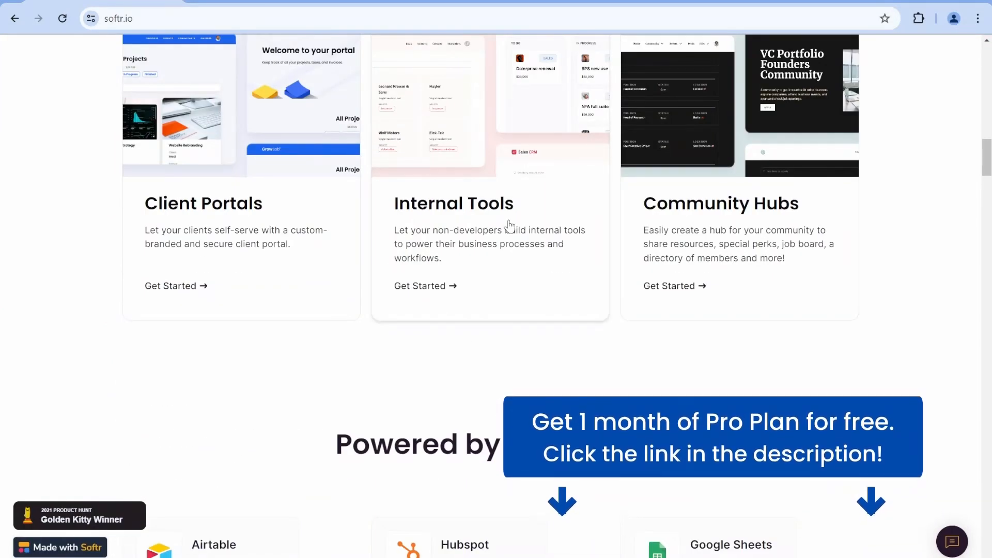
{"action": "scroll", "scroll_direction": "down", "scroll_amount": 3}
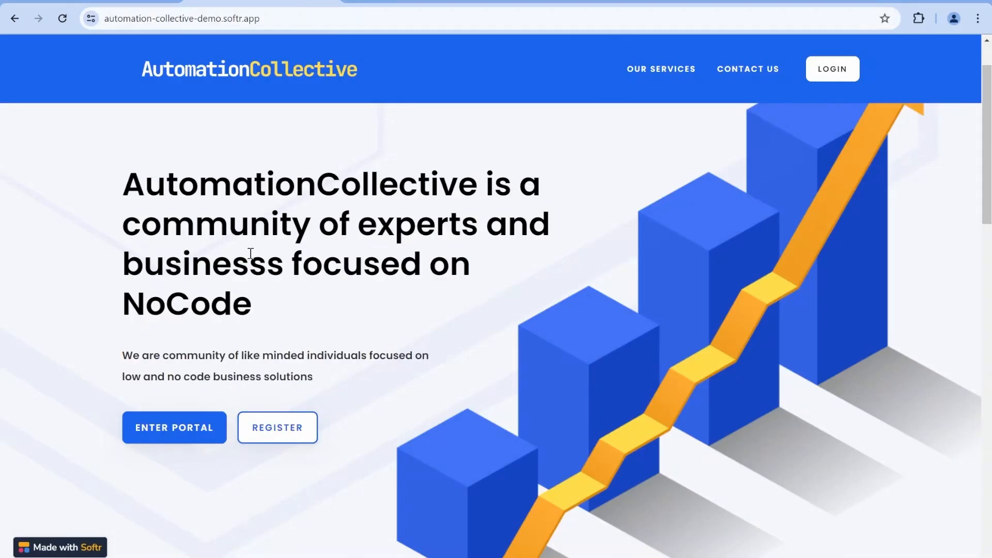
{"action": "scroll", "scroll_direction": "down", "scroll_amount": 3}
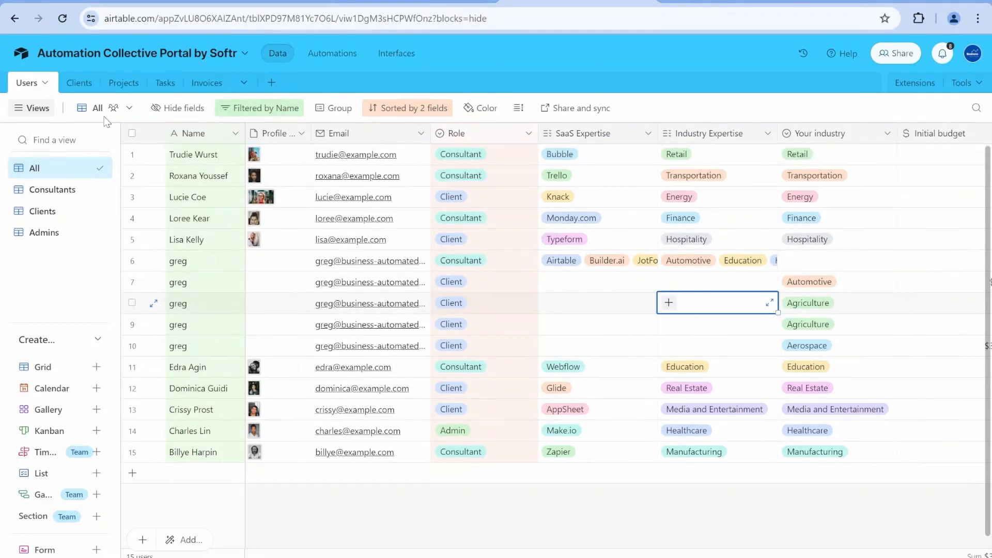
{"action": "mouse_move", "coordinate": [623, 521]}
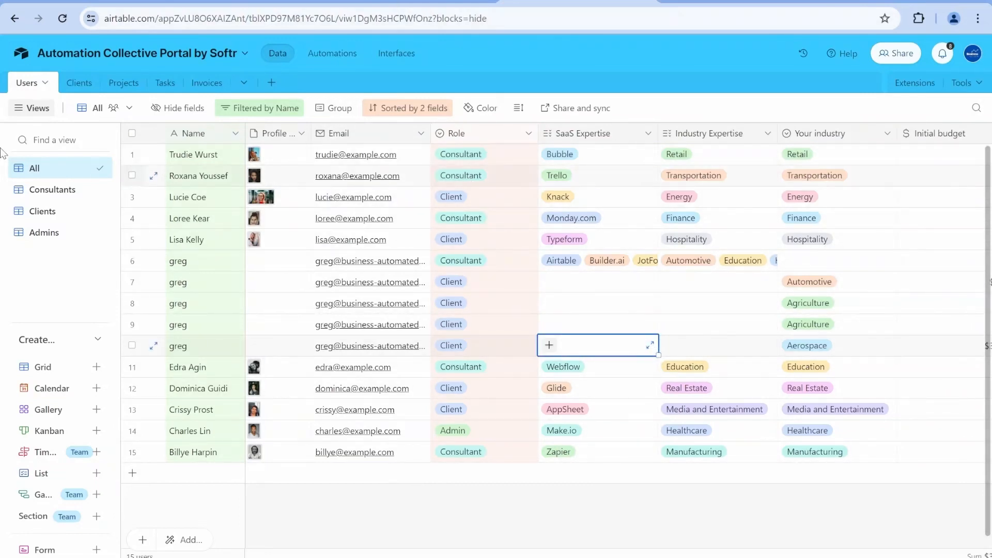
{"action": "mouse_move", "coordinate": [390, 66]}
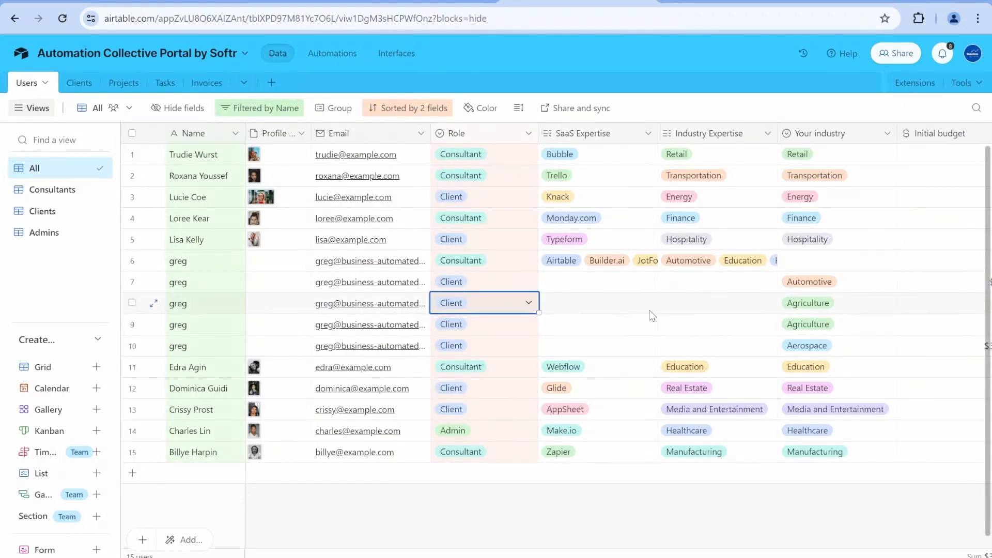
Step: Review client budgets in the Users table and switch to the Consultants view
{"action": "scroll", "scroll_direction": "right", "scroll_amount": 3}
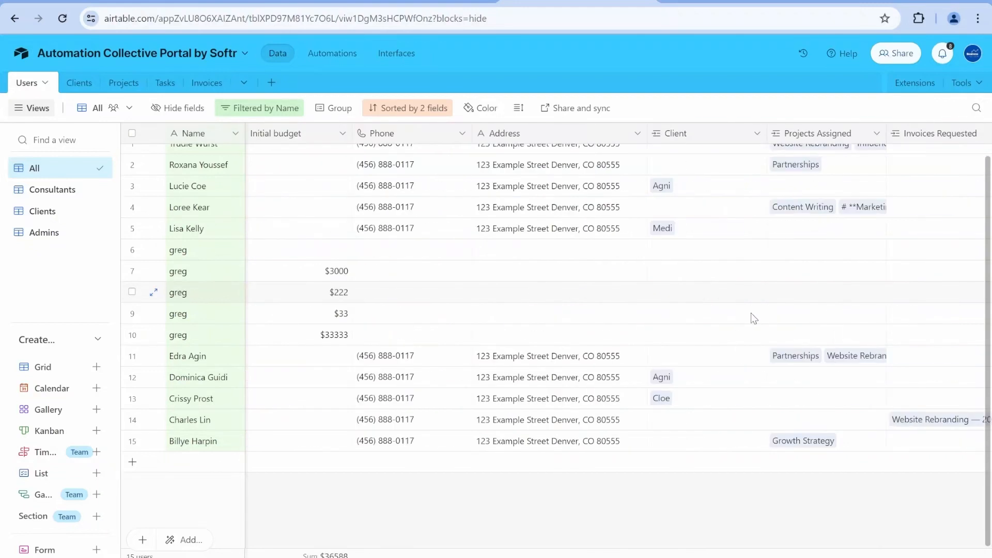
{"action": "left_click", "coordinate": [51, 189]}
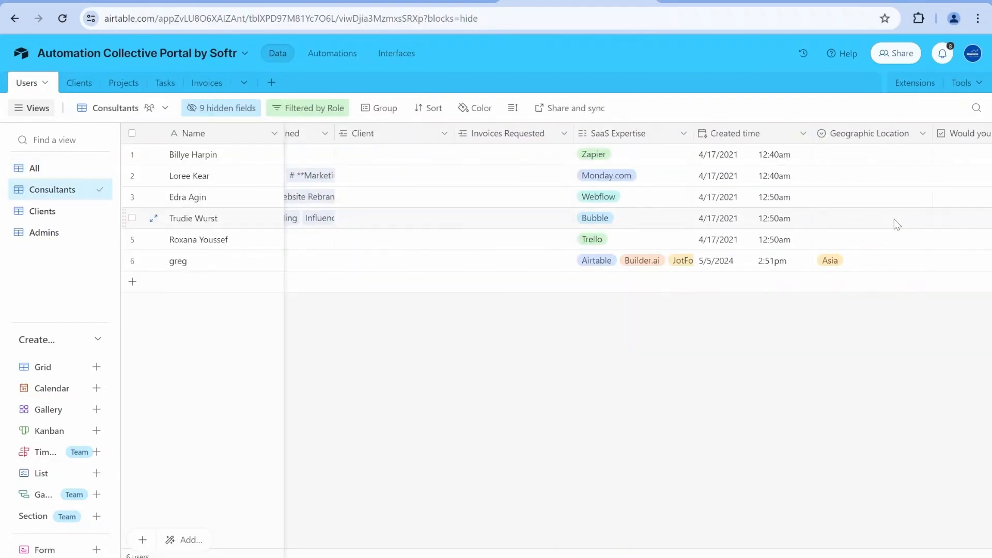
{"action": "scroll", "scroll_direction": "right", "scroll_amount": 3}
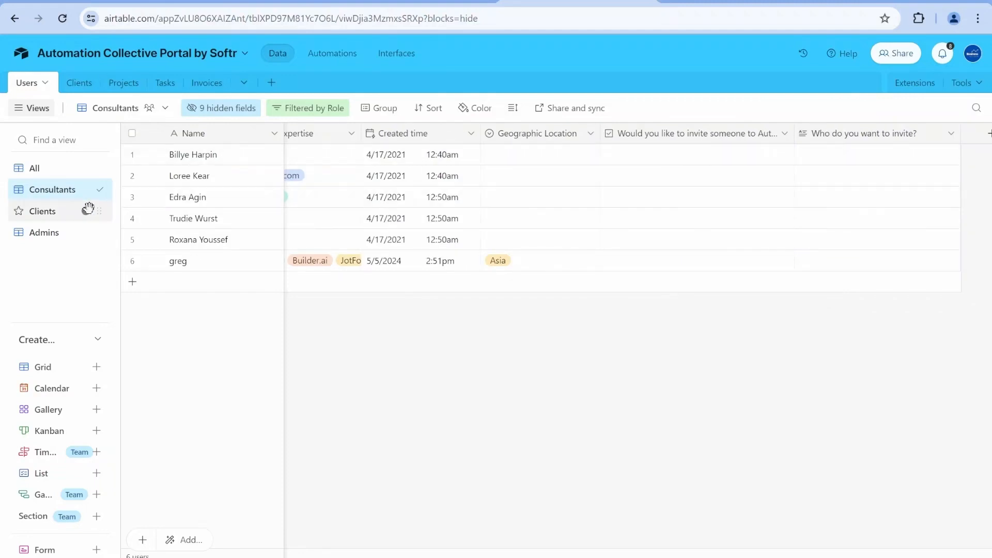
{"action": "left_click", "coordinate": [42, 211]}
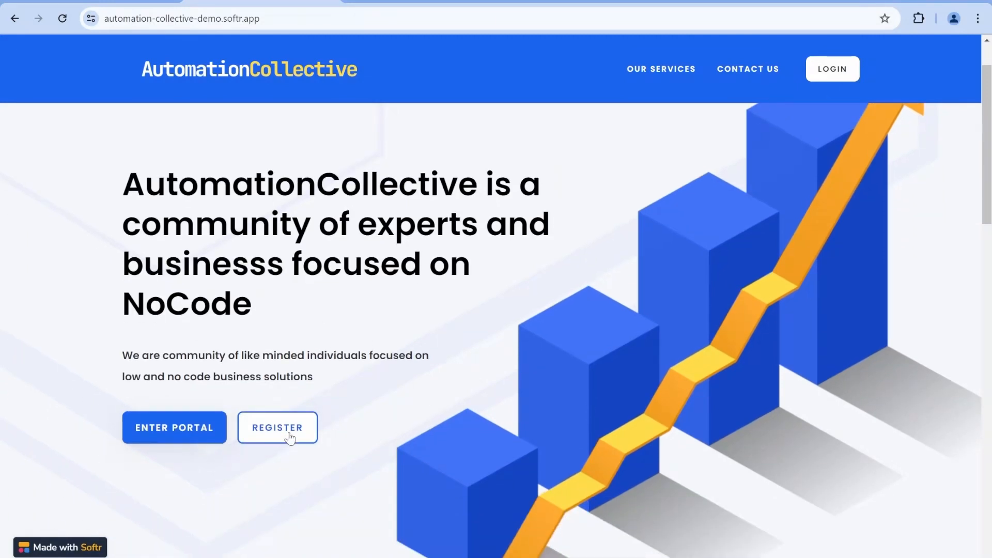
Step: Open the registration form, enter the name 'greg' and pick a user type
{"action": "left_click", "coordinate": [277, 427]}
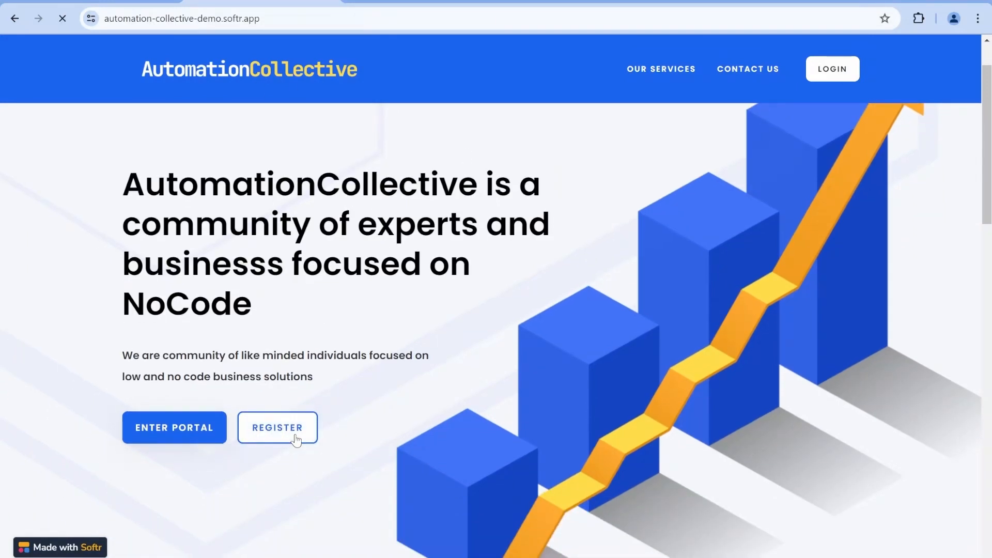
{"action": "left_click", "coordinate": [277, 428]}
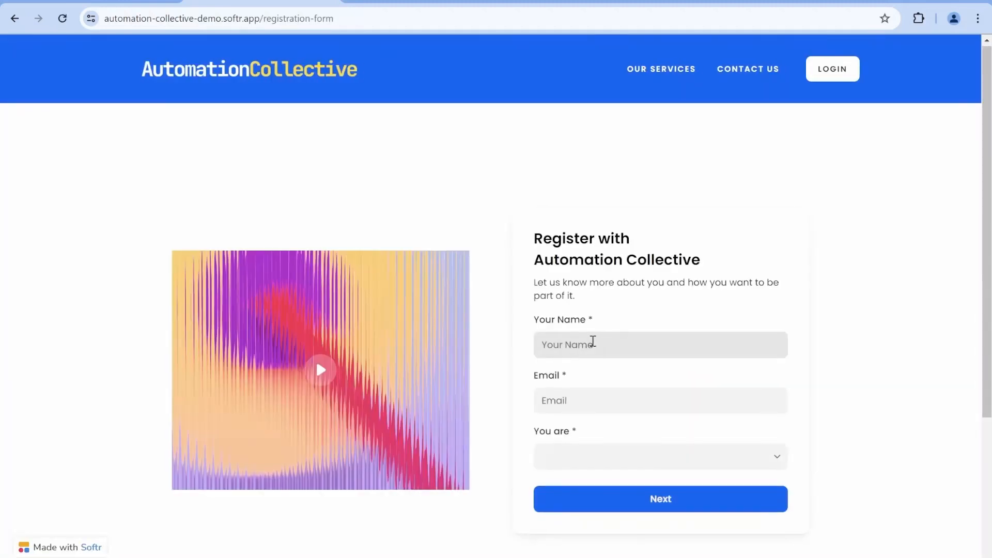
{"action": "type", "text": "greg"}
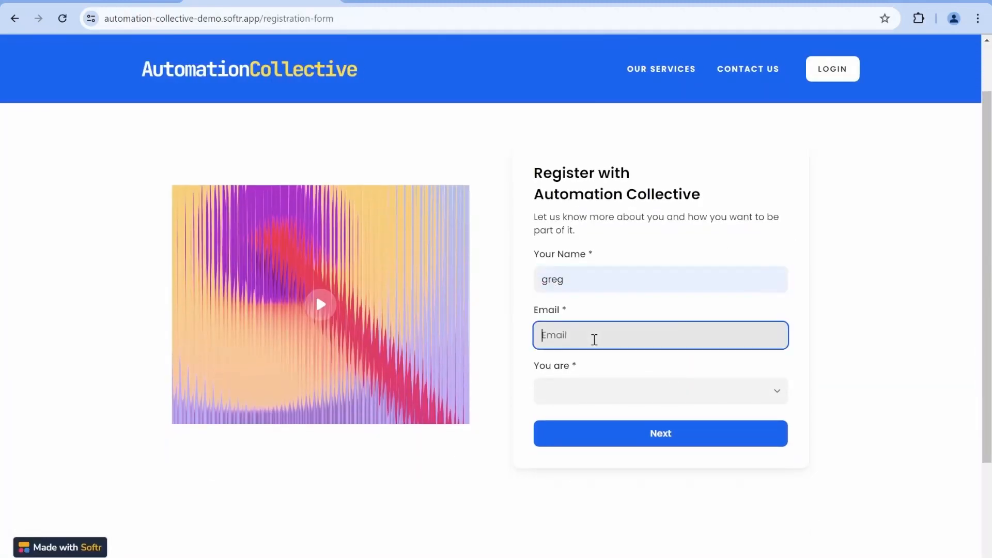
{"action": "left_click", "coordinate": [658, 391]}
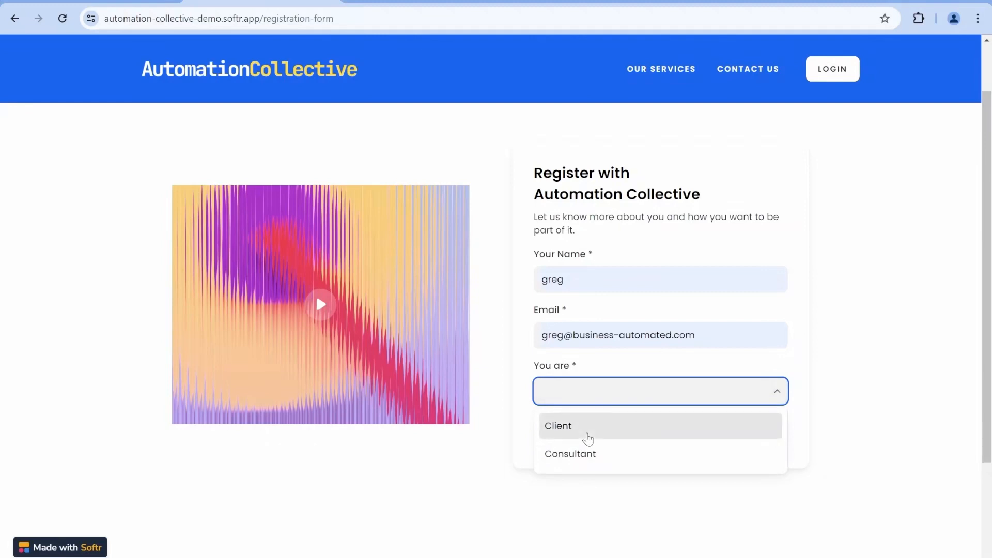
{"action": "left_click", "coordinate": [558, 425]}
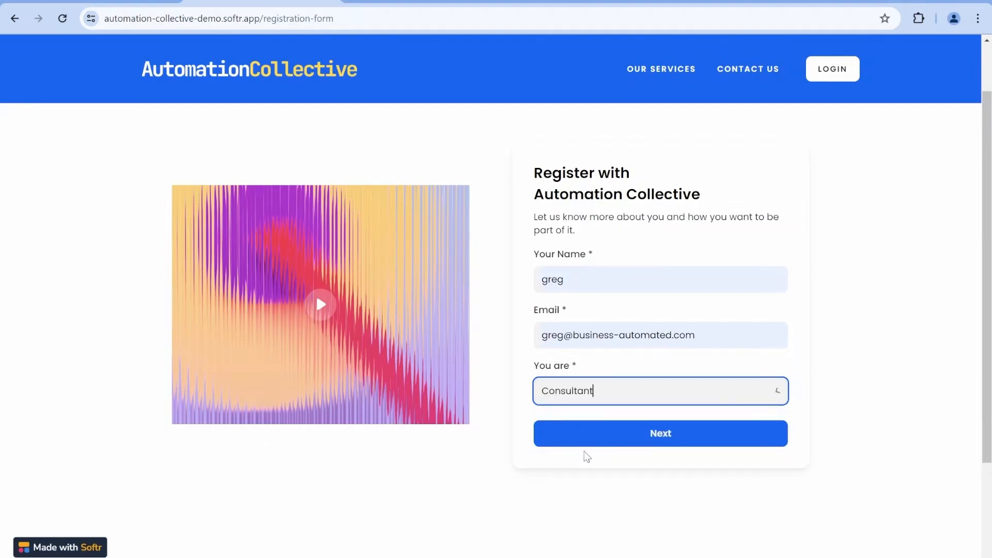
{"action": "left_click", "coordinate": [660, 434]}
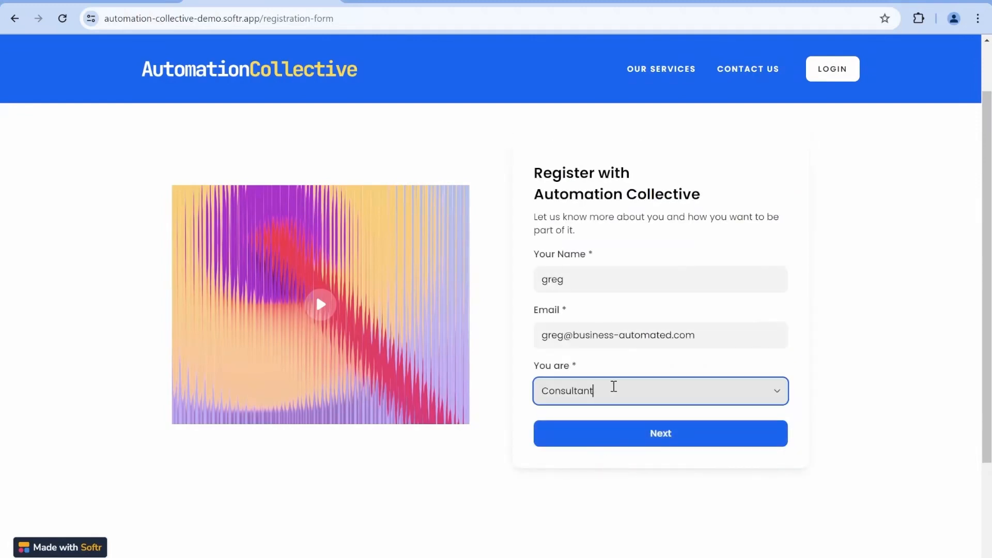
Step: Switch to Consultant, toggle the post-project answer, and trigger the required-field warning
{"action": "left_click", "coordinate": [660, 391]}
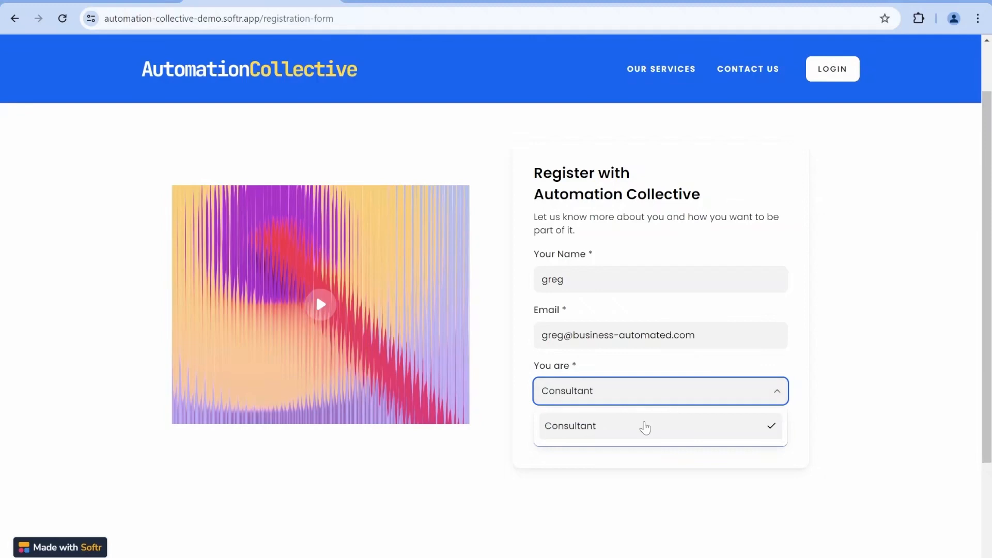
{"action": "left_click", "coordinate": [660, 426]}
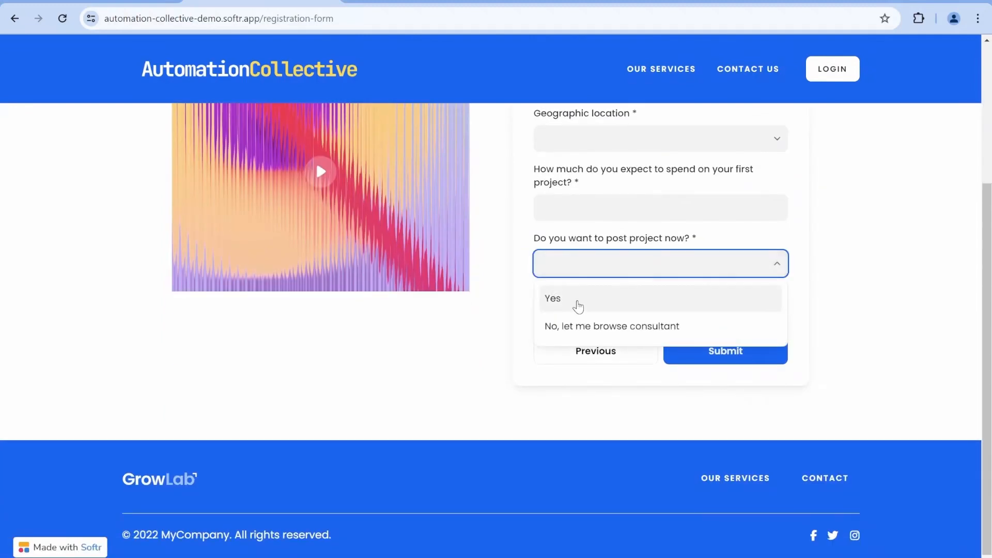
{"action": "left_click", "coordinate": [552, 298]}
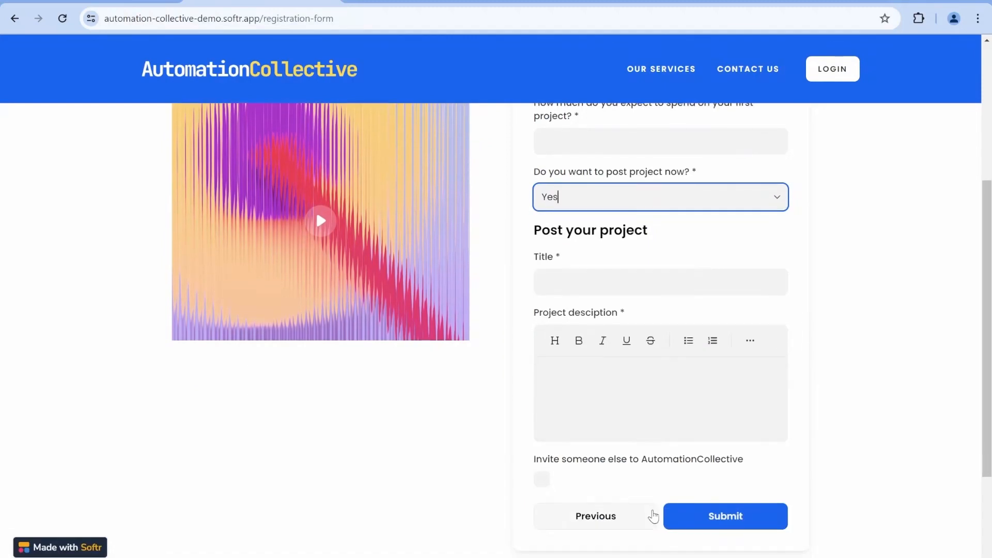
{"action": "scroll", "scroll_direction": "down", "scroll_amount": 3}
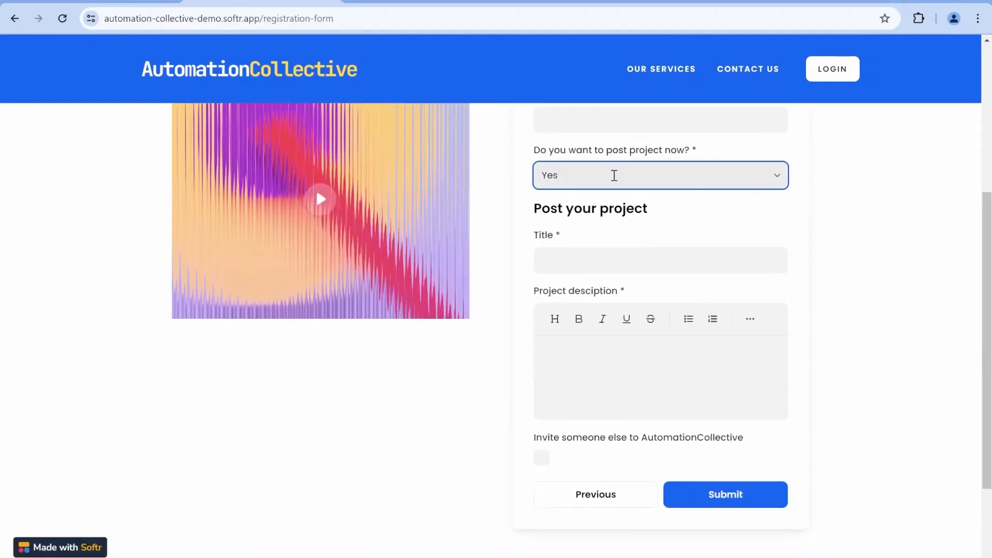
{"action": "left_click", "coordinate": [660, 175]}
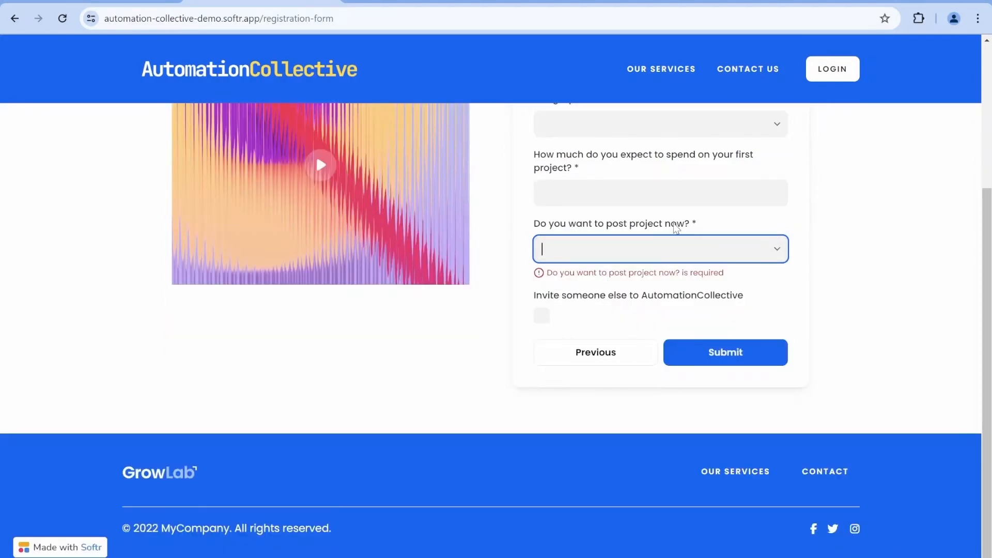
{"action": "mouse_move", "coordinate": [770, 312]}
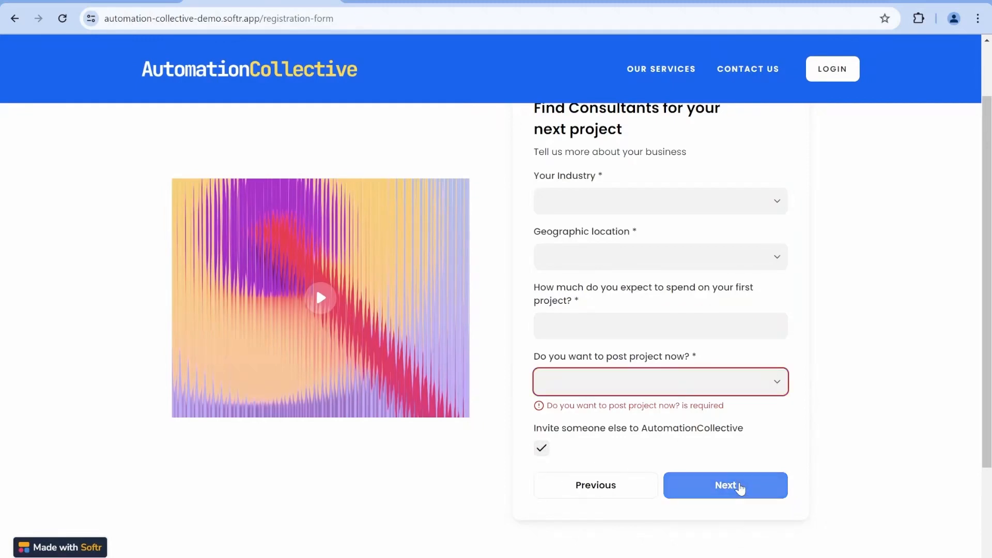
{"action": "left_click", "coordinate": [725, 485]}
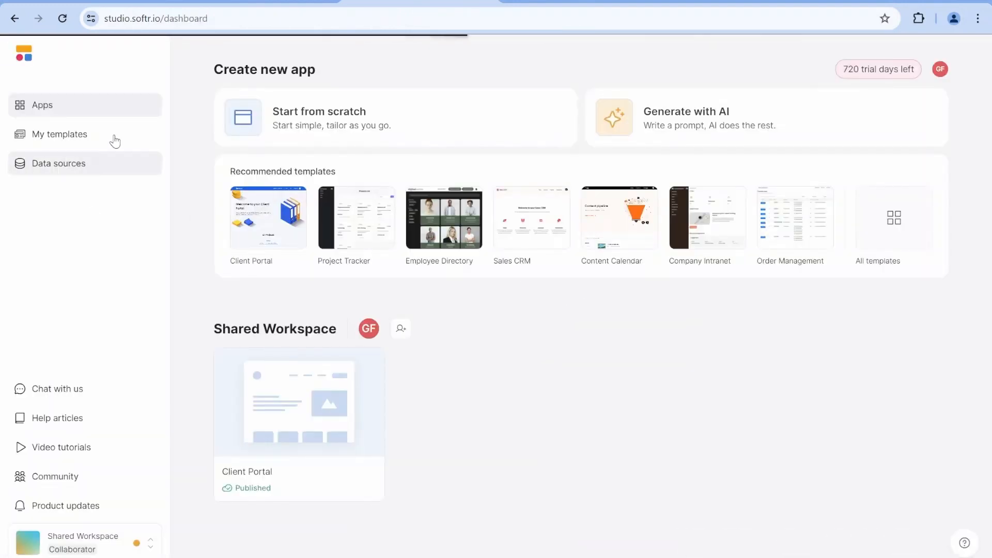
Step: Add a page named 'new-registration fomr' to the Client Portal app
{"action": "left_click", "coordinate": [298, 402]}
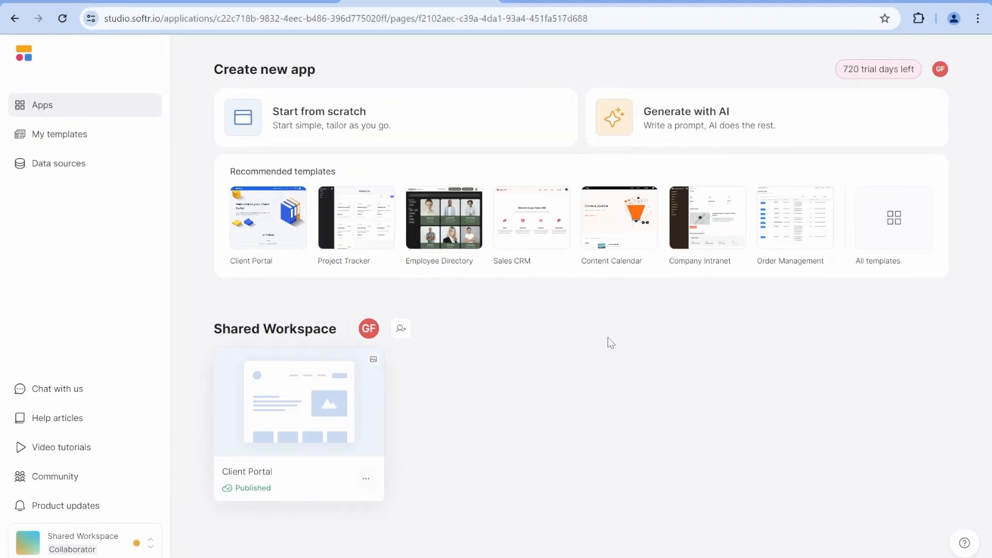
{"action": "left_click", "coordinate": [299, 402]}
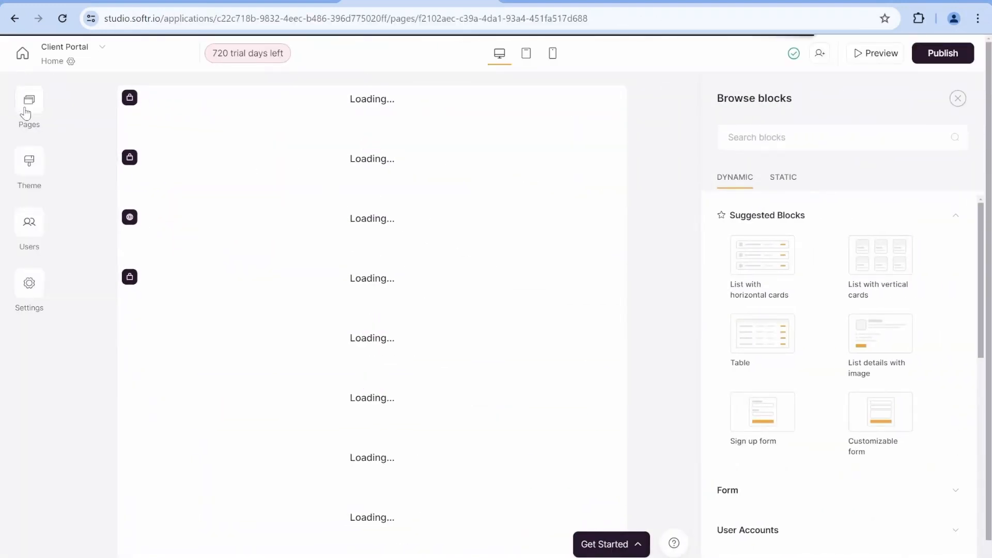
{"action": "left_click", "coordinate": [28, 105]}
{"action": "type", "text": "r"}
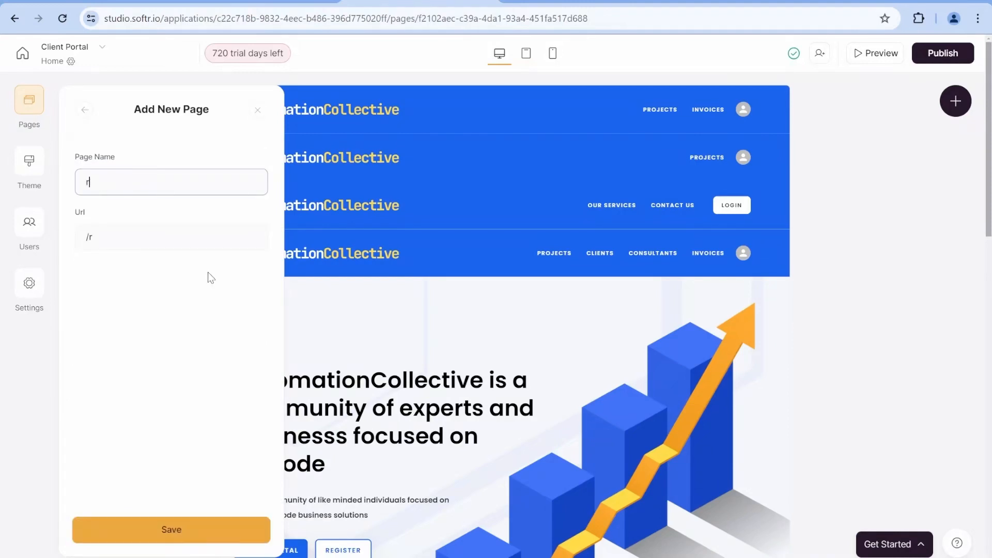
{"action": "type", "text": "new-registration fomr"}
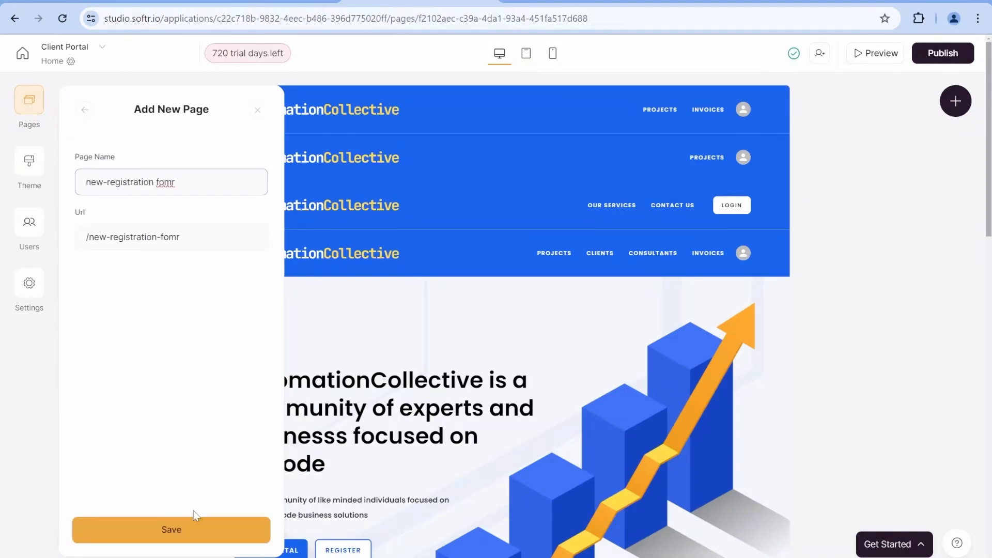
{"action": "left_click", "coordinate": [171, 530]}
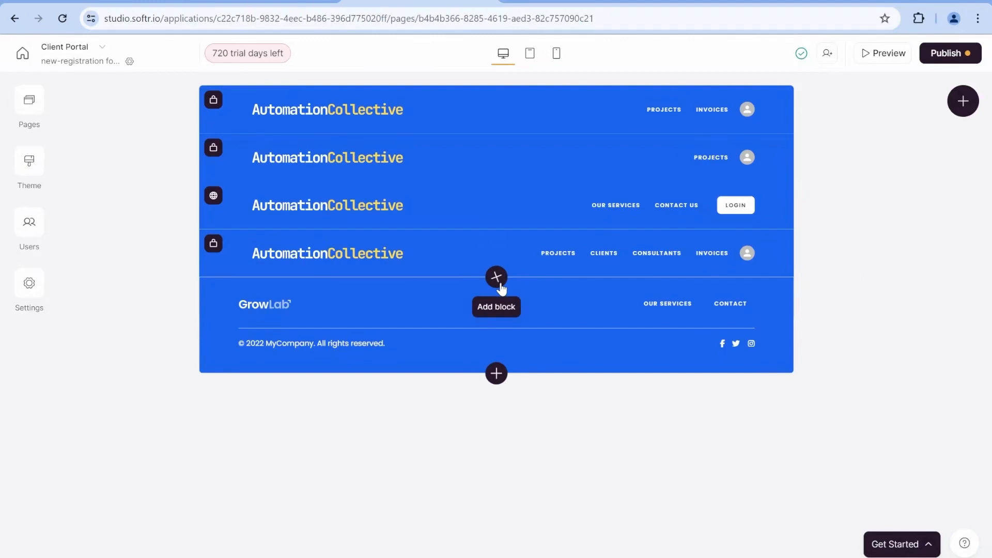
{"action": "left_click", "coordinate": [496, 277]}
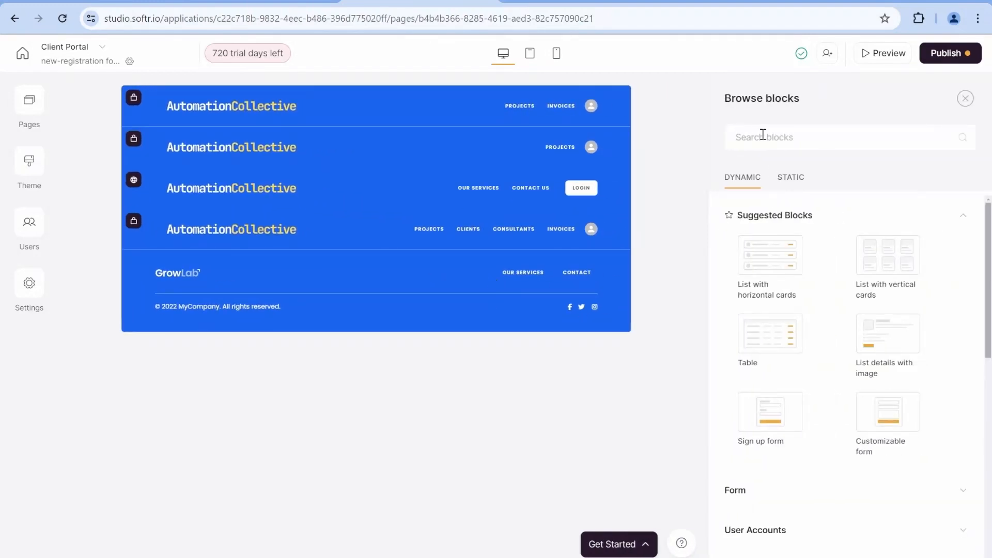
{"action": "type", "text": "fo"}
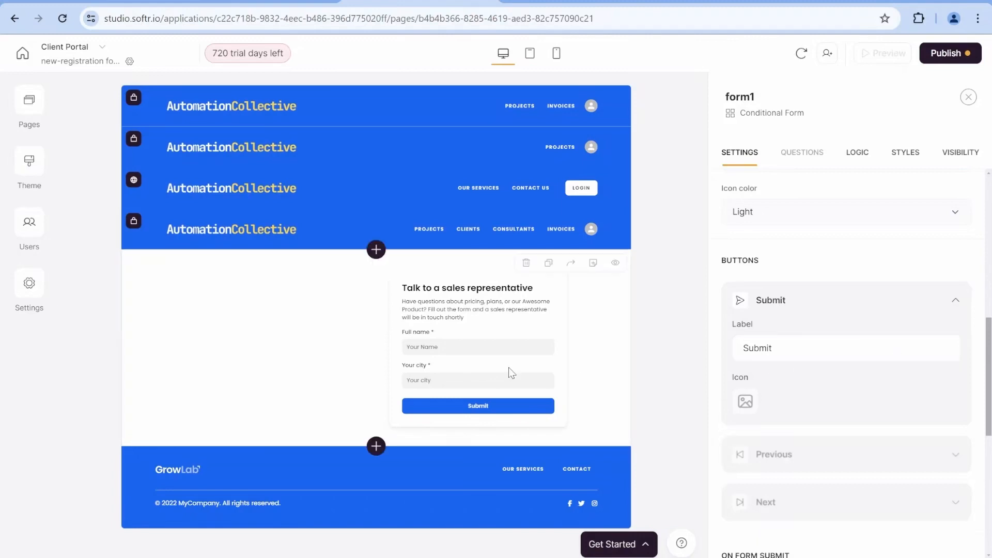
{"action": "scroll", "scroll_direction": "down", "scroll_amount": 3}
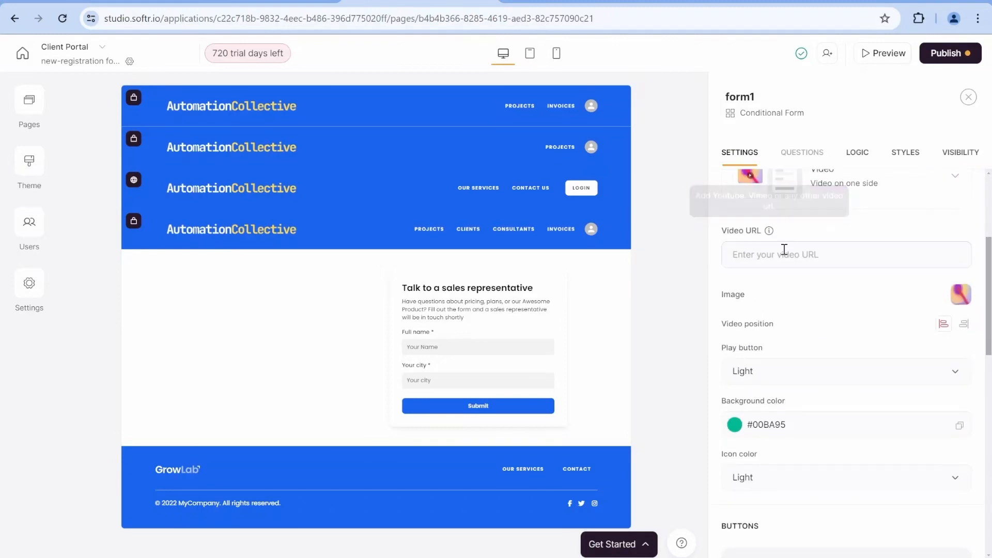
{"action": "type", "text": "https://youtu.be/FA-51TUQvtg"}
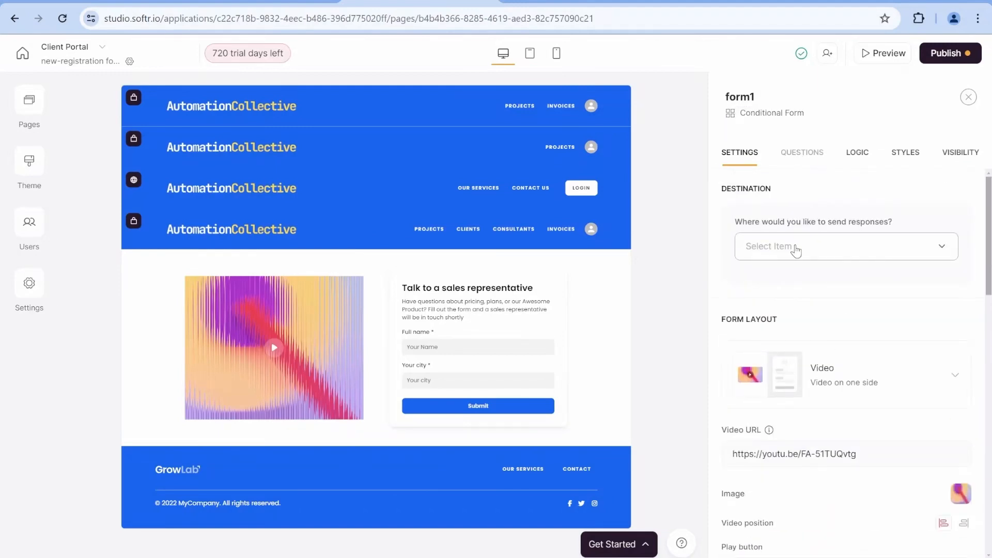
Step: Send form responses to the Users table of Automation Collective Portal by Softr
{"action": "left_click", "coordinate": [845, 246]}
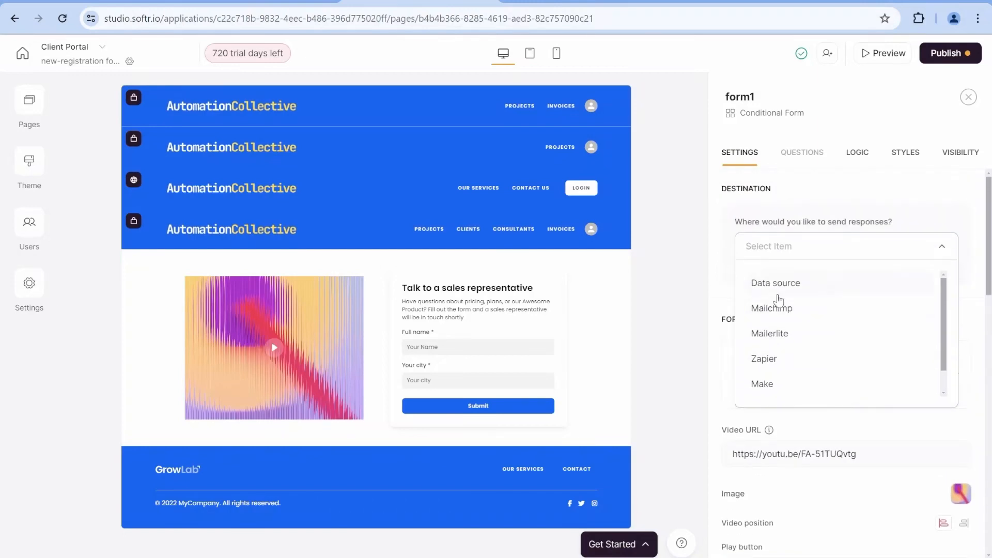
{"action": "scroll", "scroll_direction": "down", "scroll_amount": 3}
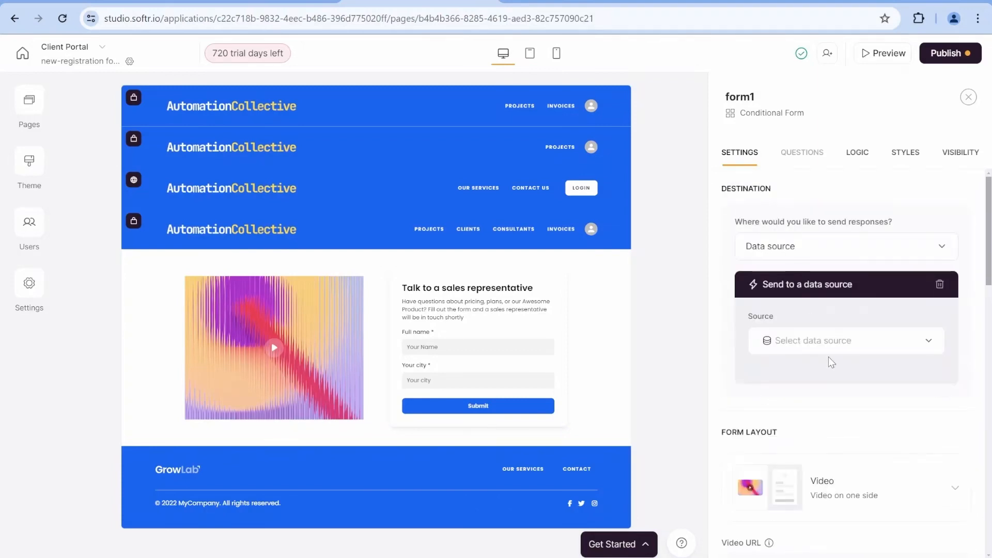
{"action": "left_click", "coordinate": [845, 341]}
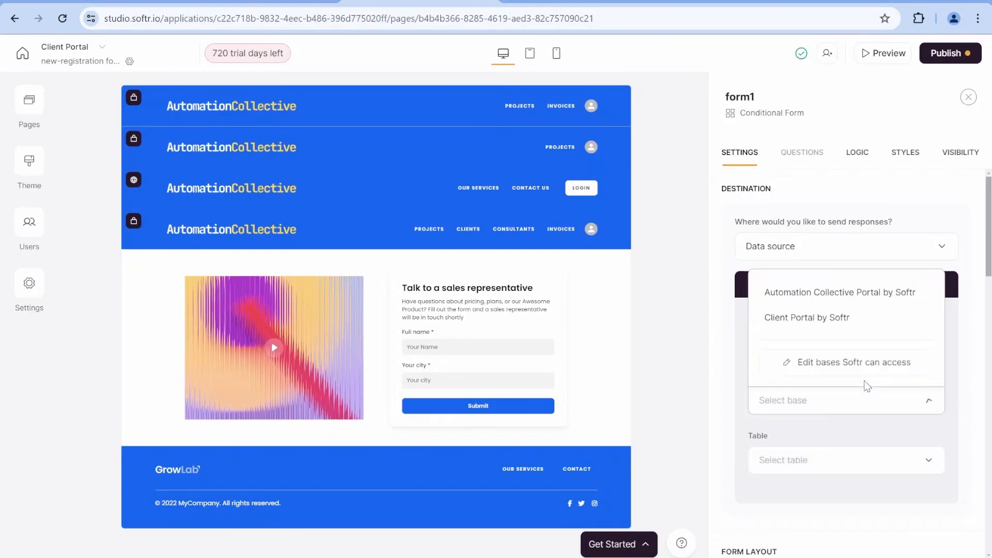
{"action": "left_click", "coordinate": [807, 316]}
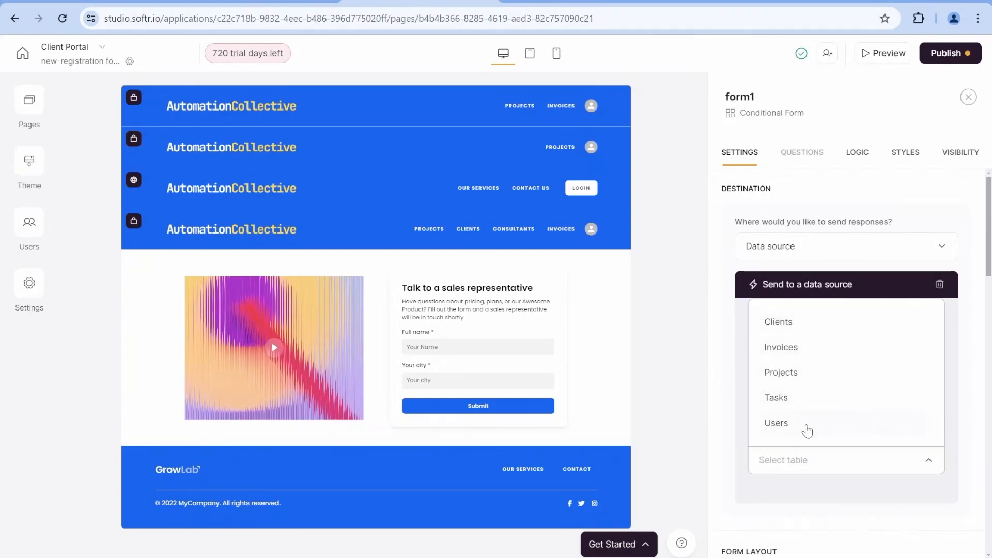
{"action": "left_click", "coordinate": [776, 423]}
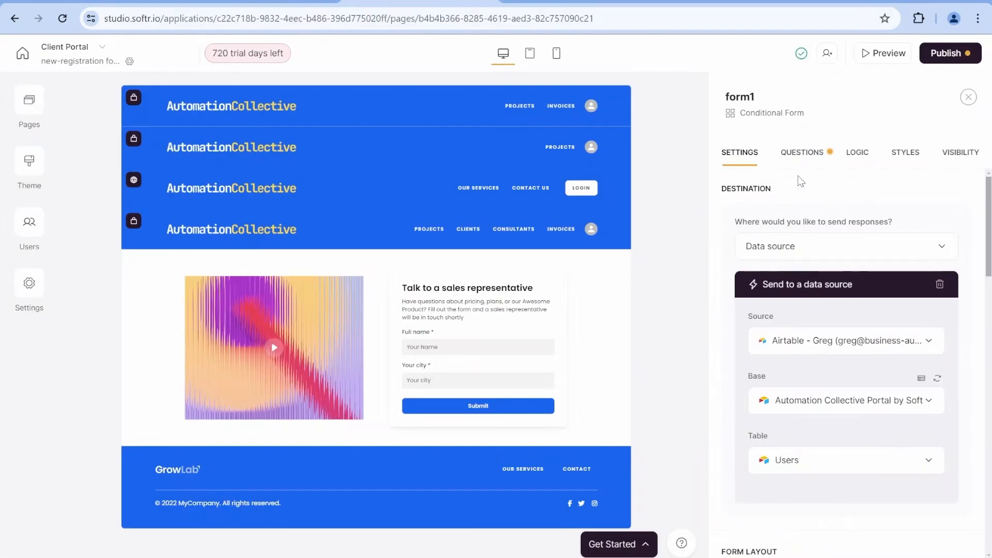
Step: Delete Section 2 from Step 1 of the form, leaving only Section 1
{"action": "left_click", "coordinate": [801, 152]}
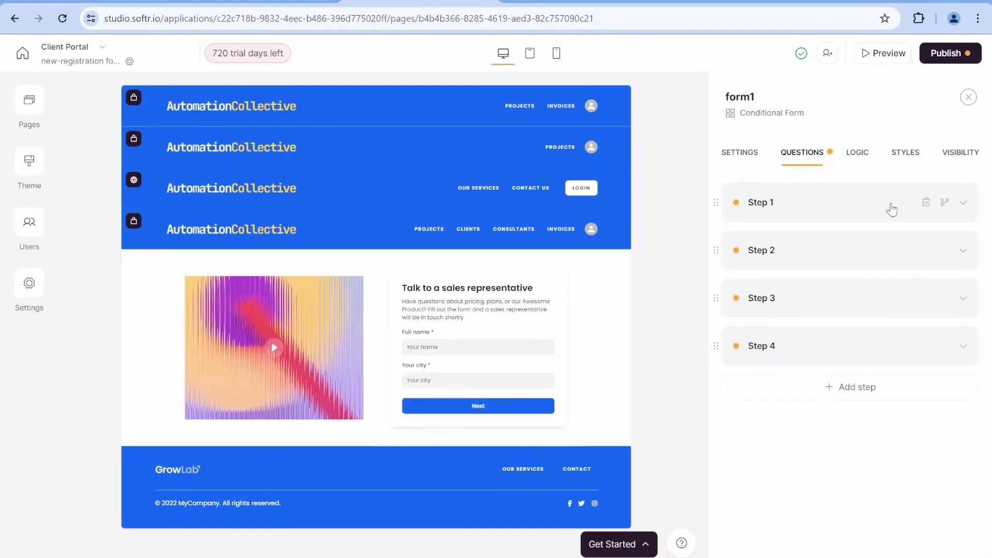
{"action": "left_click", "coordinate": [761, 203]}
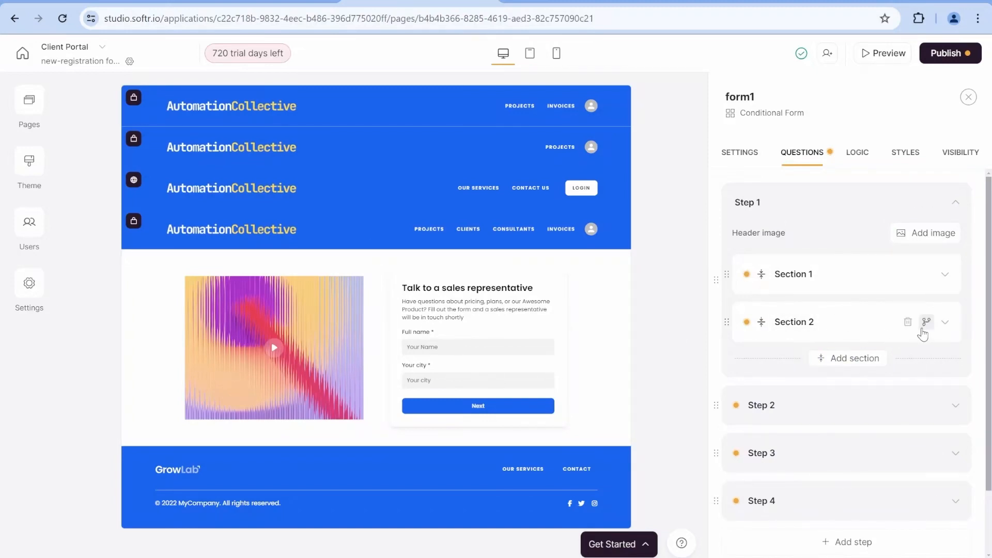
{"action": "left_click", "coordinate": [908, 322]}
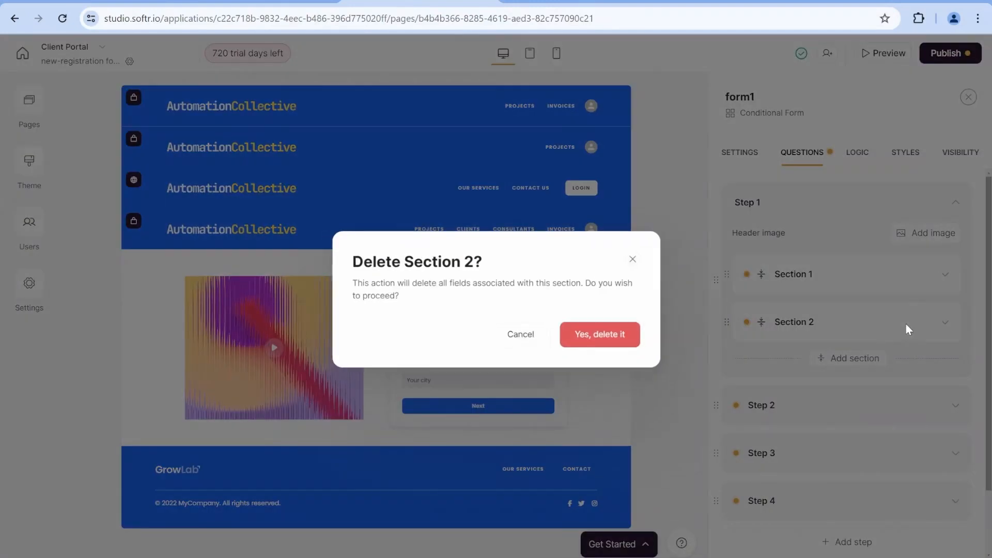
{"action": "left_click", "coordinate": [598, 335]}
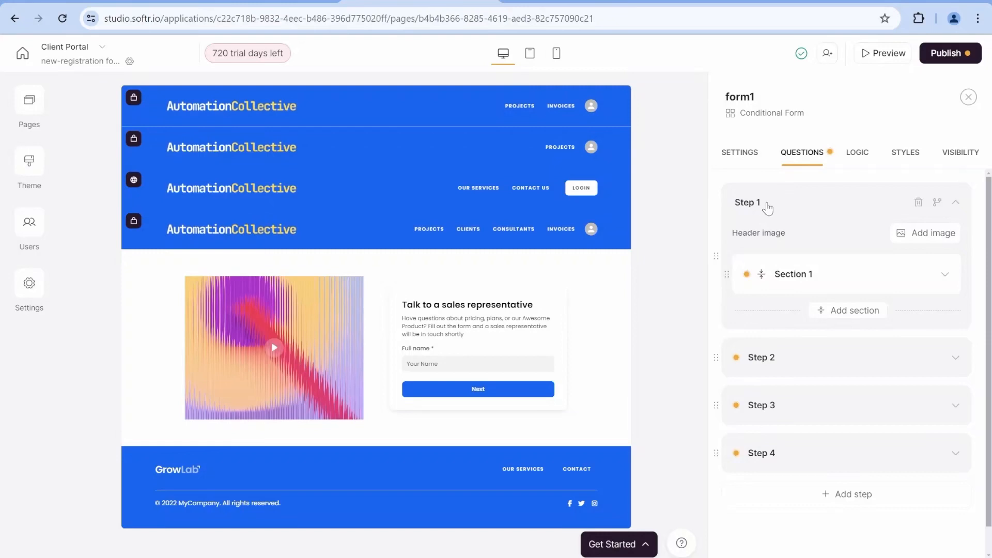
{"action": "mouse_move", "coordinate": [649, 196]}
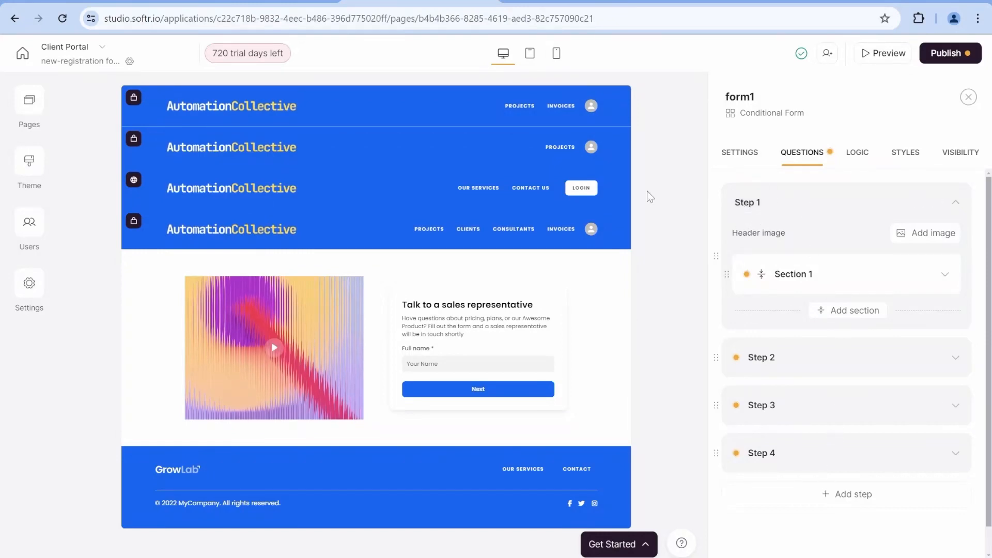
{"action": "mouse_move", "coordinate": [773, 211]}
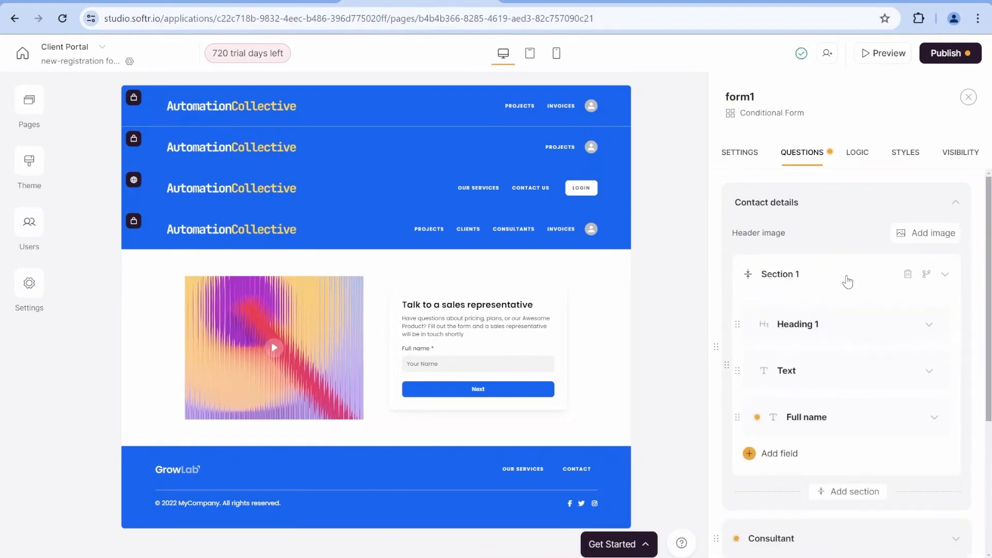
Step: Edit Section 1's text and Name label, and limit the 'You are' dropdown to Client/Consultant
{"action": "left_click", "coordinate": [797, 324]}
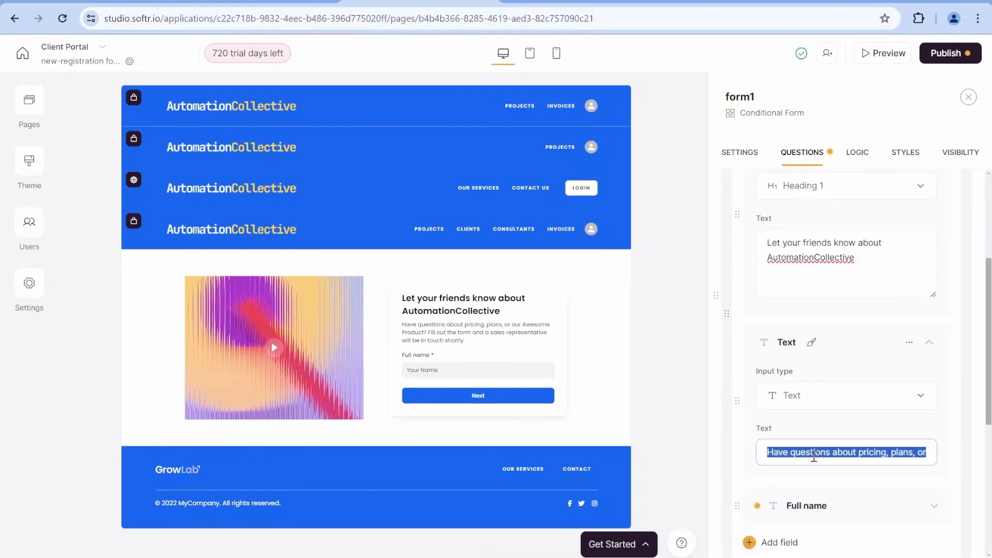
{"action": "type", "text": "once your account has been confirmed"}
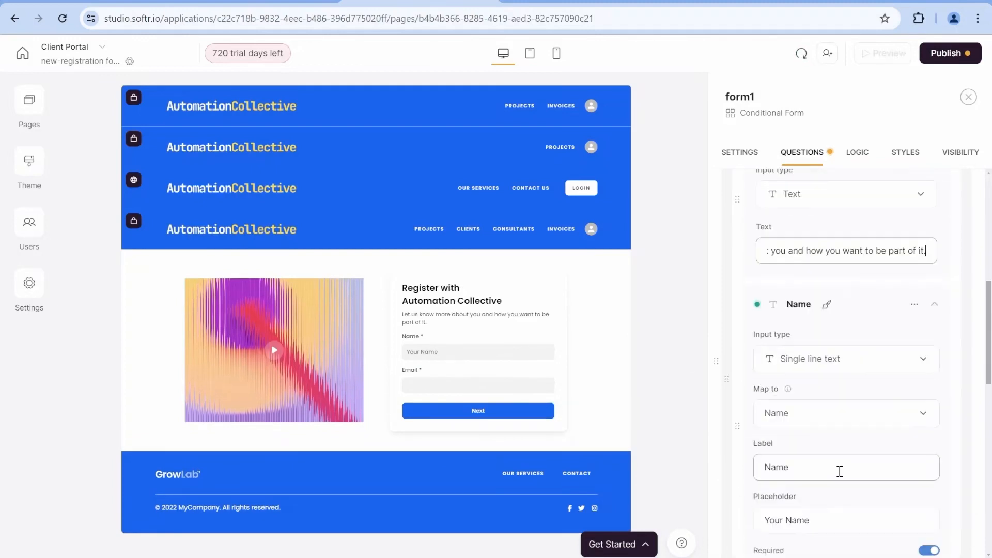
{"action": "left_click", "coordinate": [845, 414]}
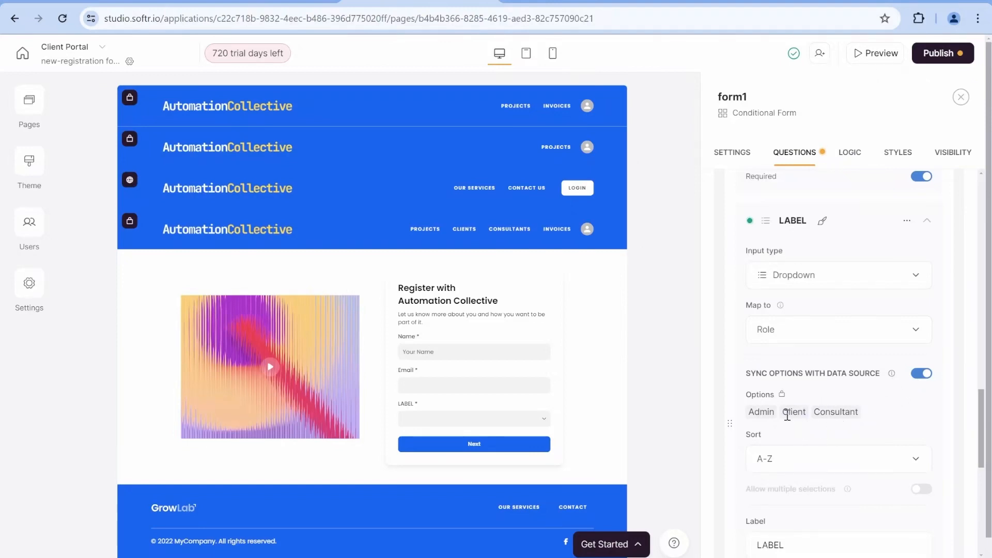
{"action": "left_click", "coordinate": [922, 373]}
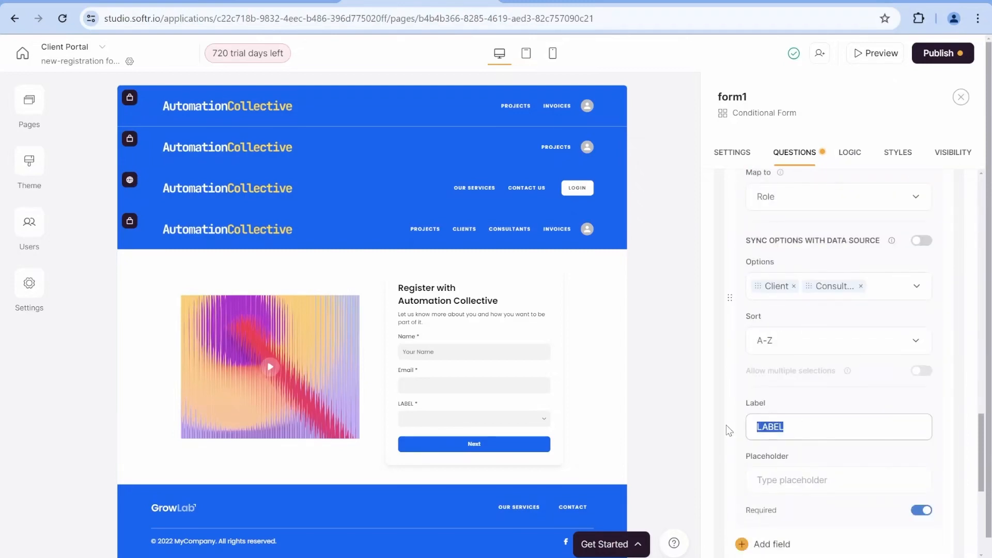
{"action": "type", "text": "You"}
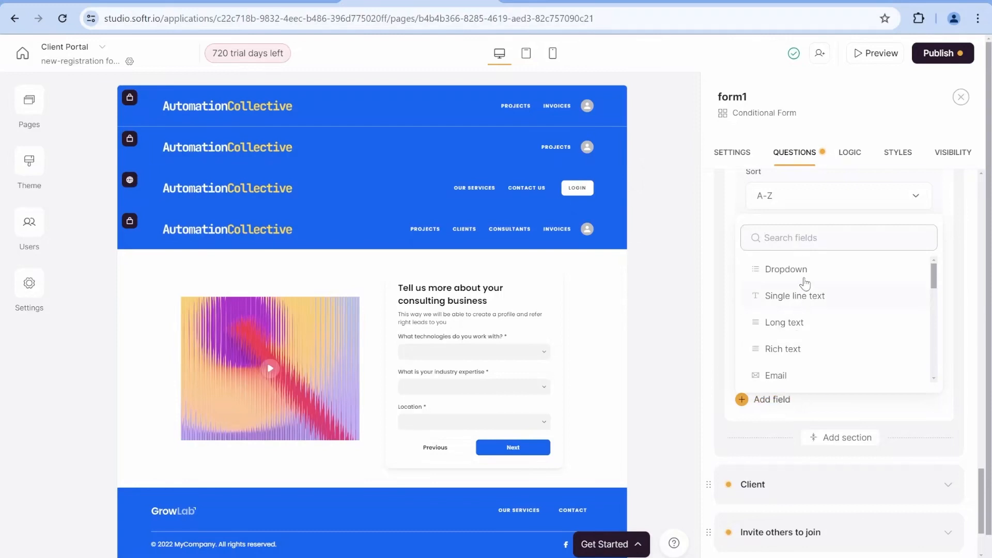
Step: Add an 'Invite someone else to Automation' checkbox to the Consultant questions
{"action": "type", "text": "ch"}
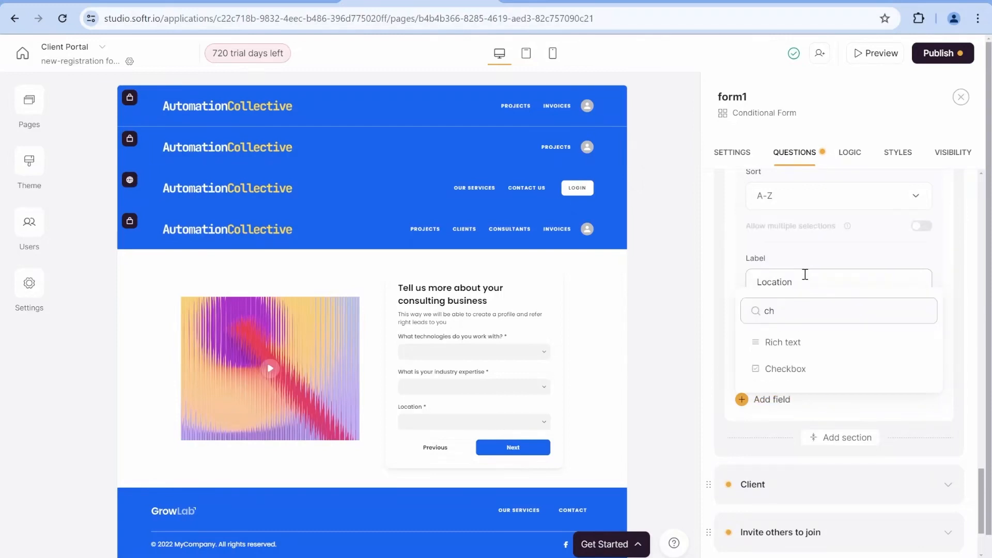
{"action": "left_click", "coordinate": [786, 369]}
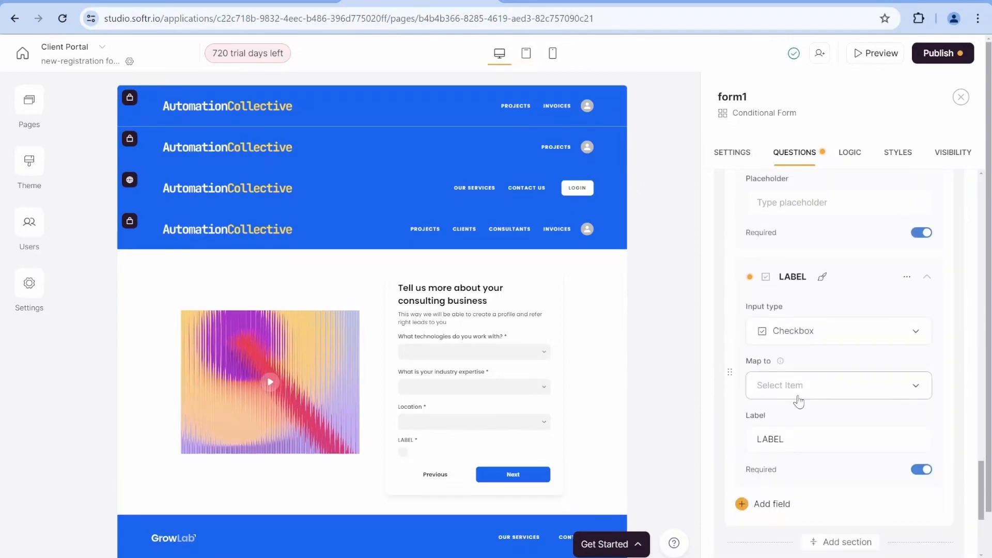
{"action": "type", "text": "Invite someone else to Automation"}
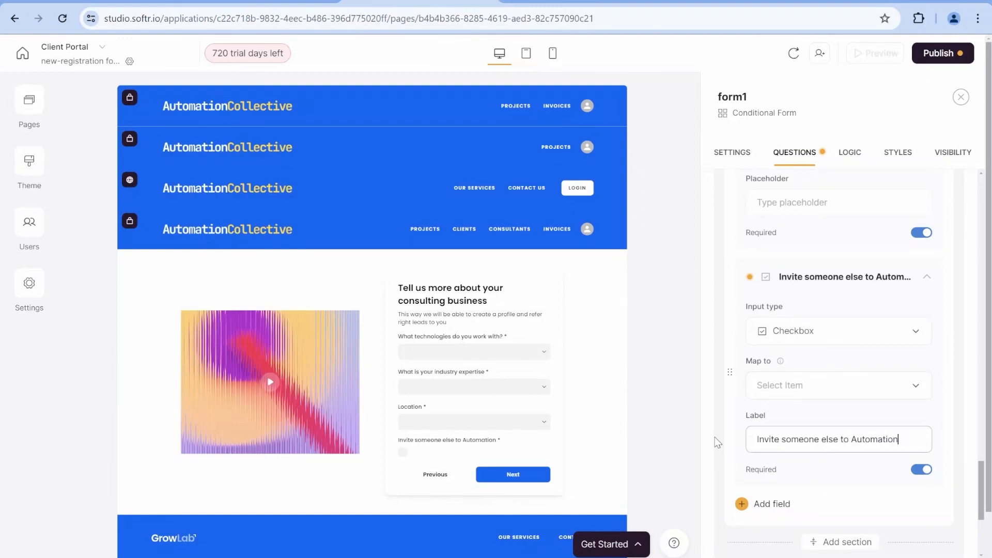
{"action": "left_click", "coordinate": [921, 470]}
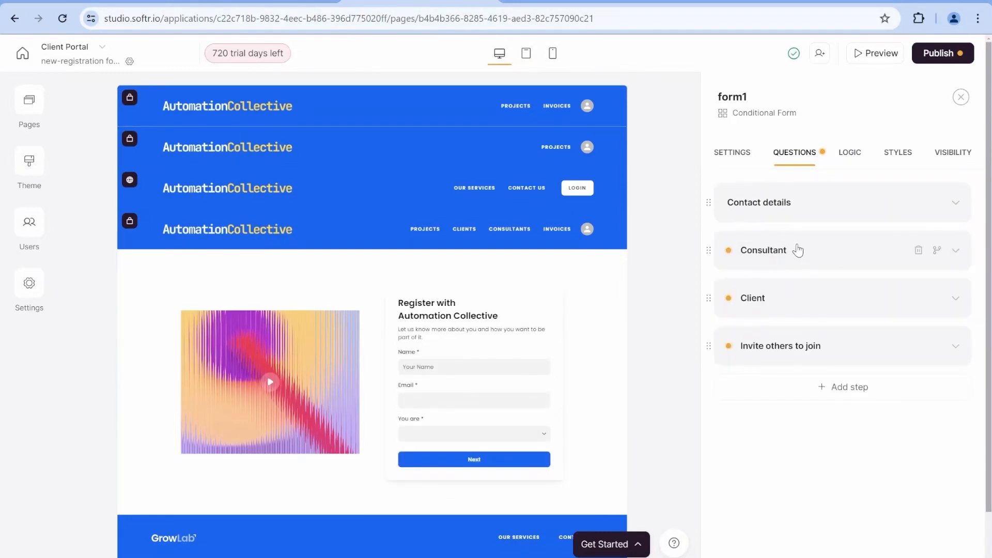
{"action": "mouse_move", "coordinate": [809, 302]}
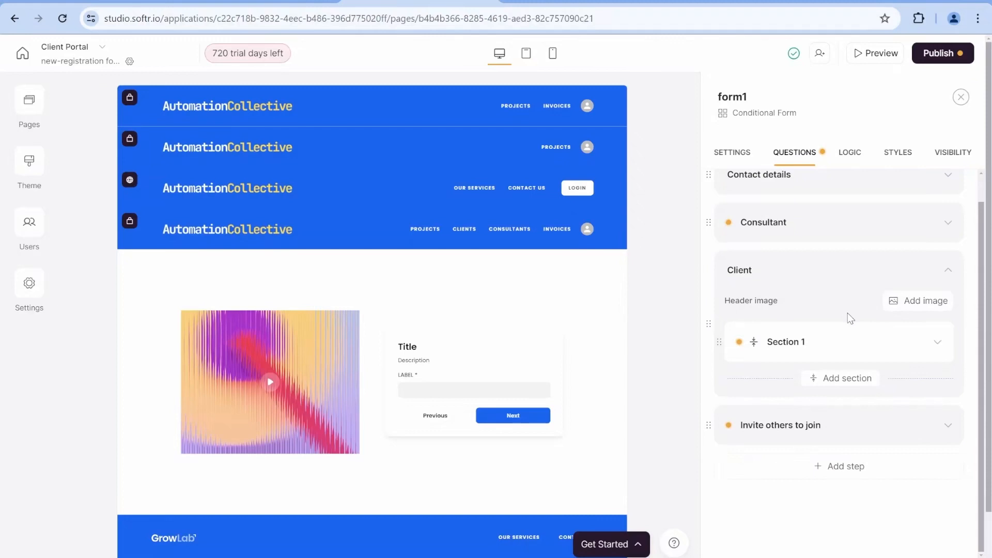
Step: Add two Client sections and a post-project dropdown sorted as defined in source
{"action": "left_click", "coordinate": [840, 378]}
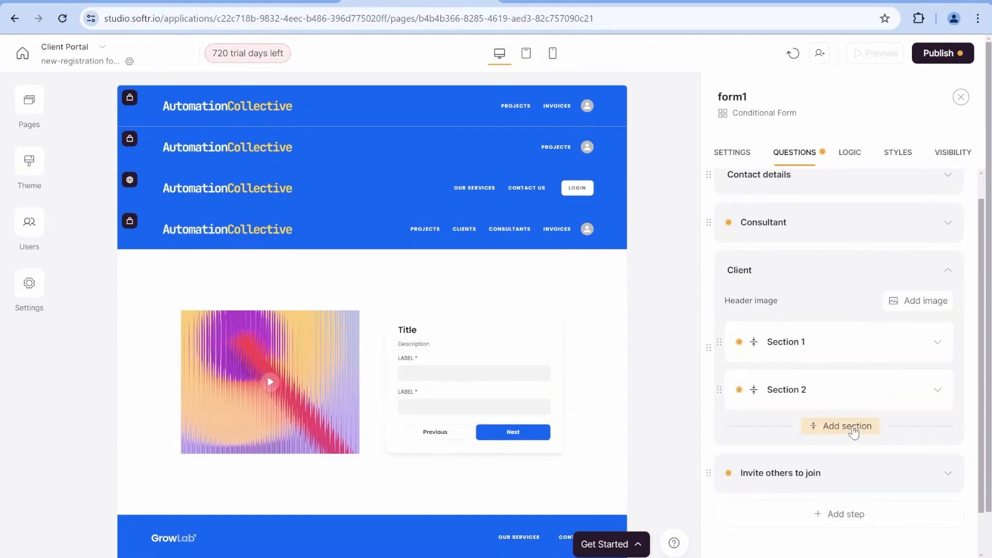
{"action": "left_click", "coordinate": [785, 342]}
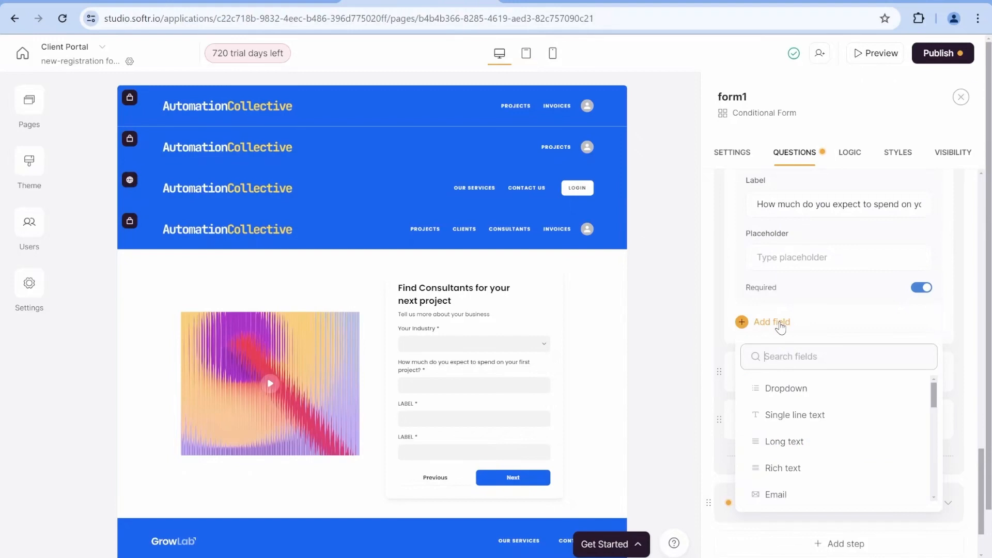
{"action": "left_click", "coordinate": [786, 388]}
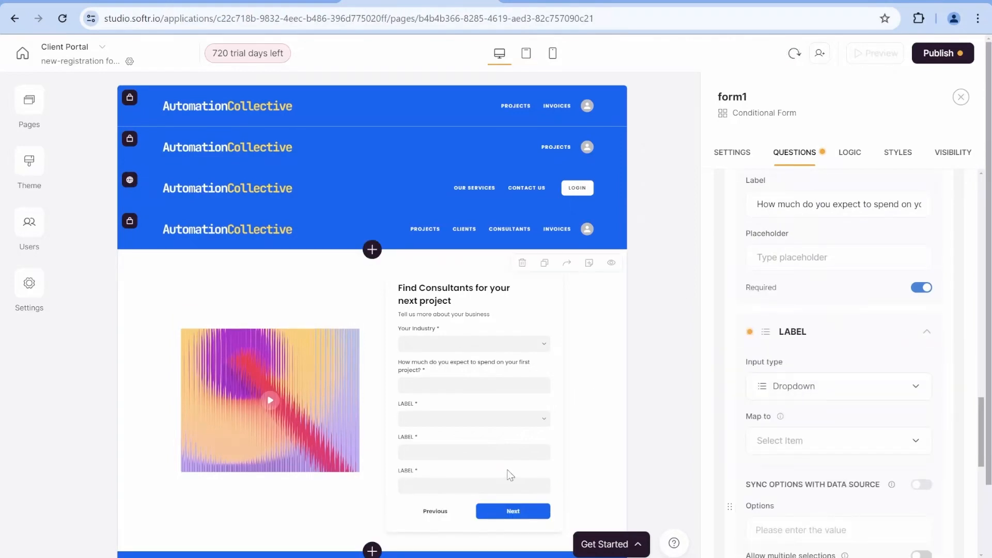
{"action": "scroll", "scroll_direction": "down", "scroll_amount": 3}
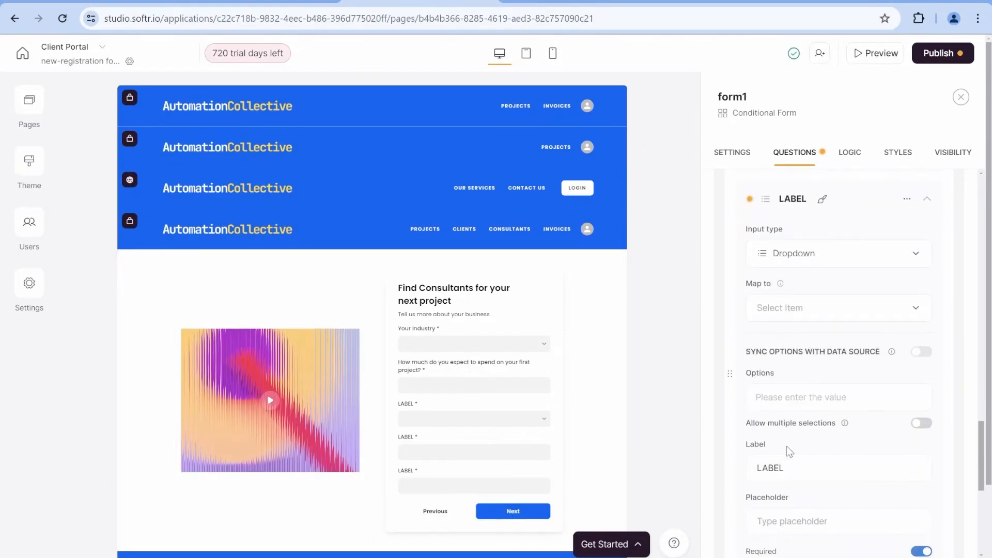
{"action": "scroll", "scroll_direction": "down", "scroll_amount": 3}
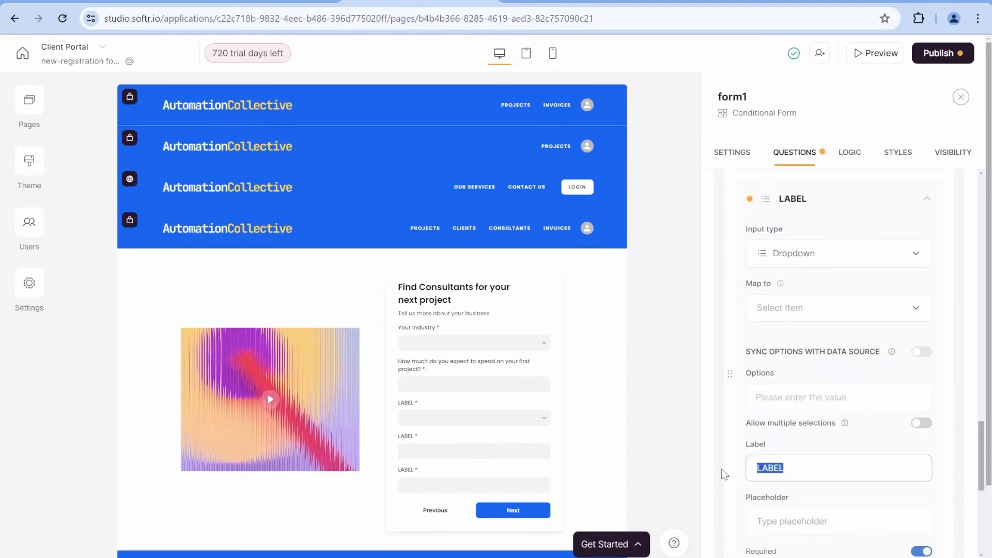
{"action": "left_click", "coordinate": [835, 307]}
{"action": "type", "text": "Do you want to post project now?"}
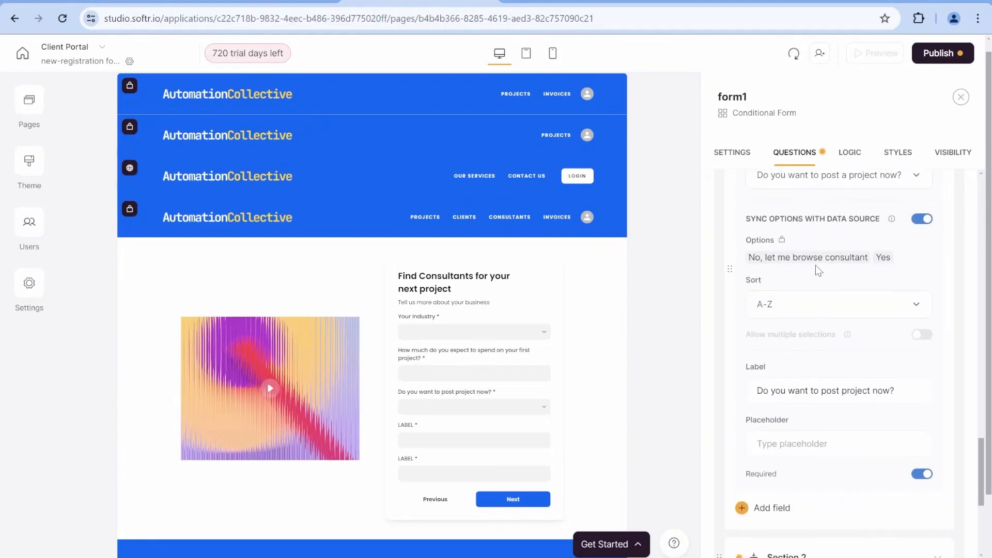
{"action": "left_click", "coordinate": [835, 304]}
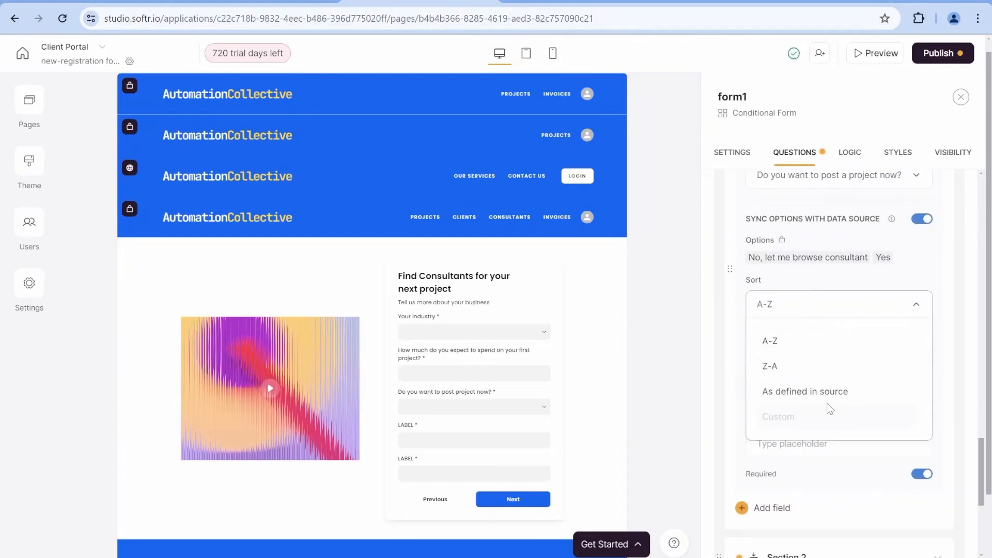
{"action": "left_click", "coordinate": [805, 391]}
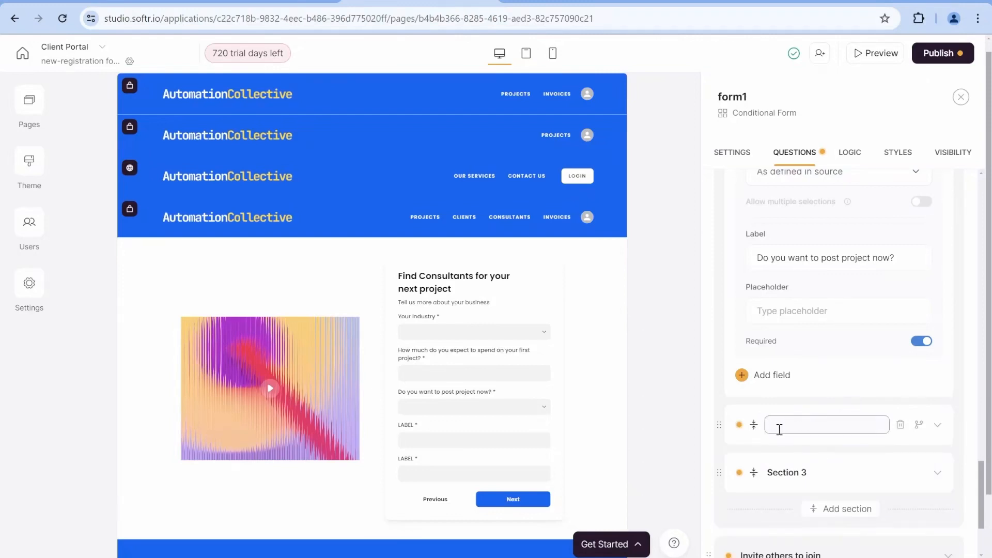
Step: Name the section 'Project details' and link a rich-text question to Project description
{"action": "type", "text": "Project details"}
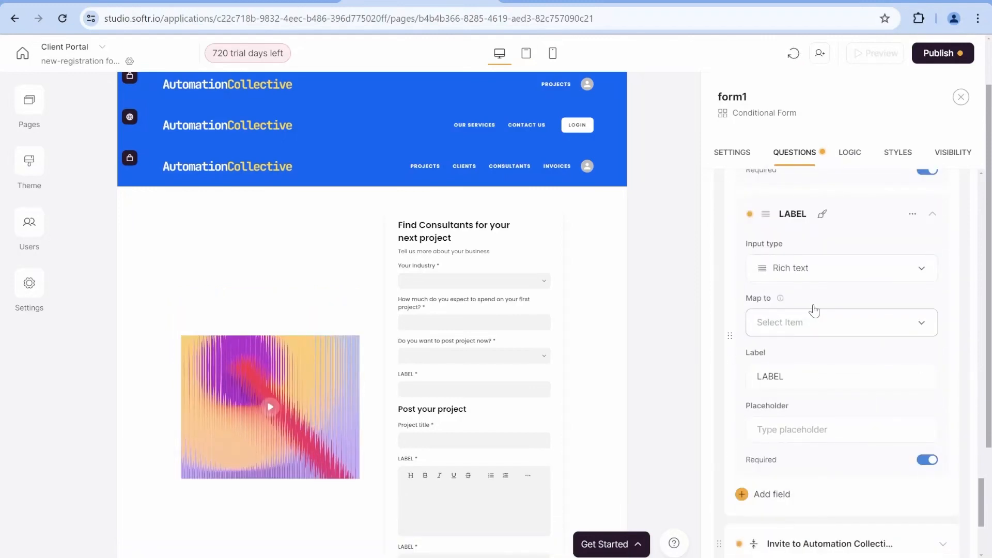
{"action": "left_click", "coordinate": [841, 323]}
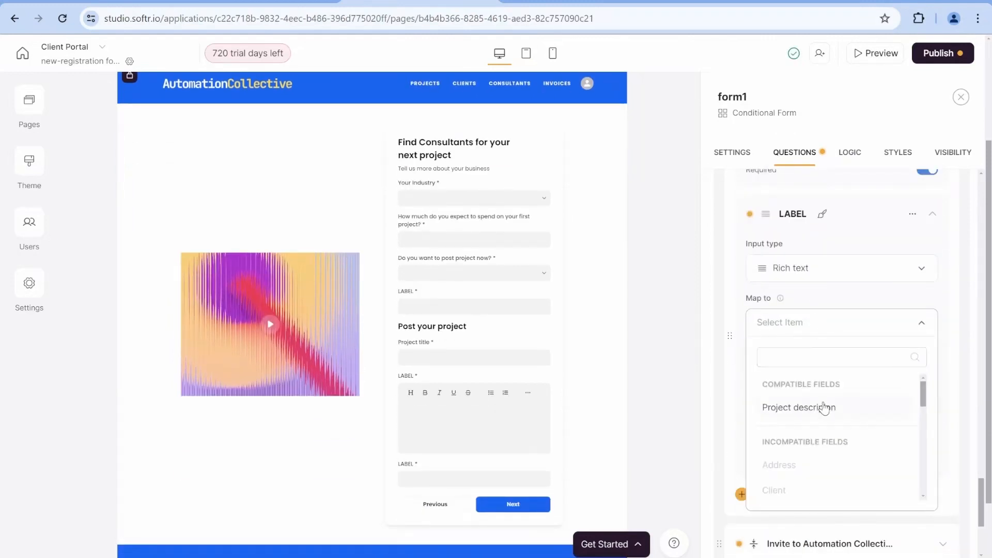
{"action": "left_click", "coordinate": [799, 406]}
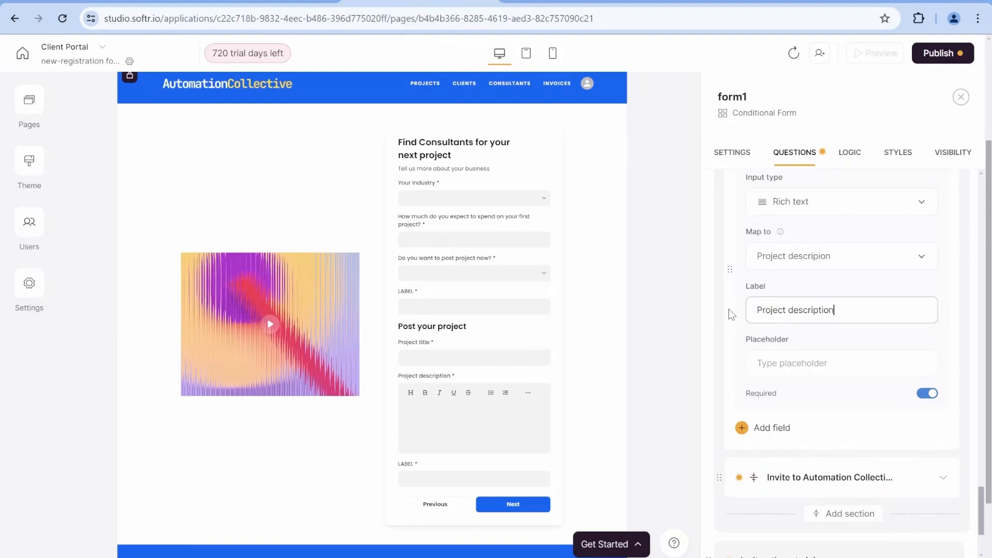
{"action": "scroll", "scroll_direction": "down", "scroll_amount": 3}
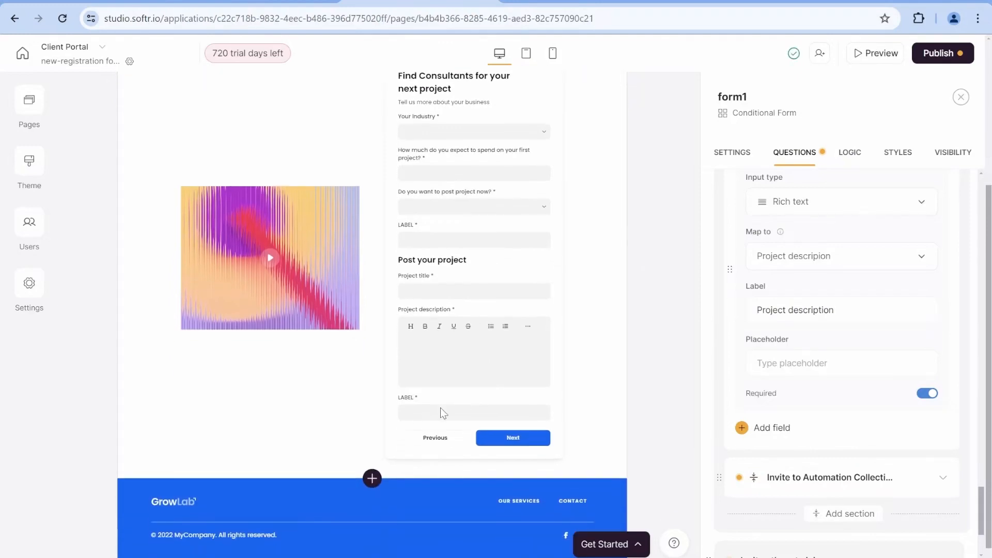
{"action": "mouse_move", "coordinate": [414, 369]}
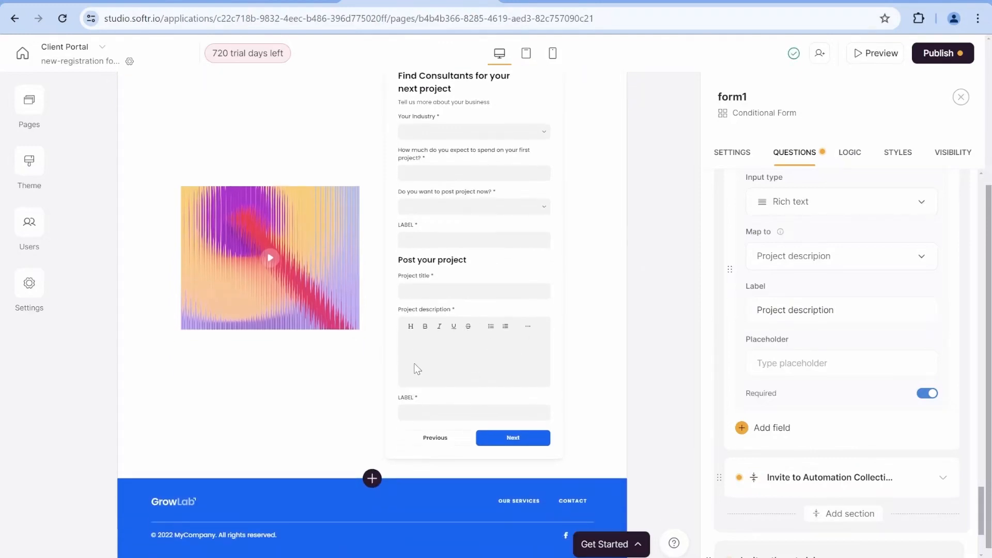
{"action": "scroll", "scroll_direction": "down", "scroll_amount": 3}
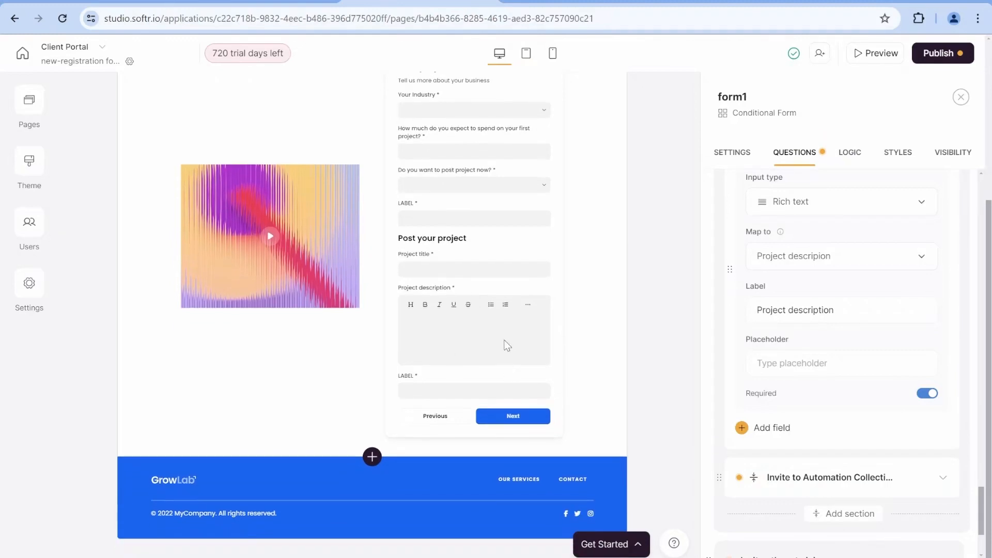
{"action": "scroll", "scroll_direction": "down", "scroll_amount": 3}
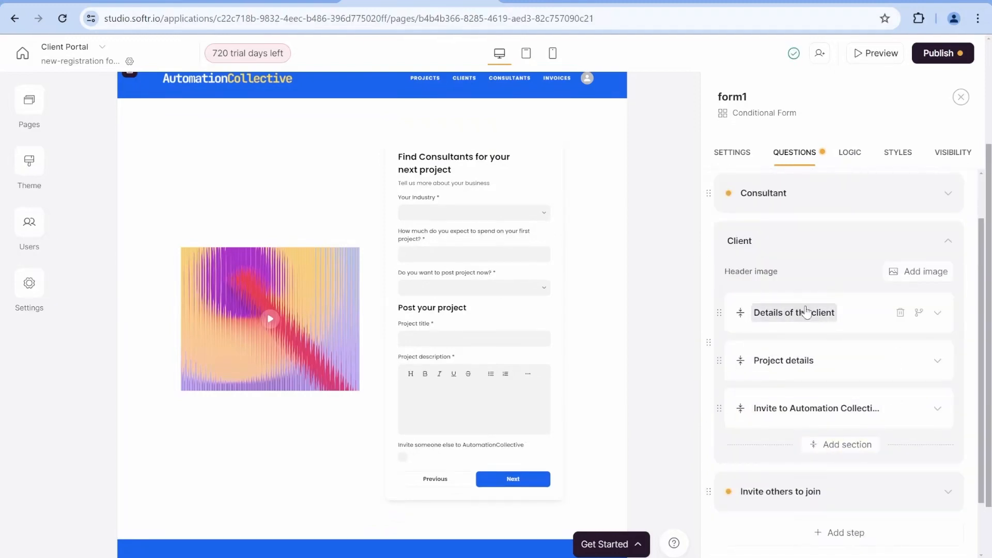
{"action": "mouse_move", "coordinate": [834, 364]}
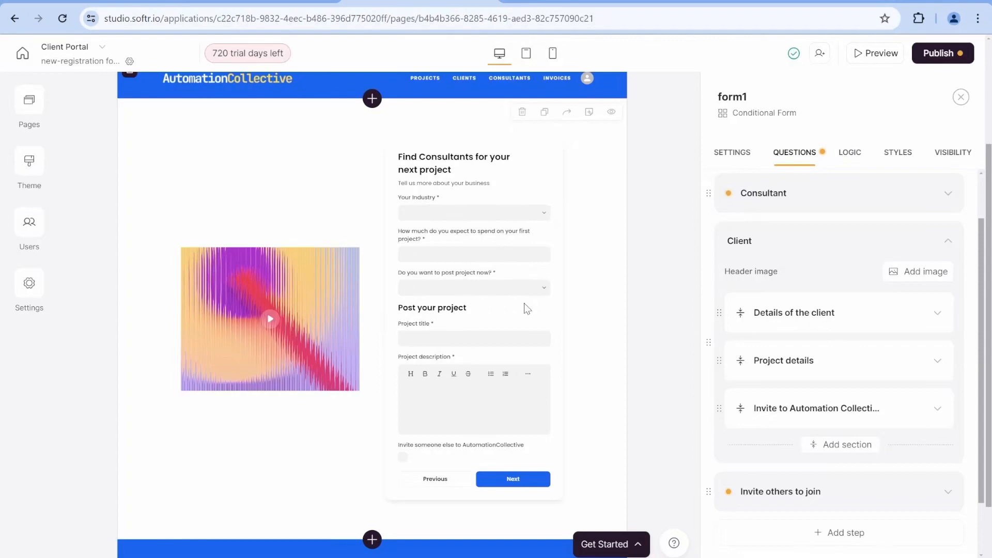
Step: Set the invite step's answer type to Long text, then expand the Consultant step
{"action": "scroll", "scroll_direction": "down", "scroll_amount": 3}
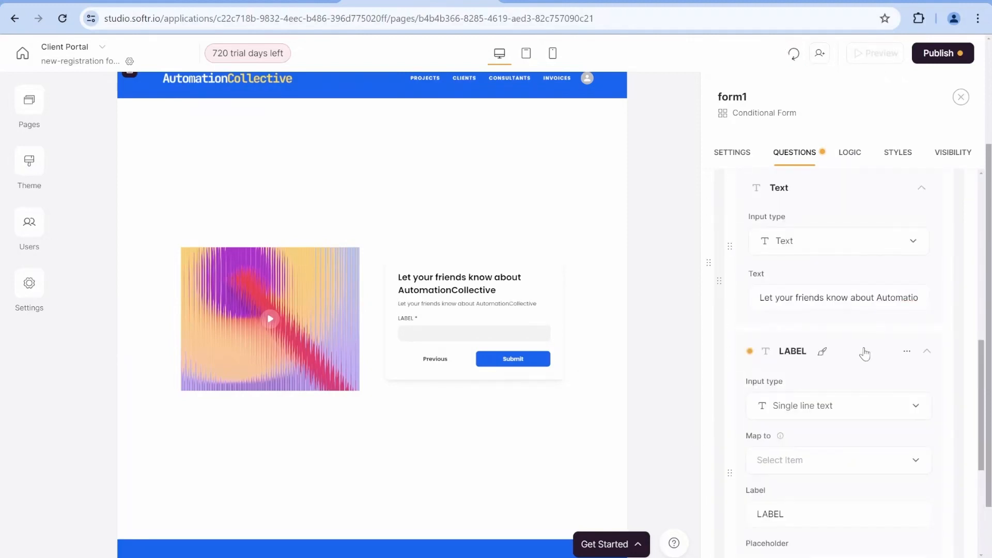
{"action": "left_click", "coordinate": [835, 406]}
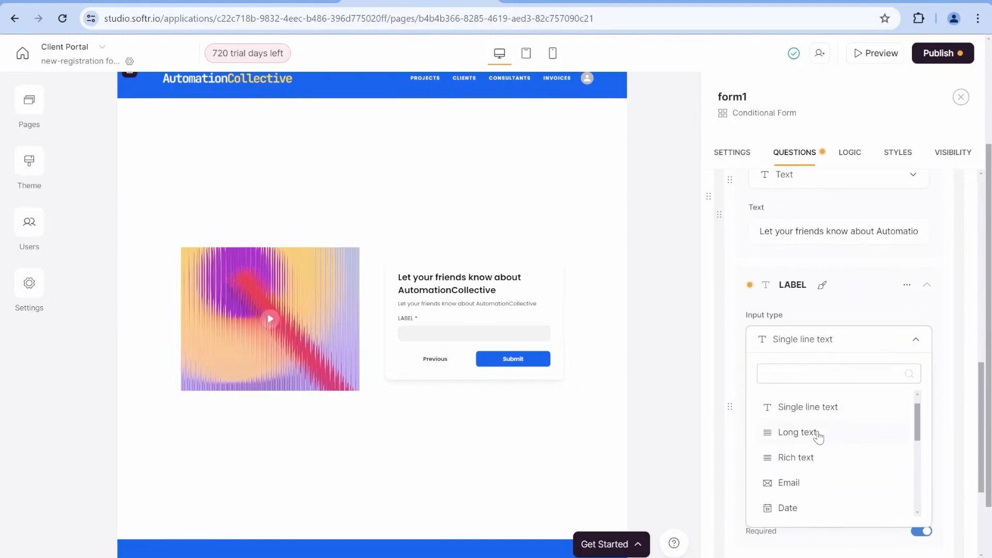
{"action": "left_click", "coordinate": [795, 433]}
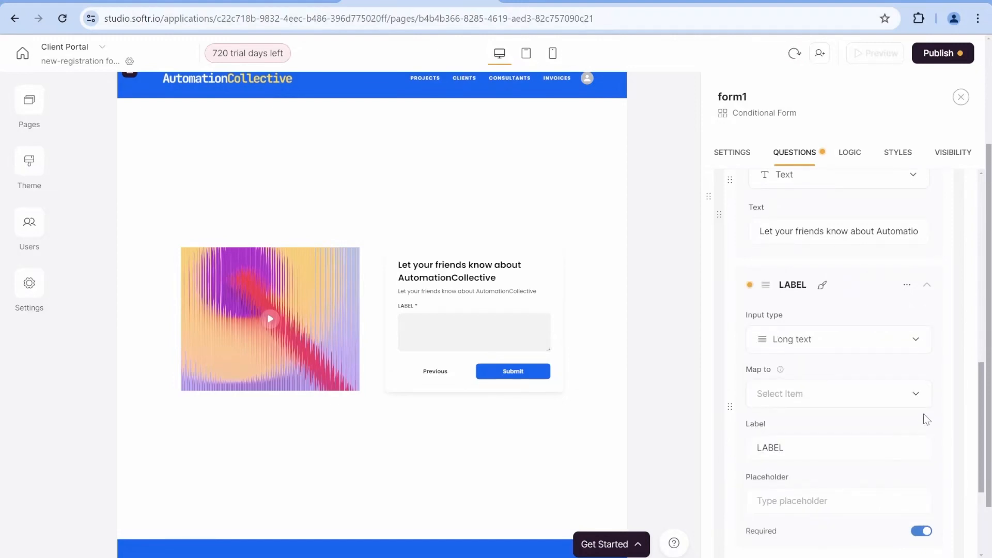
{"action": "left_click", "coordinate": [838, 394]}
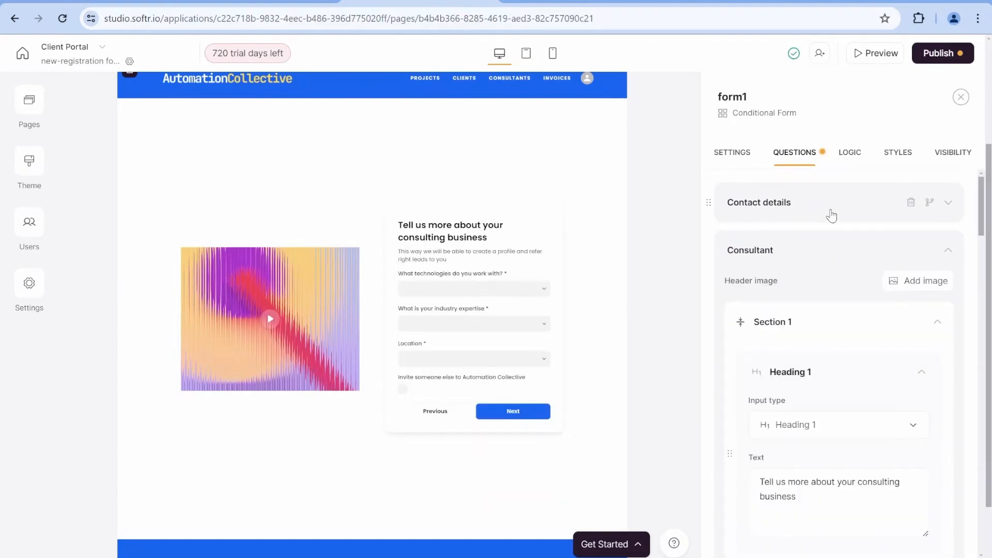
Step: Show Contact details routing logic and pan the canvas to Consultant and Client steps
{"action": "left_click", "coordinate": [850, 152]}
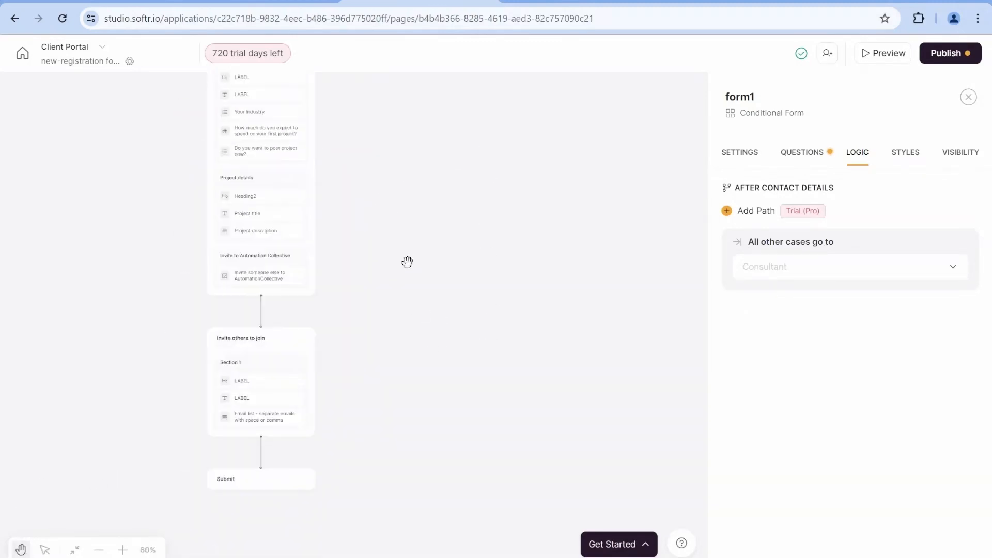
{"action": "left_click_drag", "start_coordinate": [407, 262], "coordinate": [610, 381]}
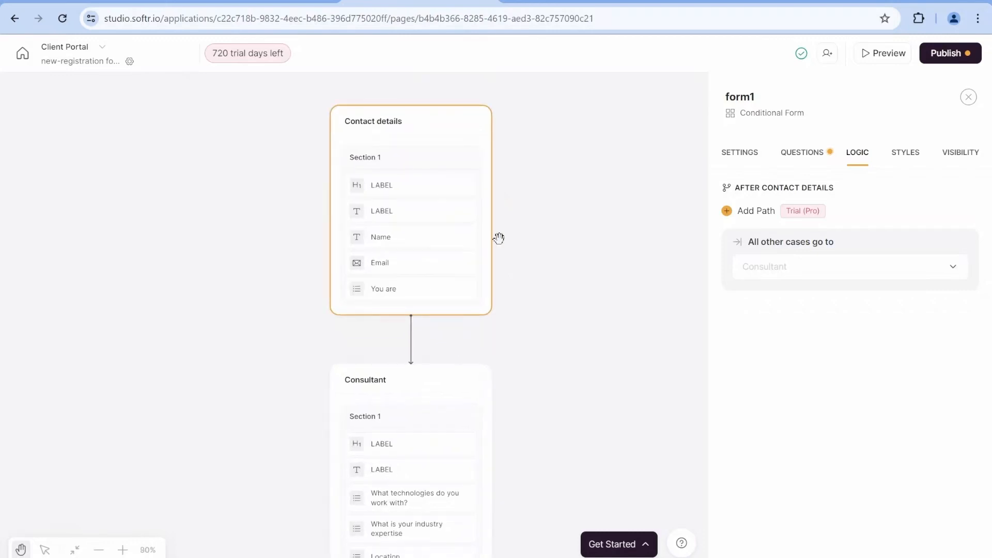
{"action": "left_click_drag", "start_coordinate": [499, 239], "coordinate": [556, 85]}
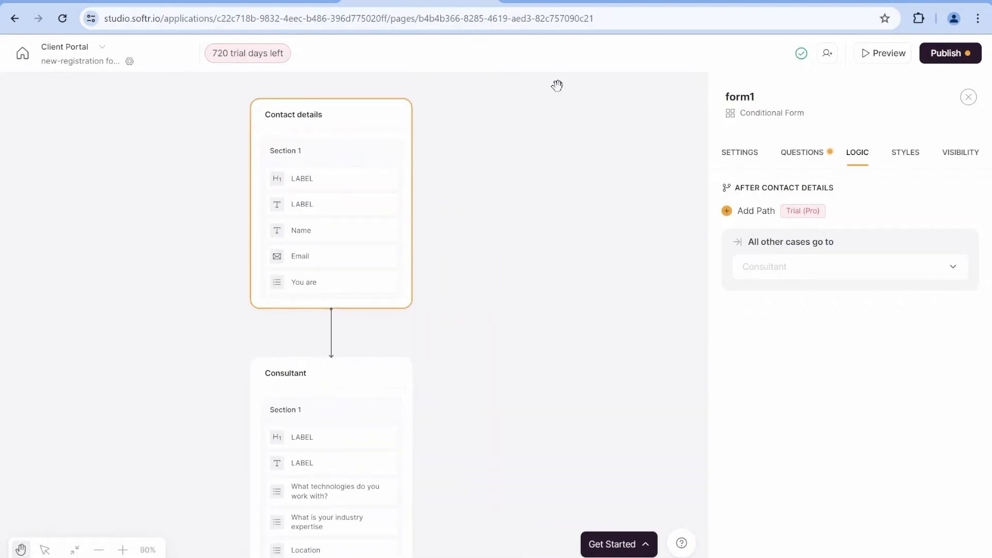
{"action": "mouse_move", "coordinate": [827, 288]}
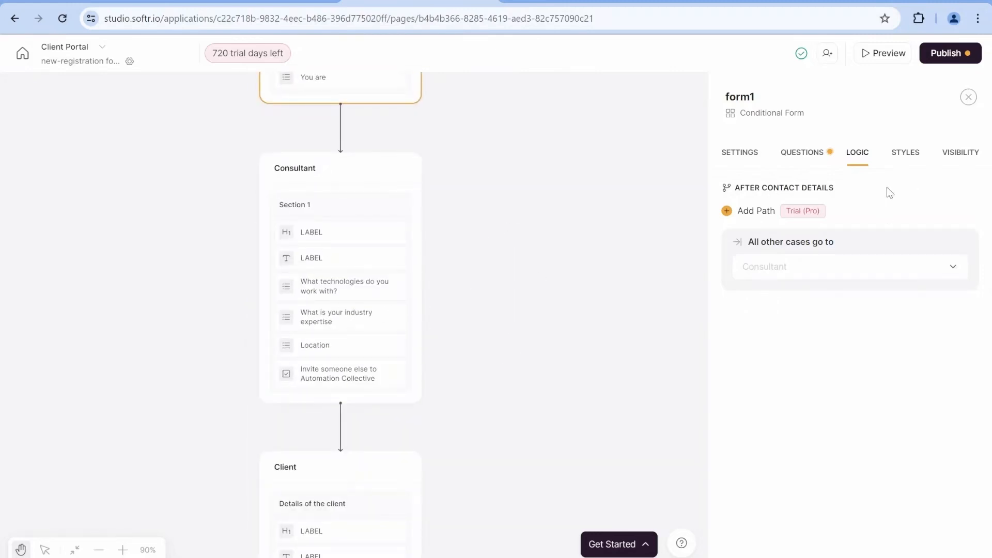
Step: Add a path after Contact details to the Client step when You are is Client
{"action": "left_click", "coordinate": [756, 211]}
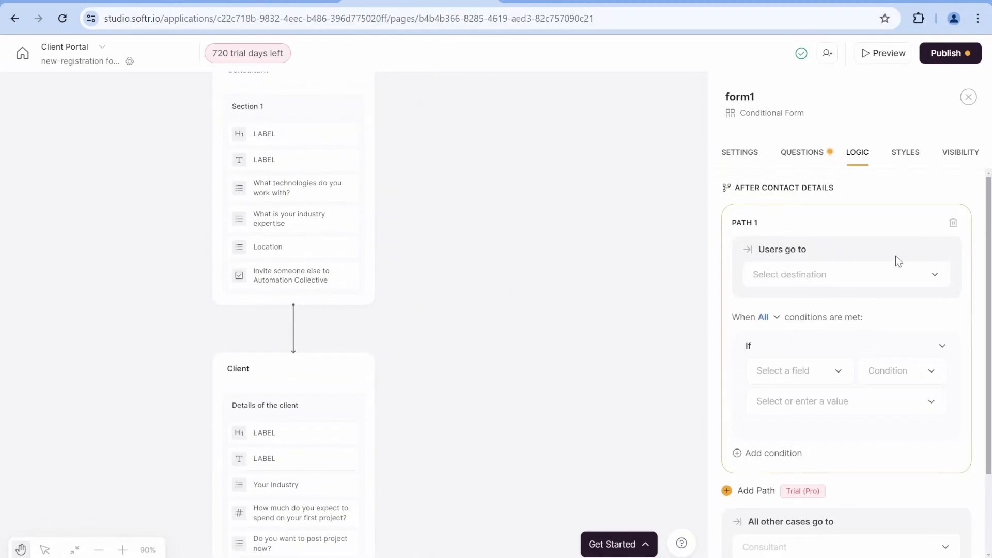
{"action": "left_click", "coordinate": [846, 274]}
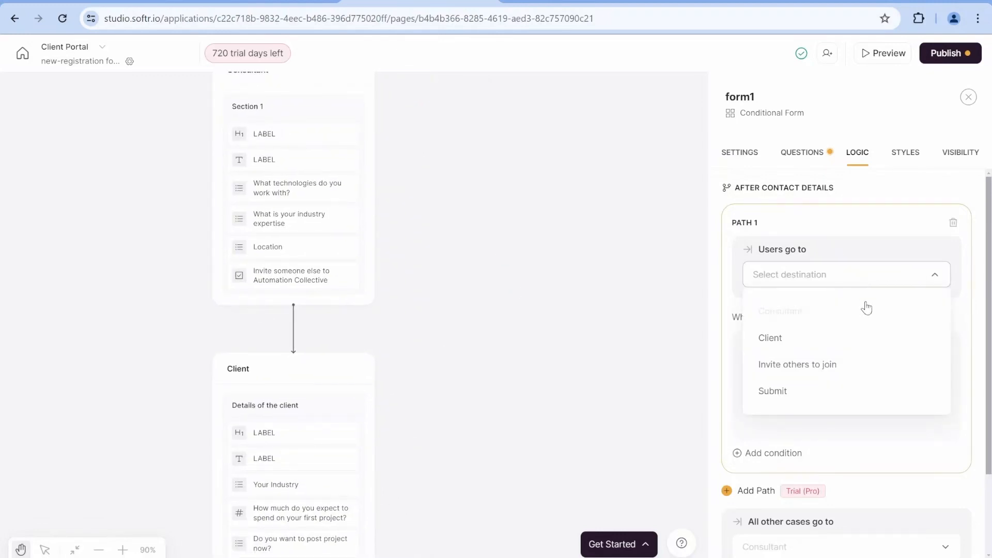
{"action": "left_click", "coordinate": [770, 337]}
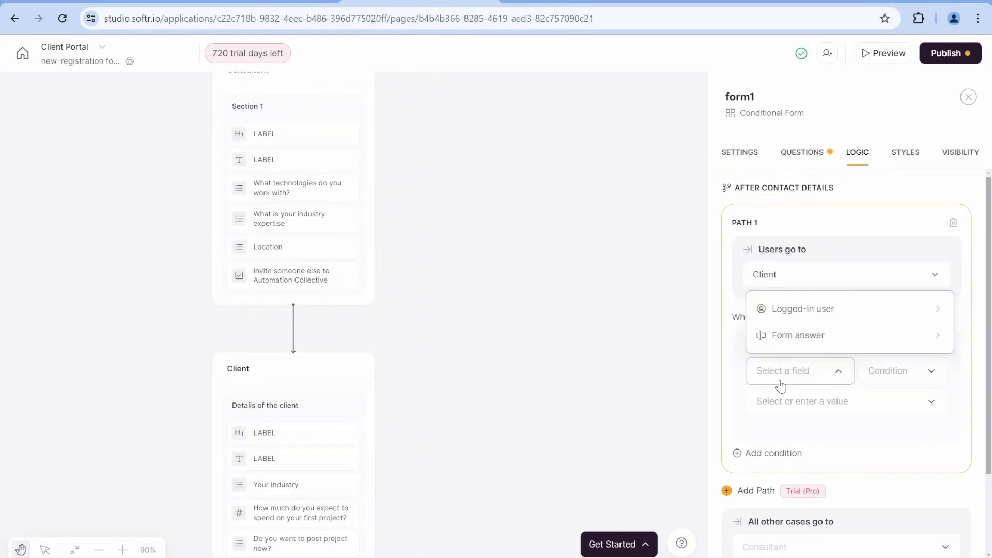
{"action": "left_click", "coordinate": [798, 335]}
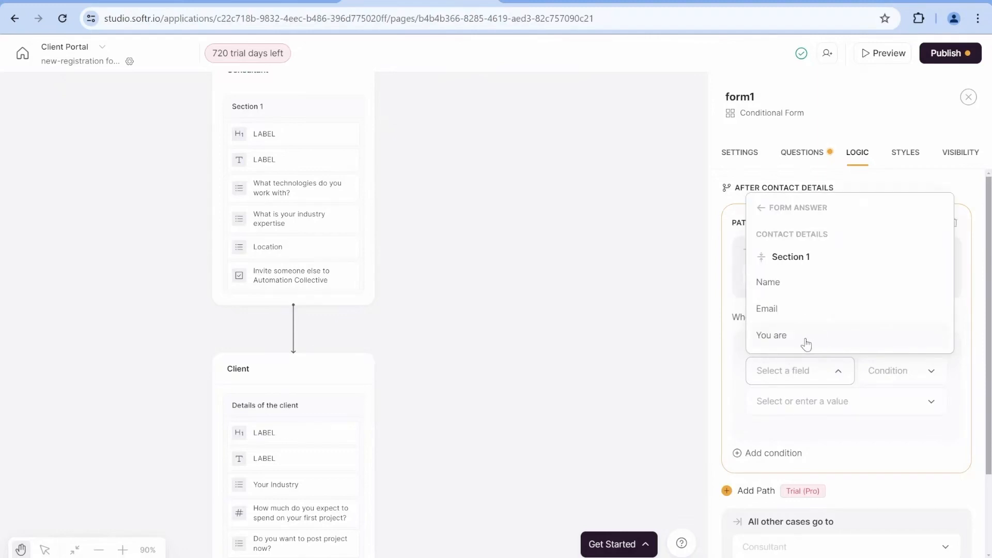
{"action": "left_click", "coordinate": [772, 336]}
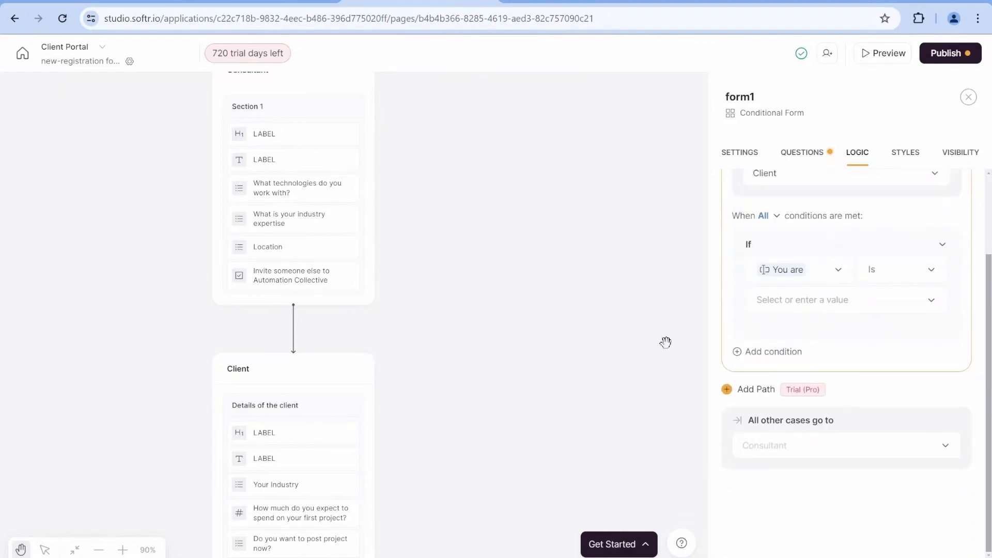
{"action": "left_click", "coordinate": [846, 299]}
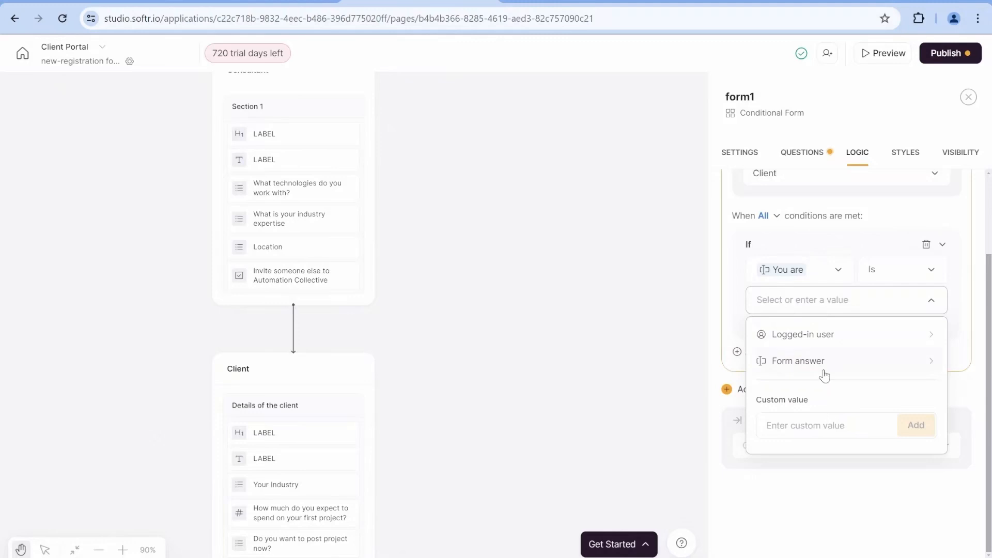
{"action": "type", "text": "Client"}
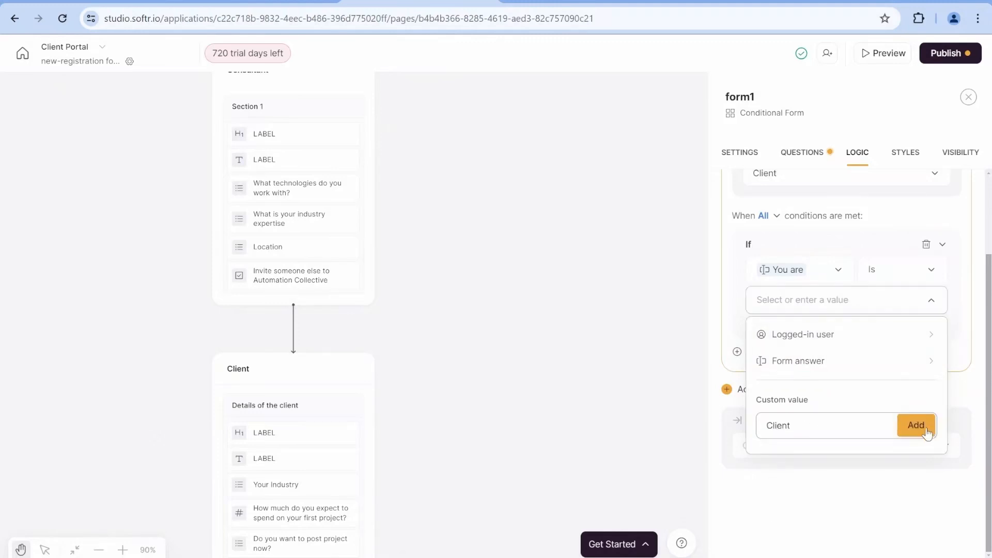
{"action": "left_click", "coordinate": [916, 426]}
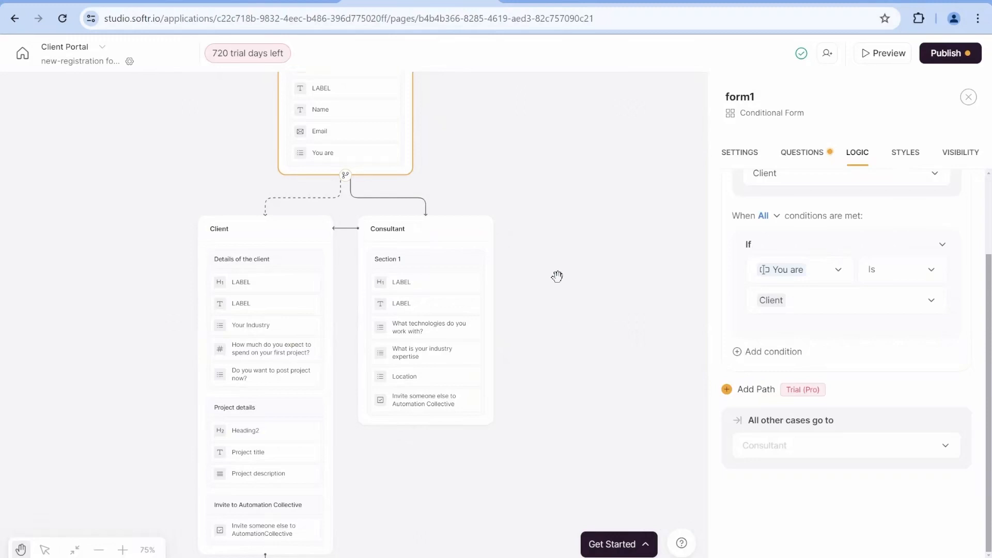
{"action": "mouse_move", "coordinate": [530, 339]}
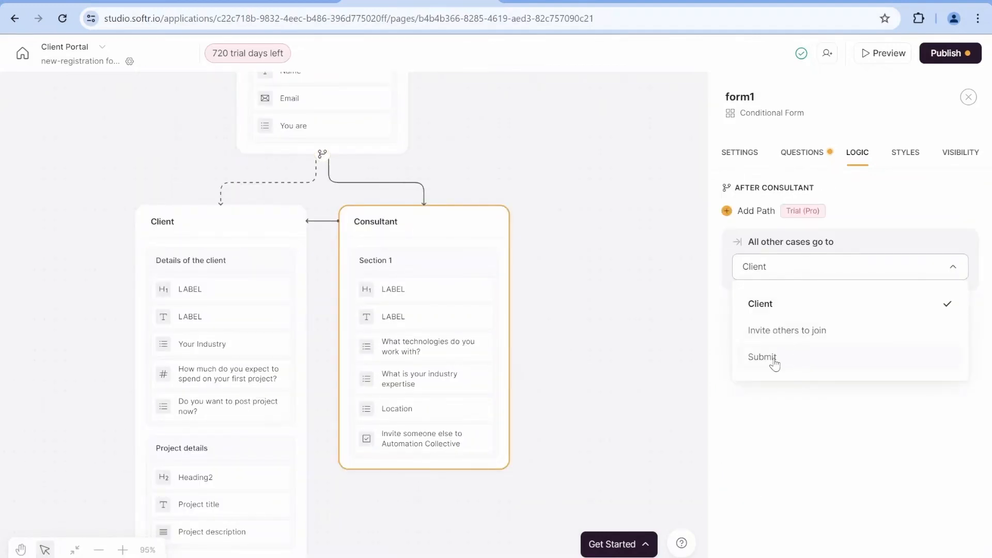
Step: Default Consultant to Submit and add an invite-answer path to Invite others to join
{"action": "left_click", "coordinate": [762, 357]}
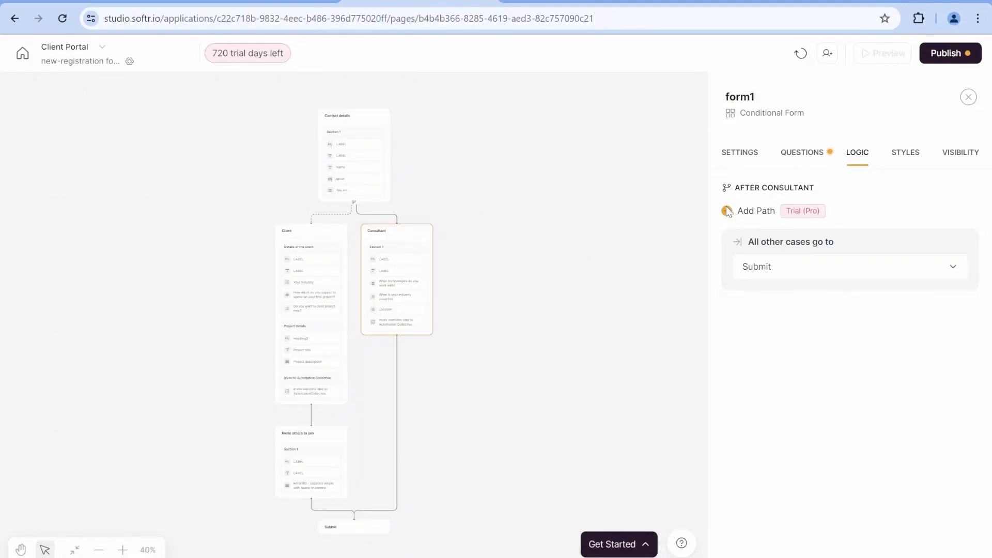
{"action": "left_click", "coordinate": [727, 211]}
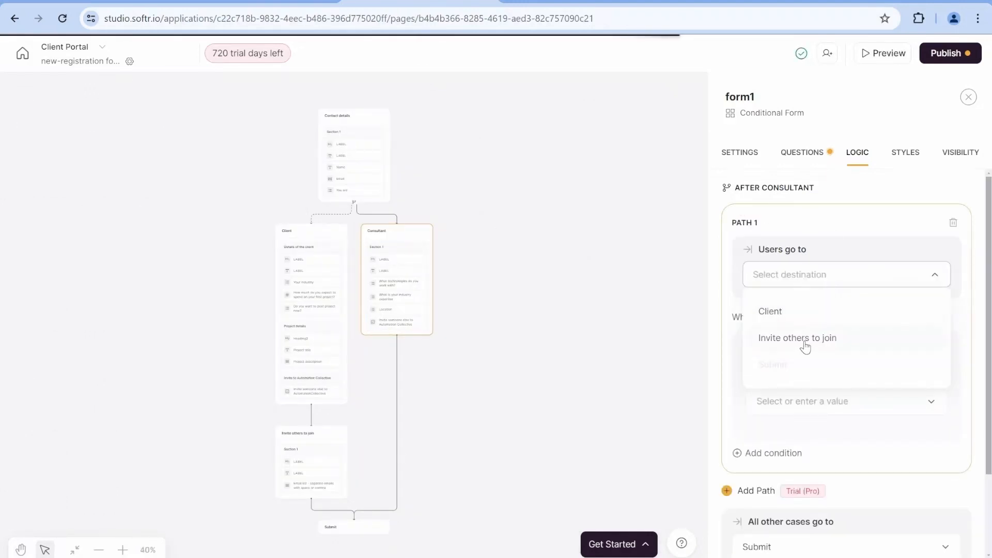
{"action": "left_click", "coordinate": [797, 337]}
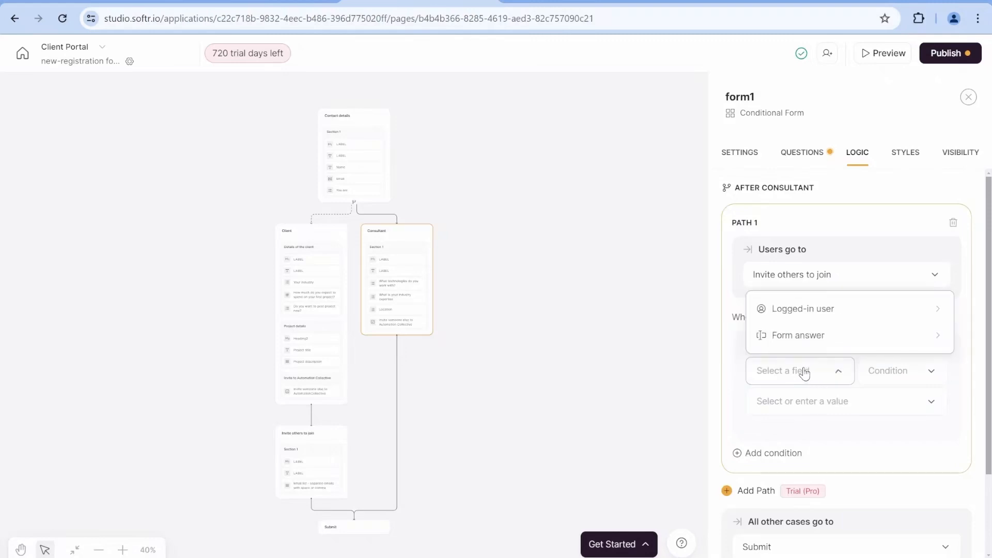
{"action": "left_click", "coordinate": [798, 335]}
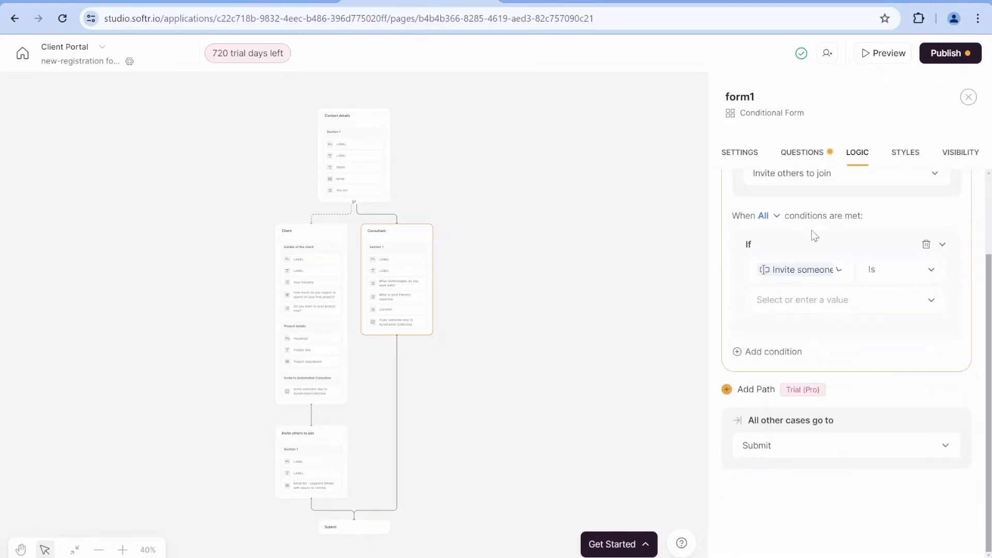
{"action": "left_click", "coordinate": [899, 268]}
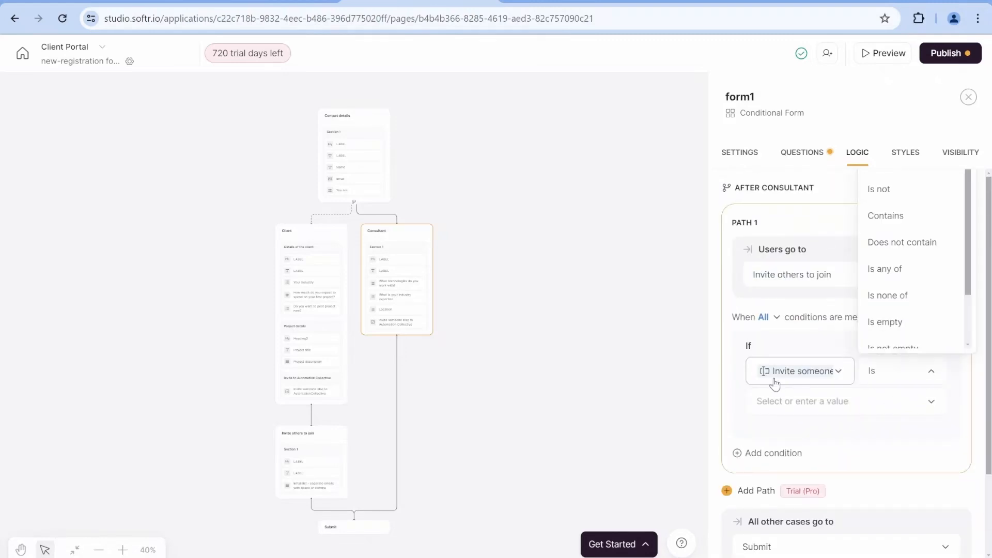
{"action": "scroll", "scroll_direction": "down", "scroll_amount": 3}
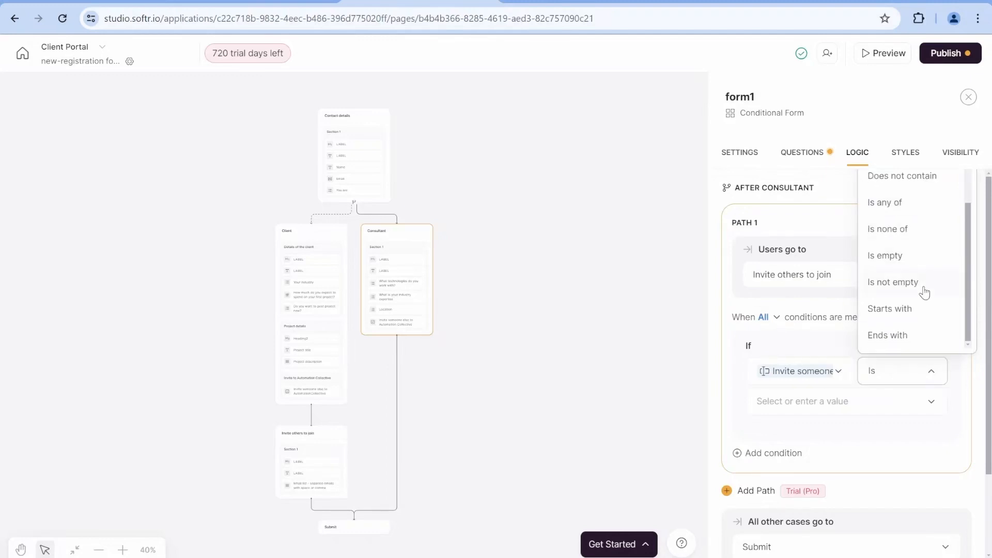
{"action": "left_click", "coordinate": [893, 282]}
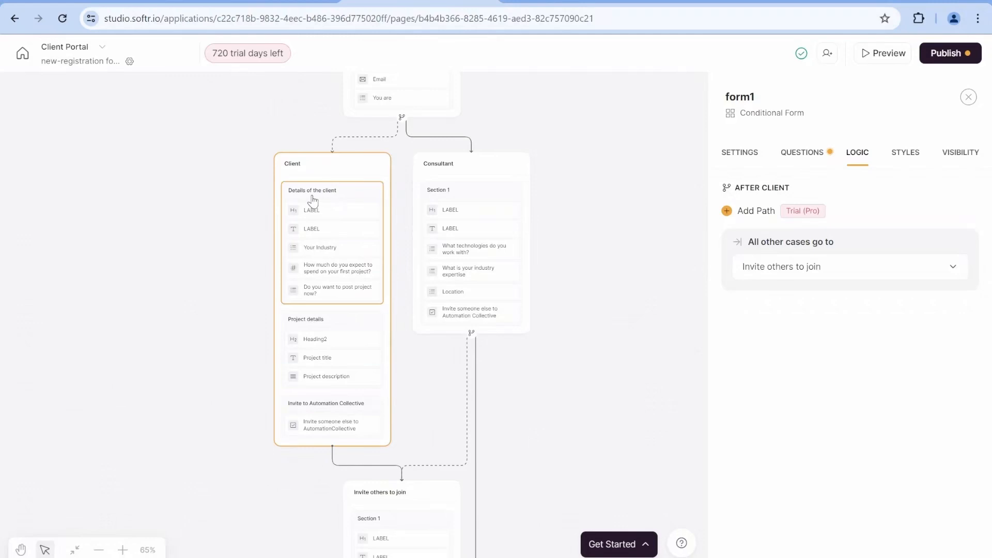
Step: Default Client to Submit and add an invite-answer path to Invite others to join
{"action": "left_click", "coordinate": [849, 267]}
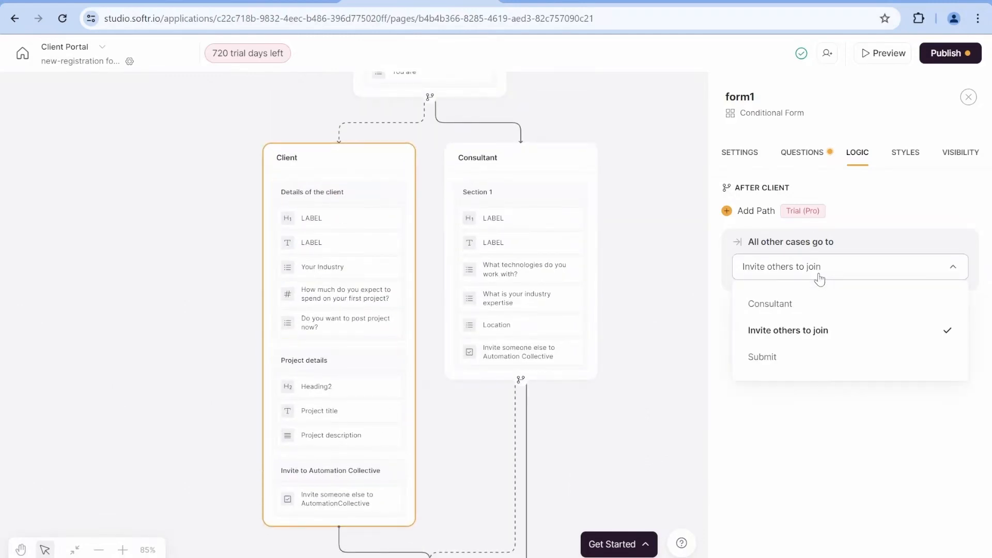
{"action": "left_click", "coordinate": [762, 356]}
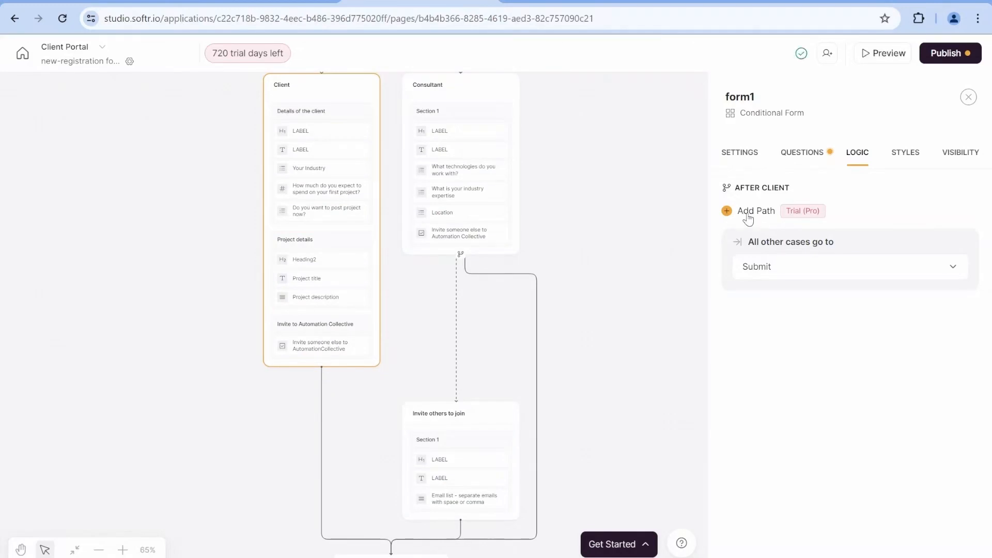
{"action": "left_click", "coordinate": [756, 211]}
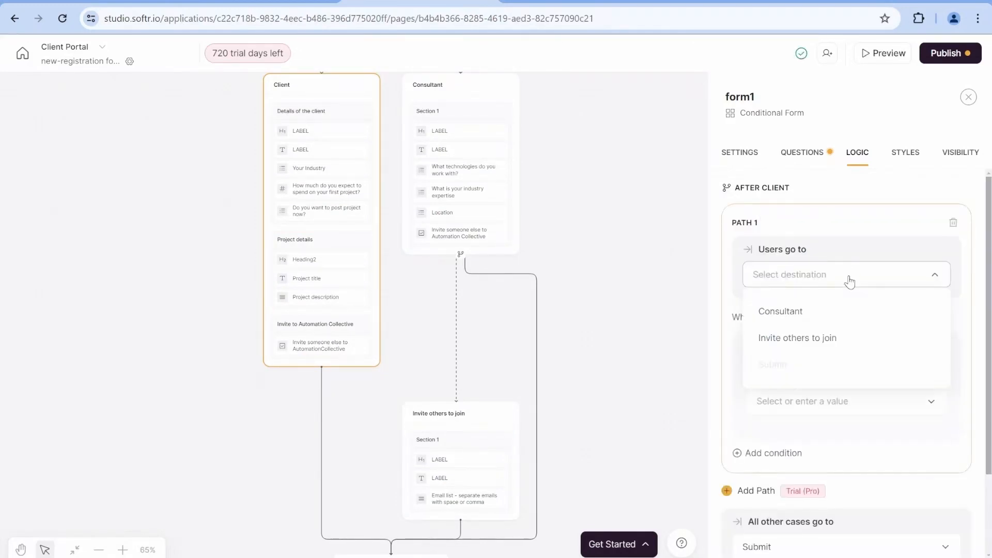
{"action": "left_click", "coordinate": [798, 338]}
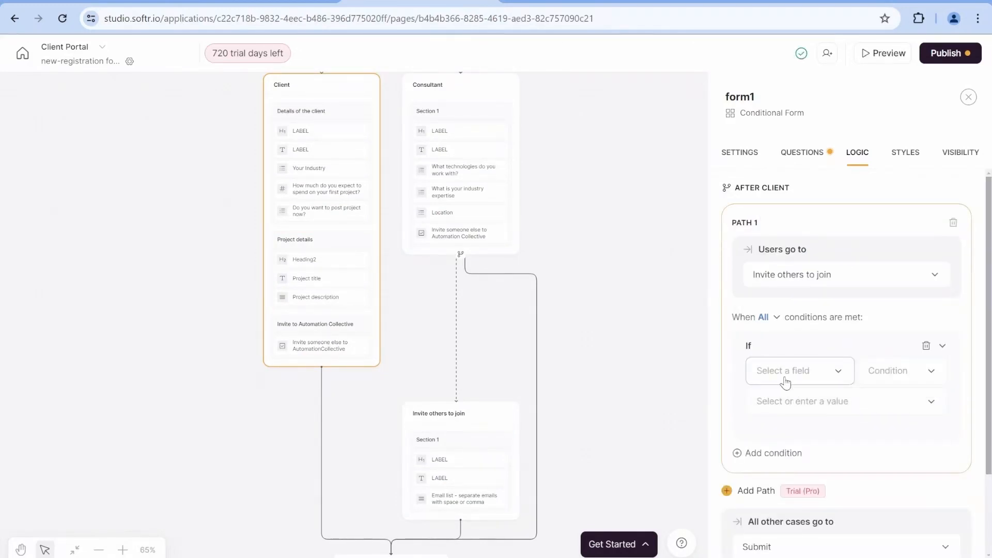
{"action": "left_click", "coordinate": [799, 370]}
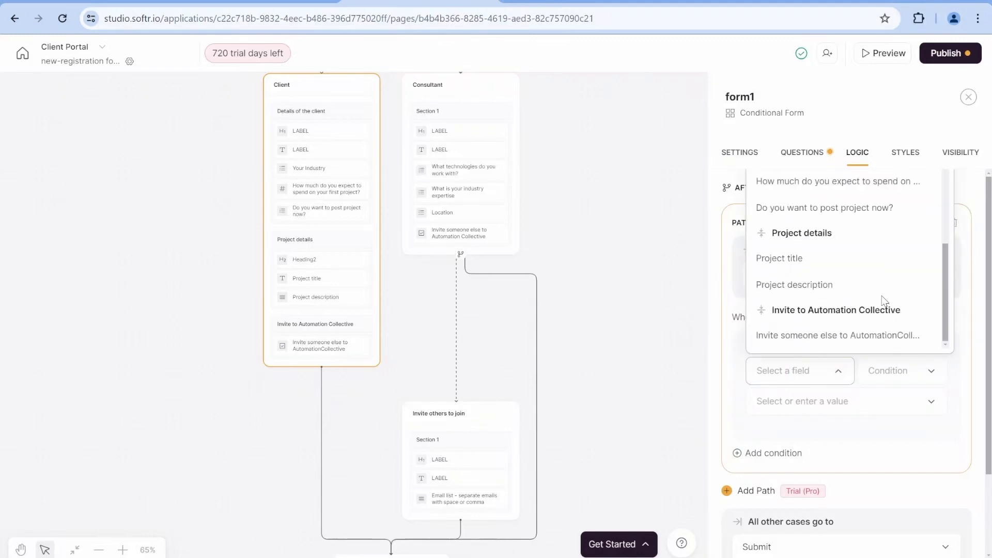
{"action": "left_click", "coordinate": [898, 371]}
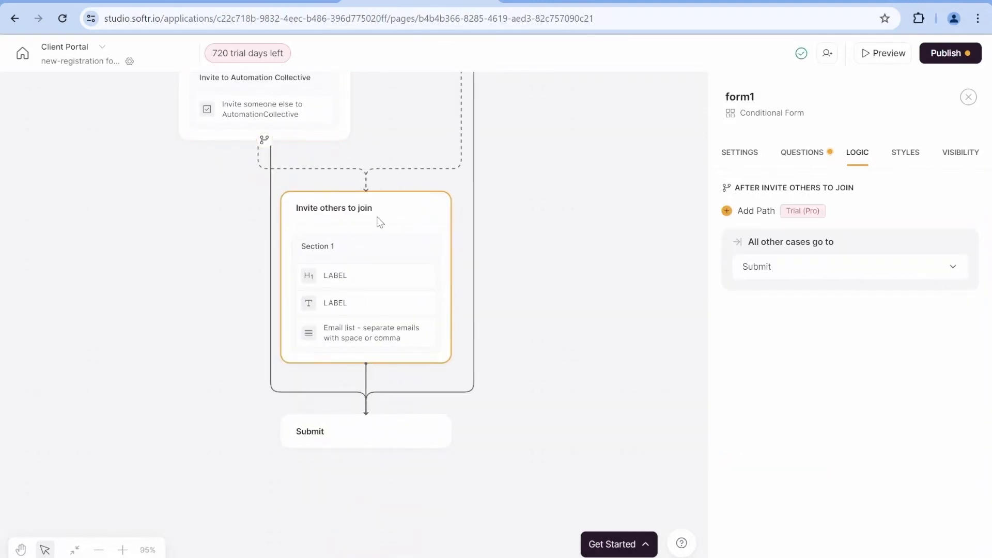
{"action": "mouse_move", "coordinate": [352, 438]}
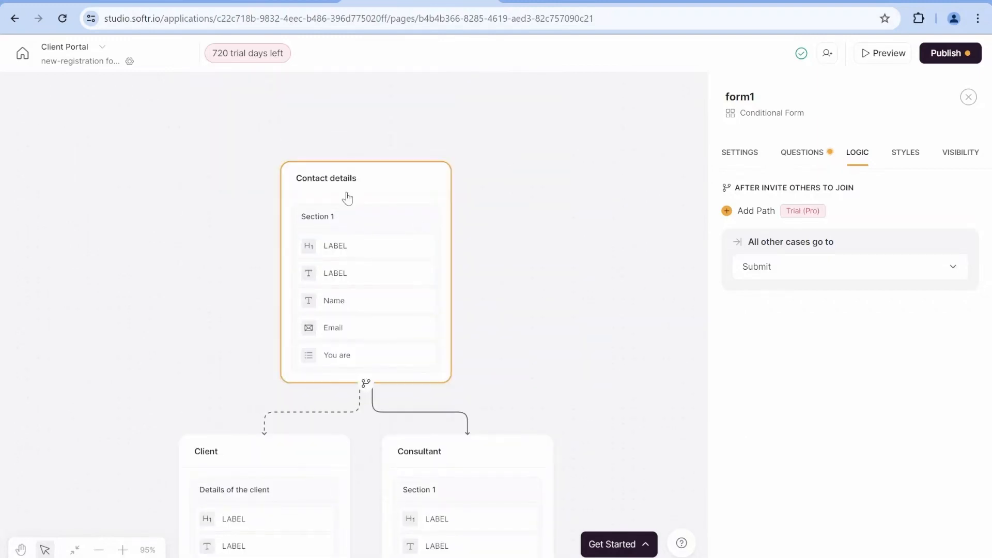
Step: Scroll the Logic panel down to the Project details visibility rule
{"action": "left_click", "coordinate": [756, 211]}
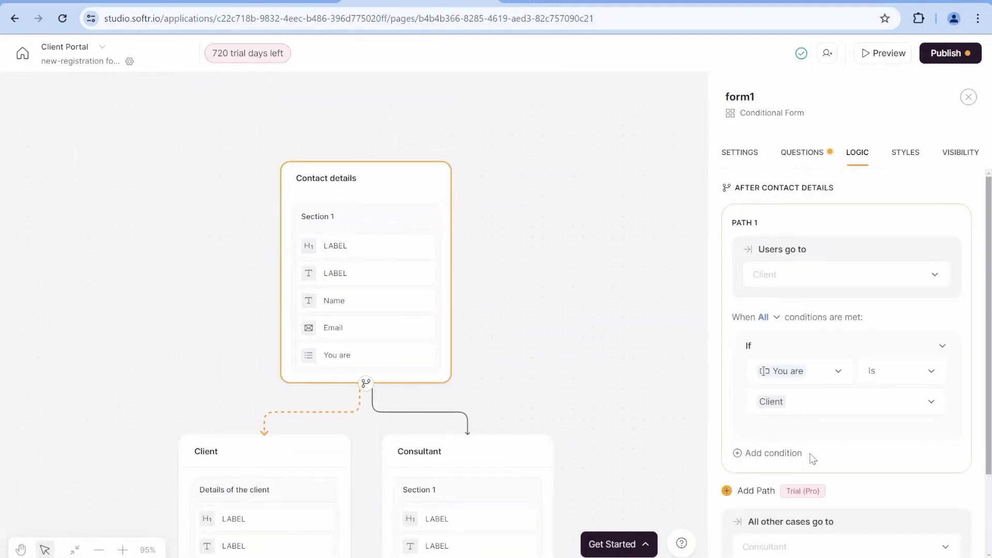
{"action": "scroll", "scroll_direction": "down", "scroll_amount": 3}
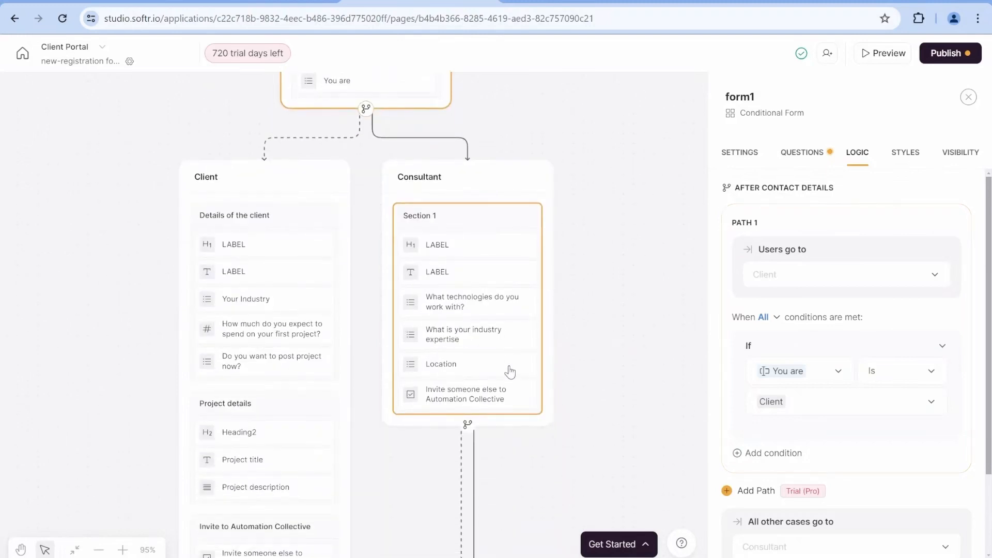
{"action": "scroll", "scroll_direction": "down", "scroll_amount": 3}
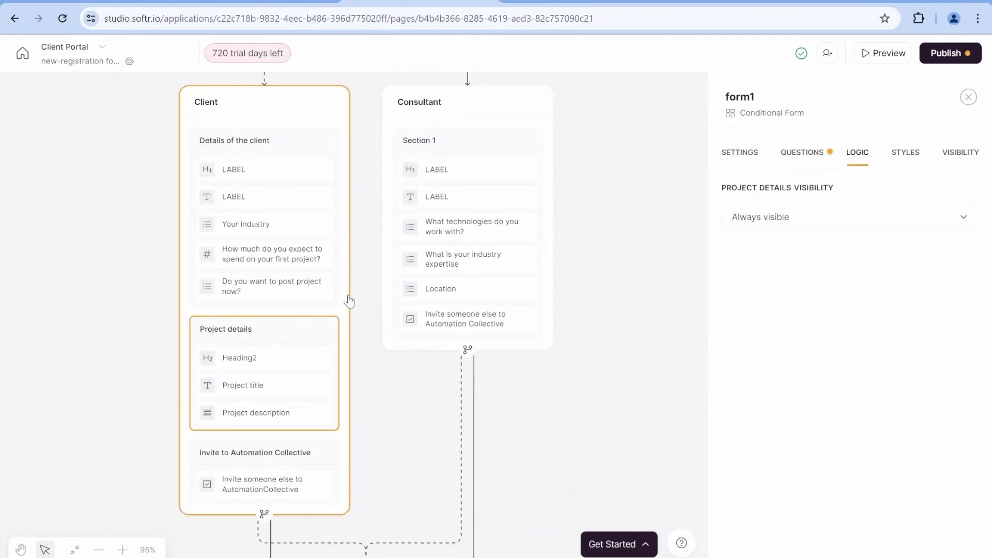
Step: Make Project details visible only when 'Do you want to post project now?' is Yes
{"action": "left_click", "coordinate": [848, 217]}
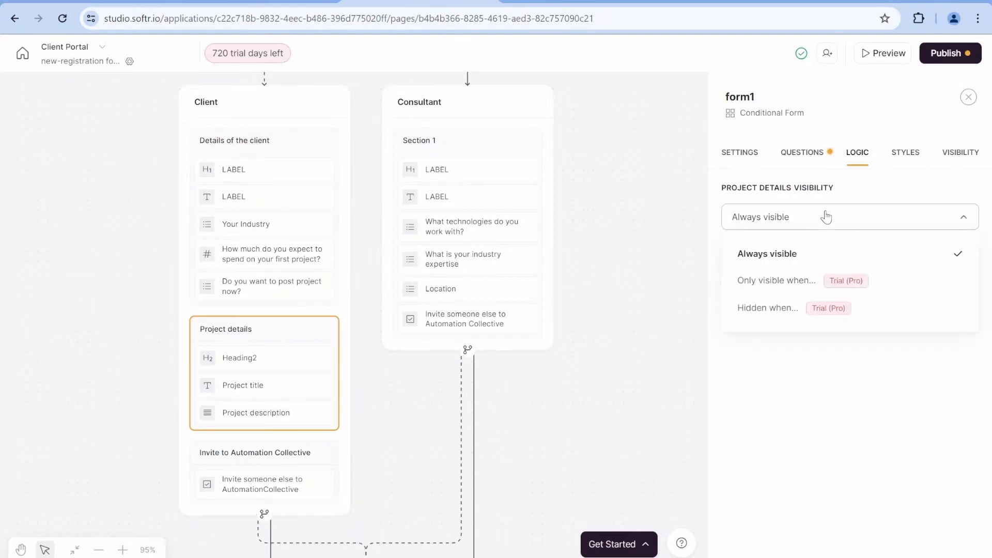
{"action": "left_click", "coordinate": [775, 280]}
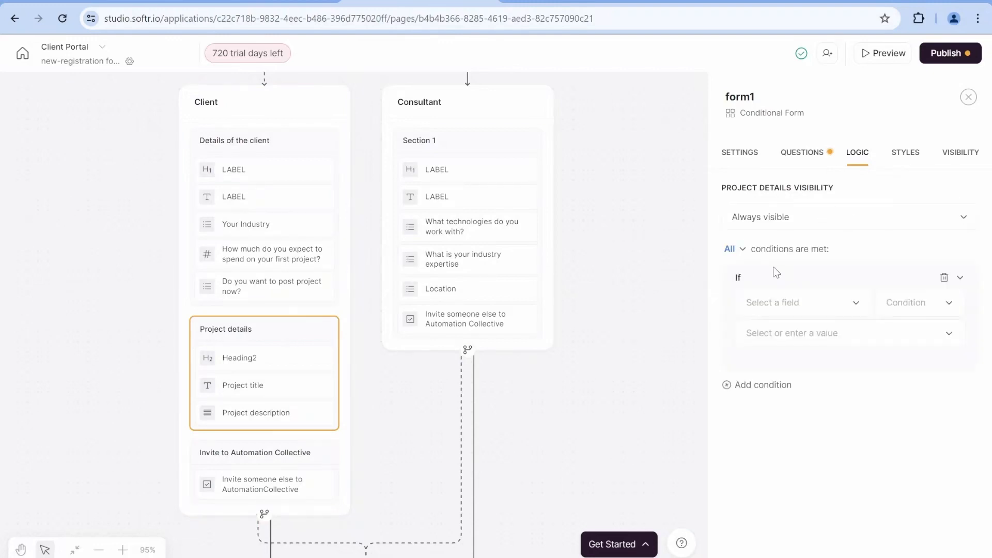
{"action": "left_click", "coordinate": [800, 302]}
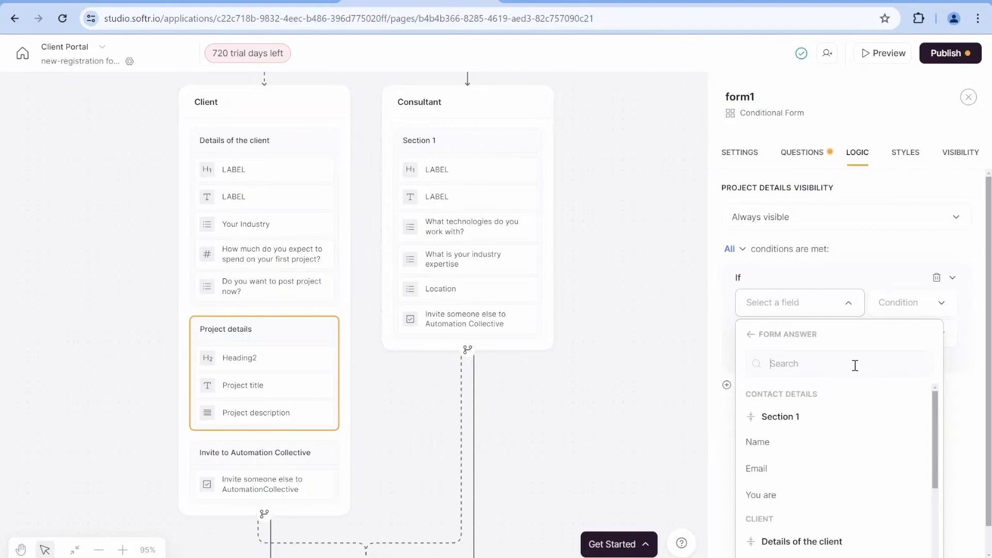
{"action": "scroll", "scroll_direction": "down", "scroll_amount": 3}
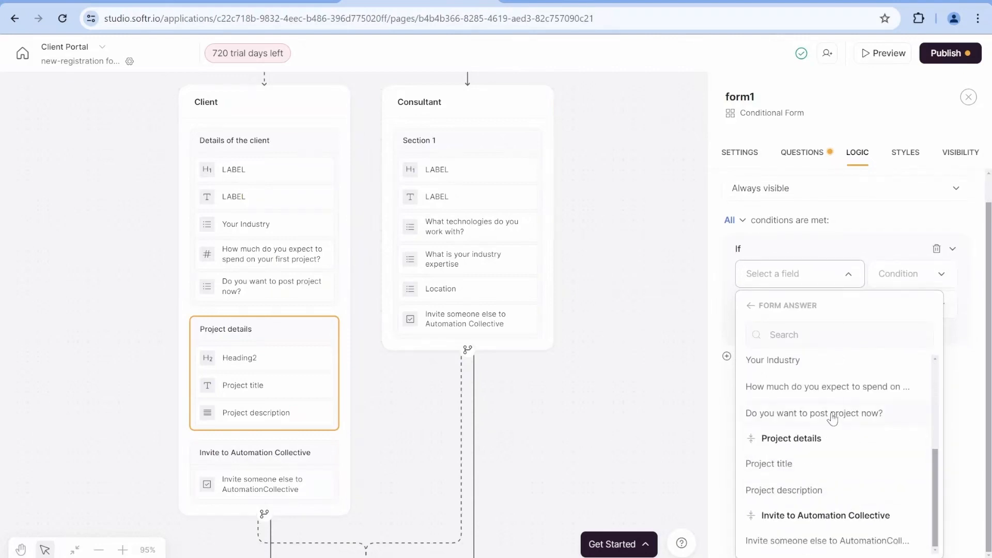
{"action": "left_click", "coordinate": [814, 413]}
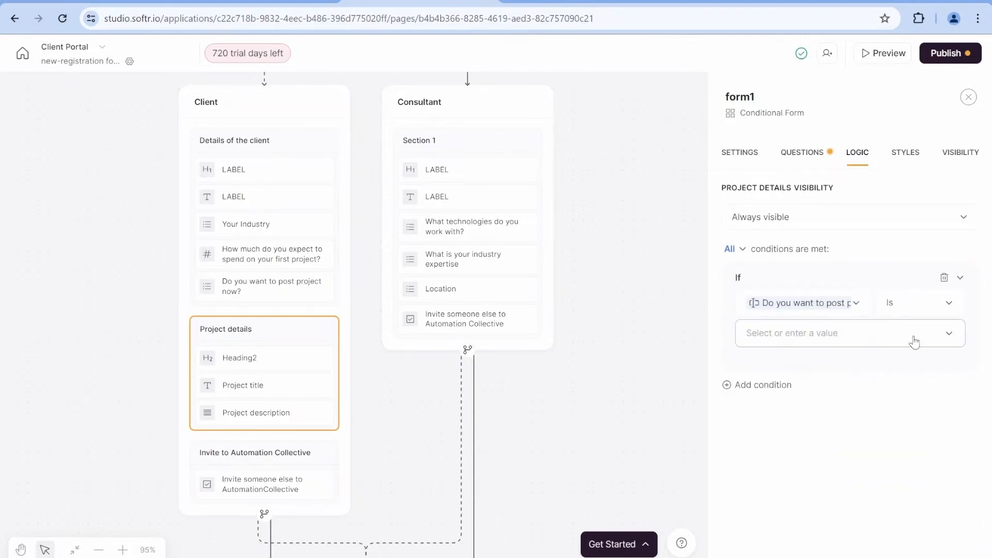
{"action": "left_click", "coordinate": [848, 333]}
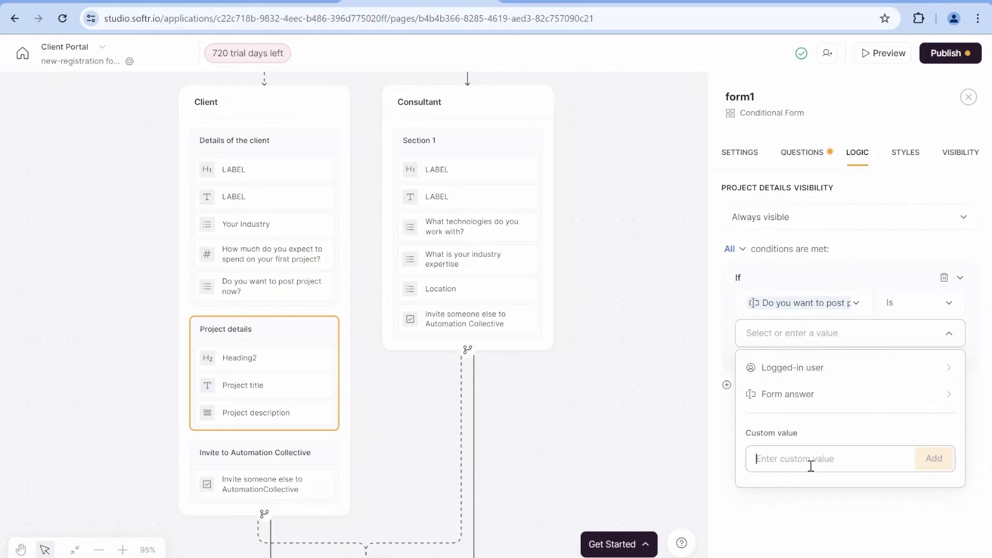
{"action": "type", "text": "Yes"}
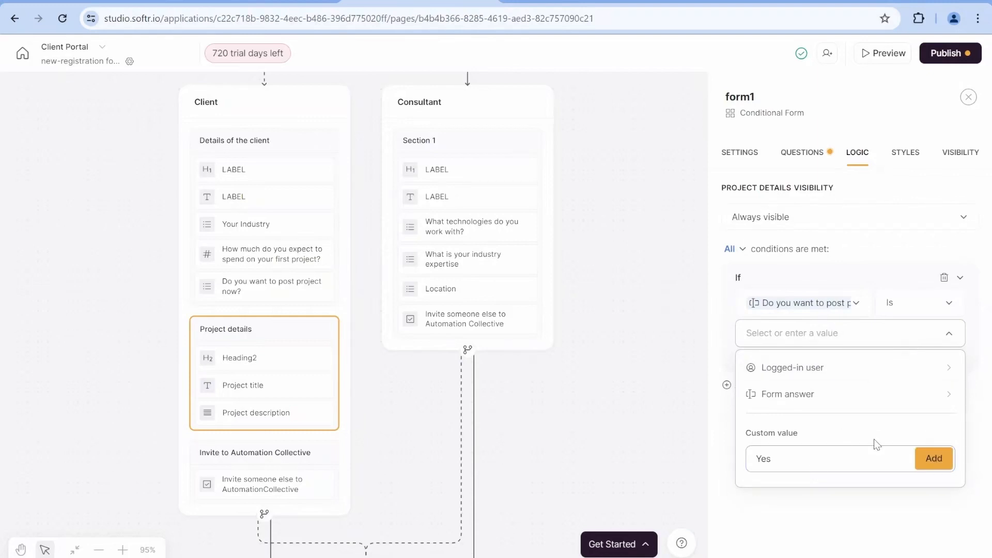
{"action": "left_click", "coordinate": [933, 459]}
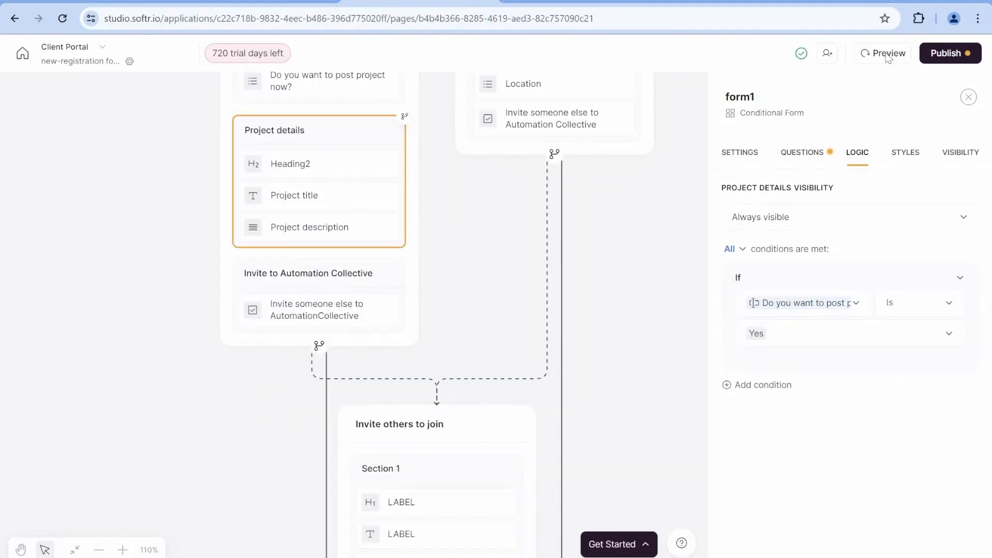
Step: Preview the form, choose Consultant as the user type, and advance to the next step
{"action": "left_click", "coordinate": [885, 54]}
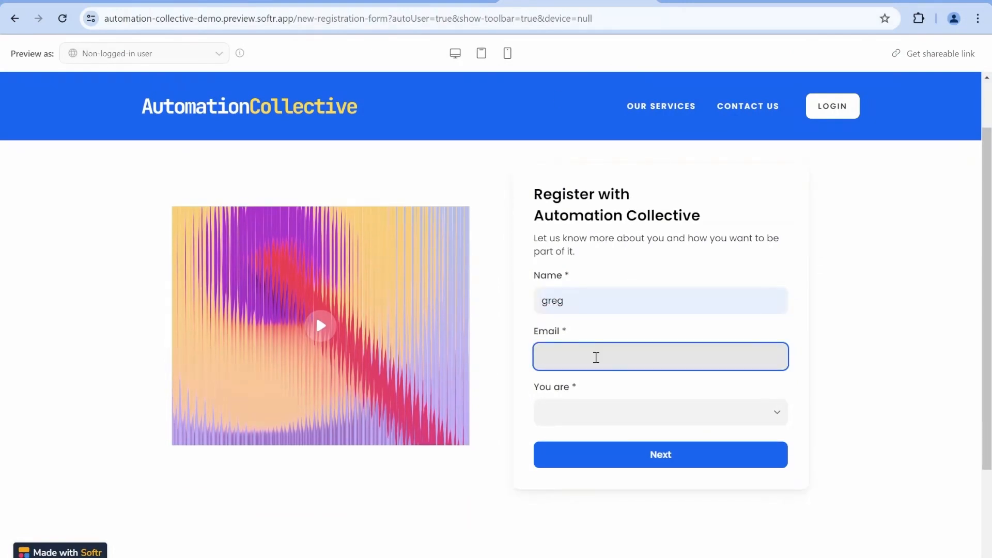
{"action": "left_click", "coordinate": [660, 412]}
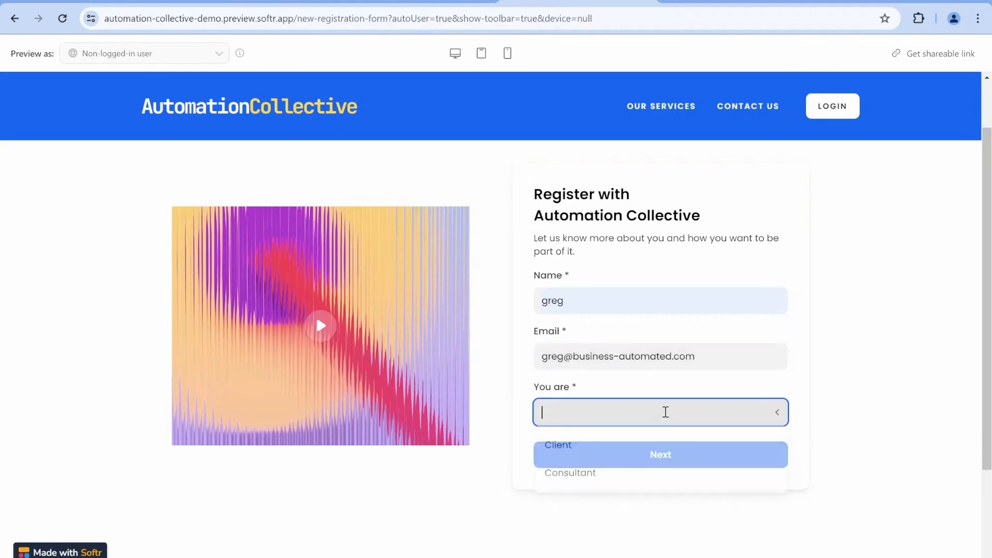
{"action": "left_click", "coordinate": [570, 473]}
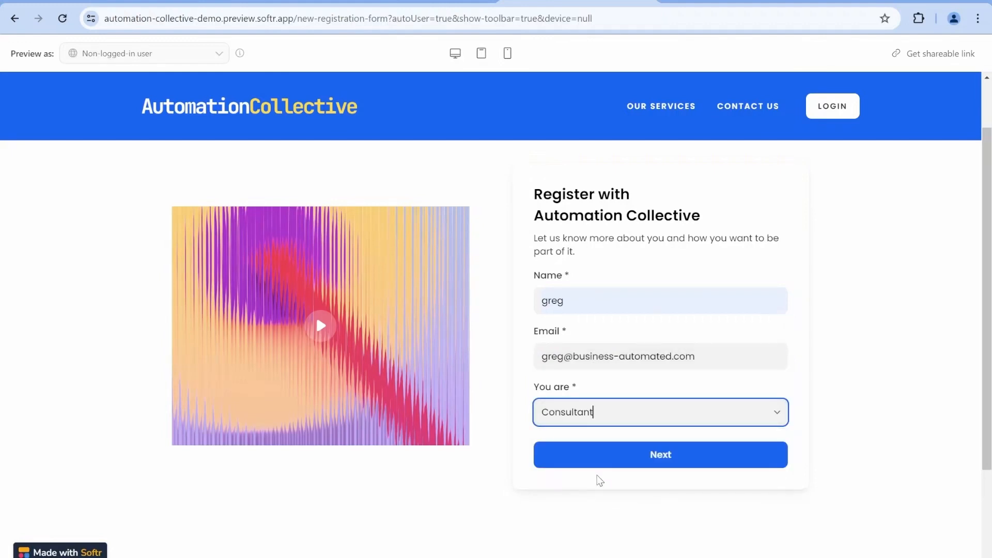
{"action": "left_click", "coordinate": [660, 454]}
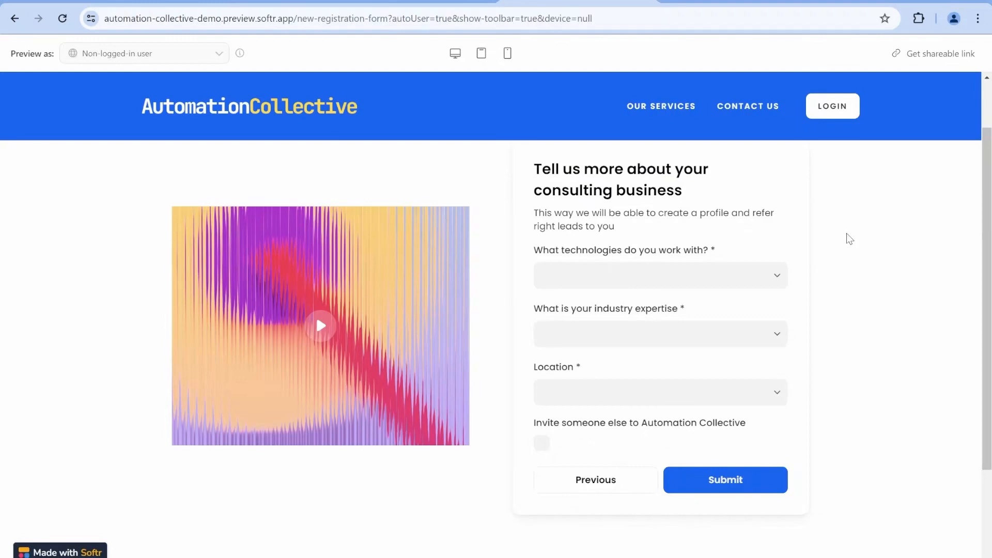
{"action": "mouse_move", "coordinate": [620, 459]}
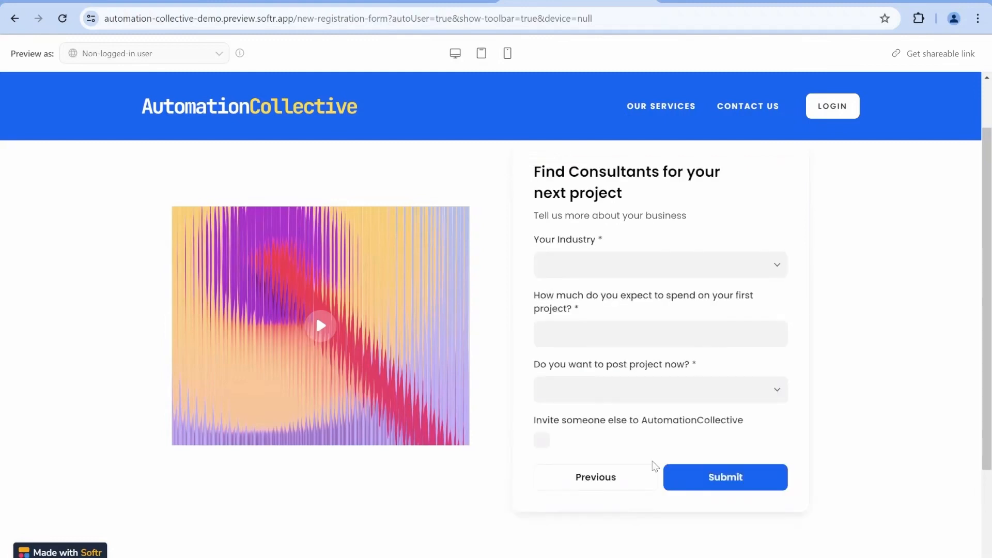
Step: Answer Agriculture, budget 3333, change the posting answer, and opt in to inviting others
{"action": "left_click", "coordinate": [660, 265]}
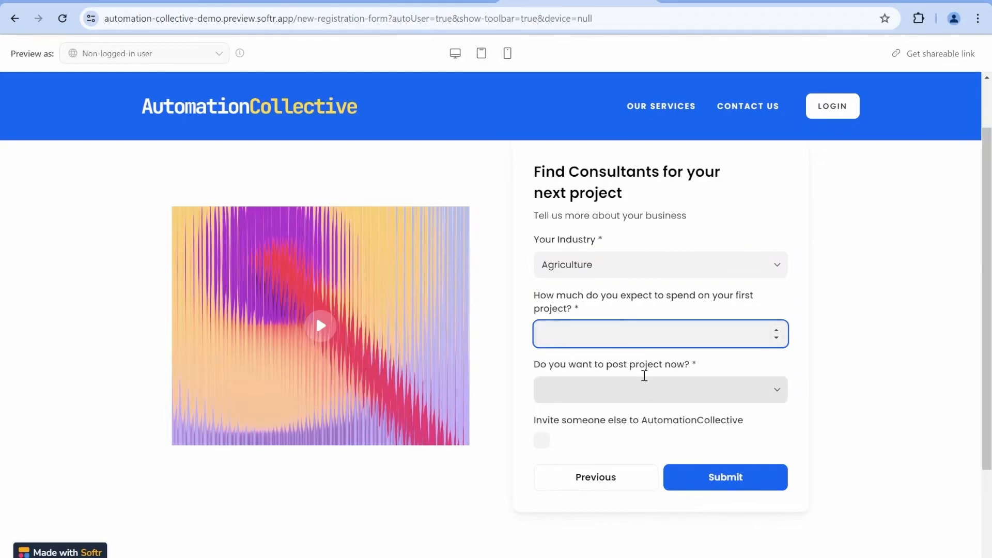
{"action": "type", "text": "3333"}
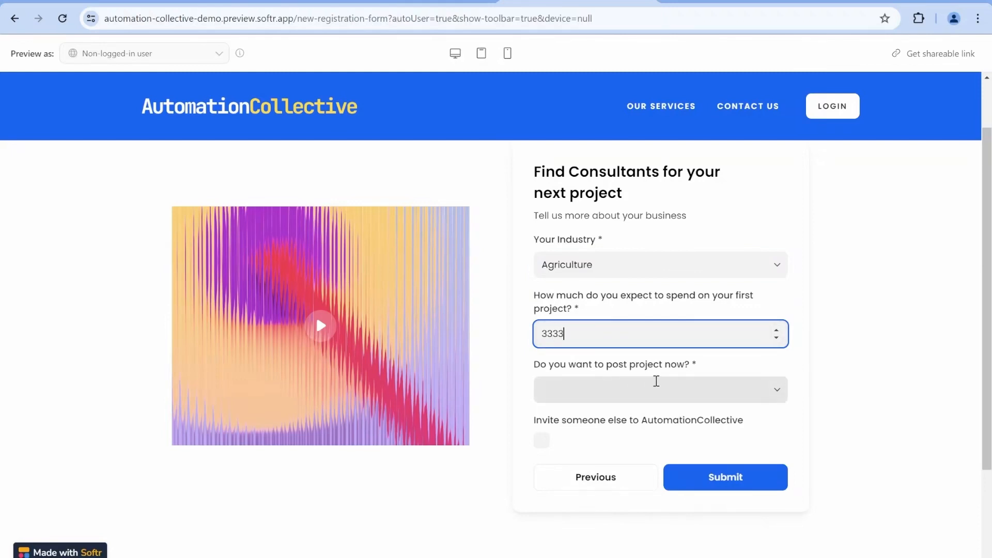
{"action": "left_click", "coordinate": [660, 389]}
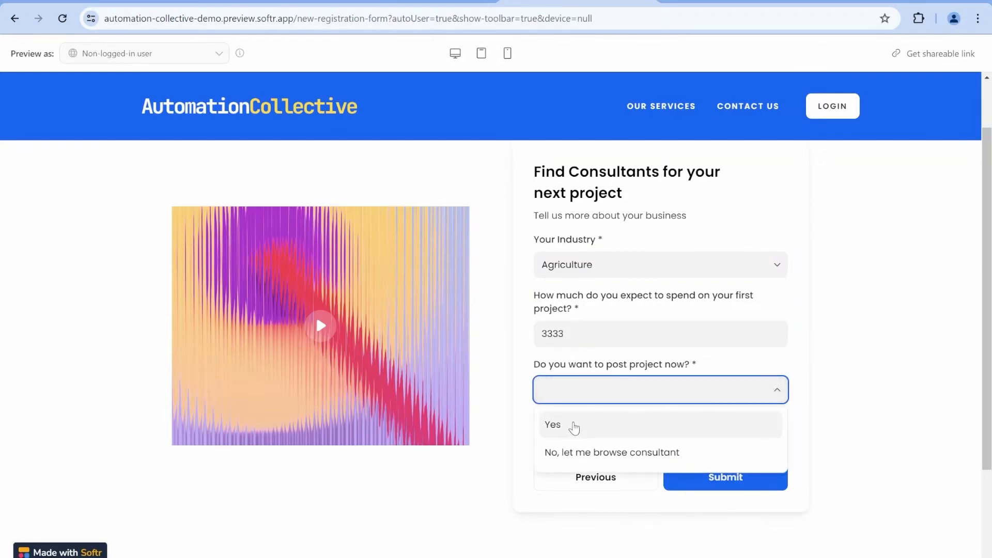
{"action": "left_click", "coordinate": [552, 425]}
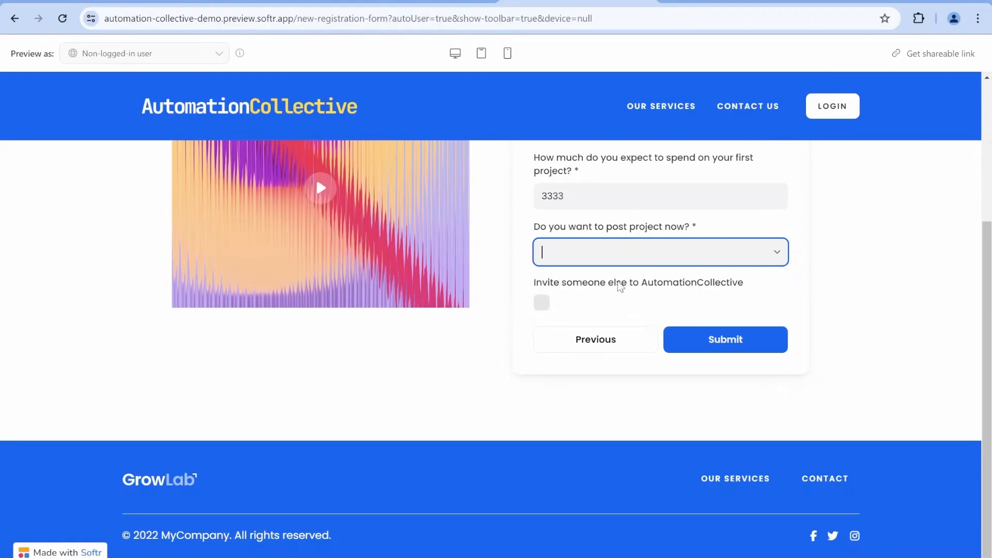
{"action": "left_click", "coordinate": [660, 251]}
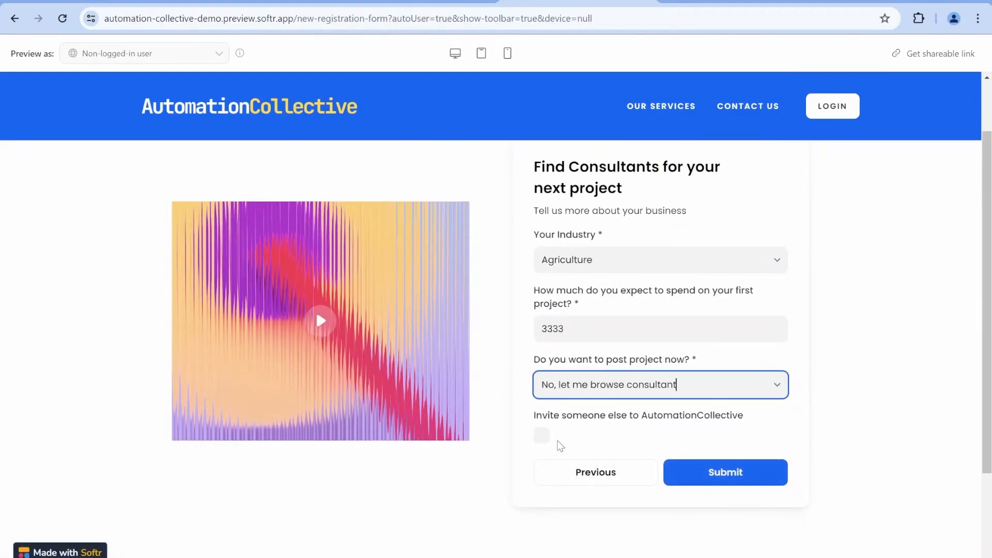
{"action": "left_click", "coordinate": [541, 435]}
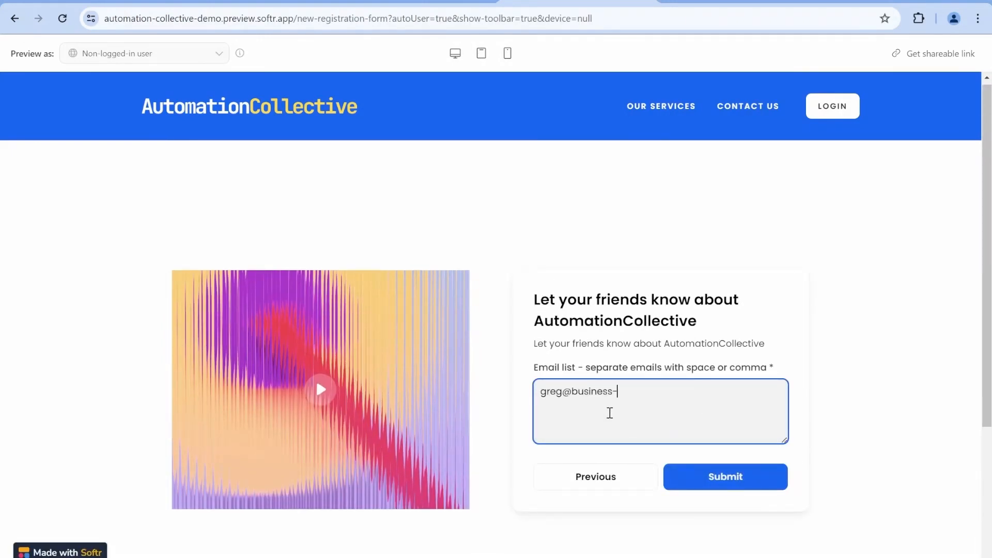
Step: Submit the test registration from the invite step
{"action": "left_click", "coordinate": [725, 476]}
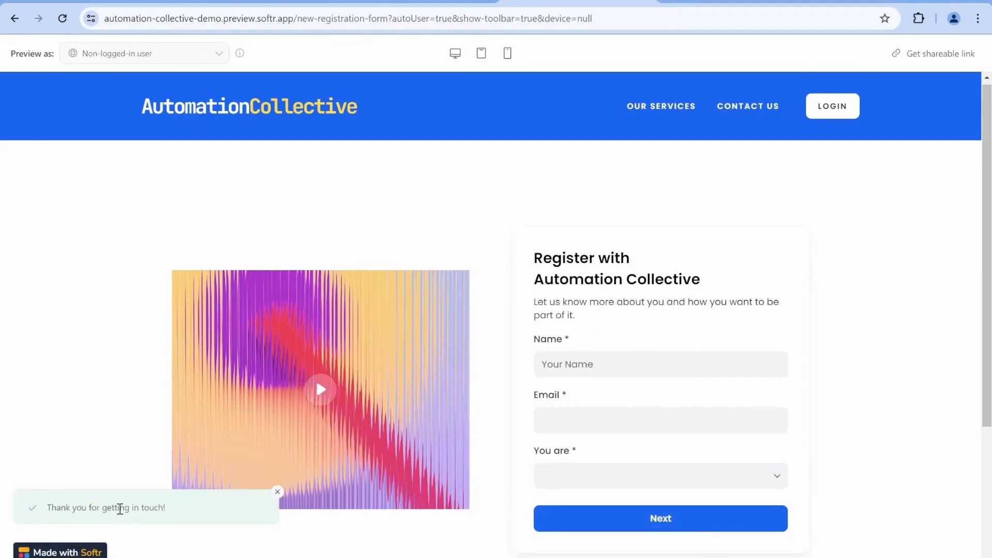
{"action": "mouse_move", "coordinate": [679, 51]}
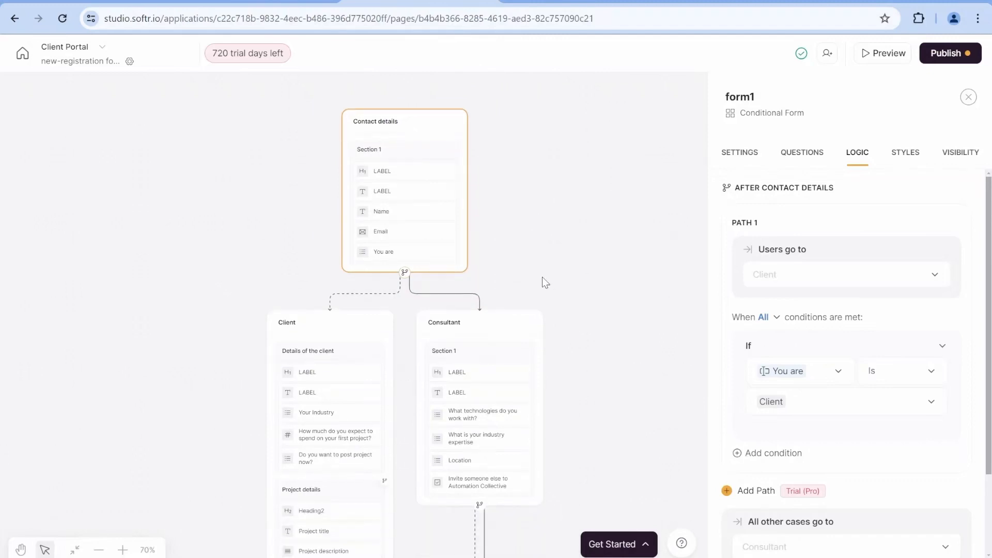
{"action": "mouse_move", "coordinate": [281, 96]}
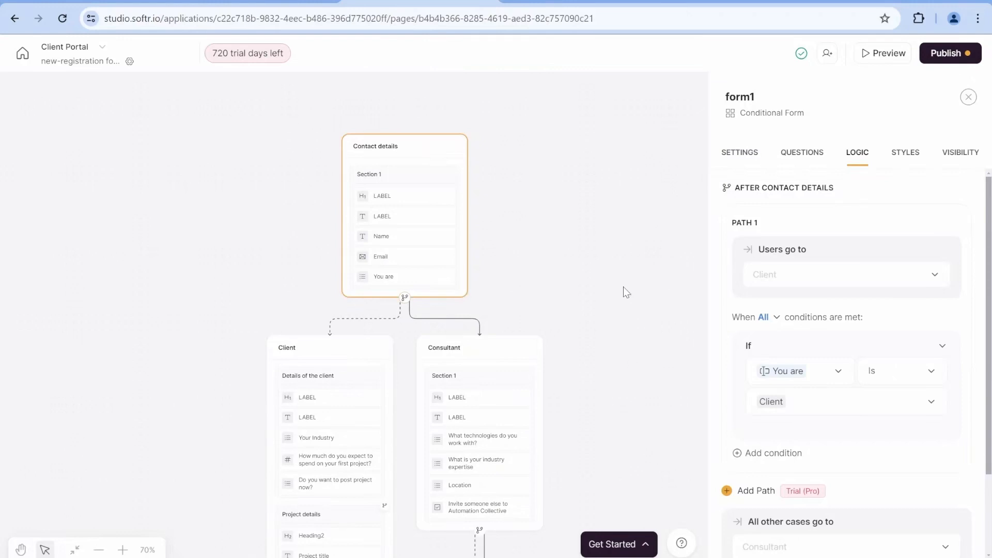
{"action": "mouse_move", "coordinate": [625, 272]}
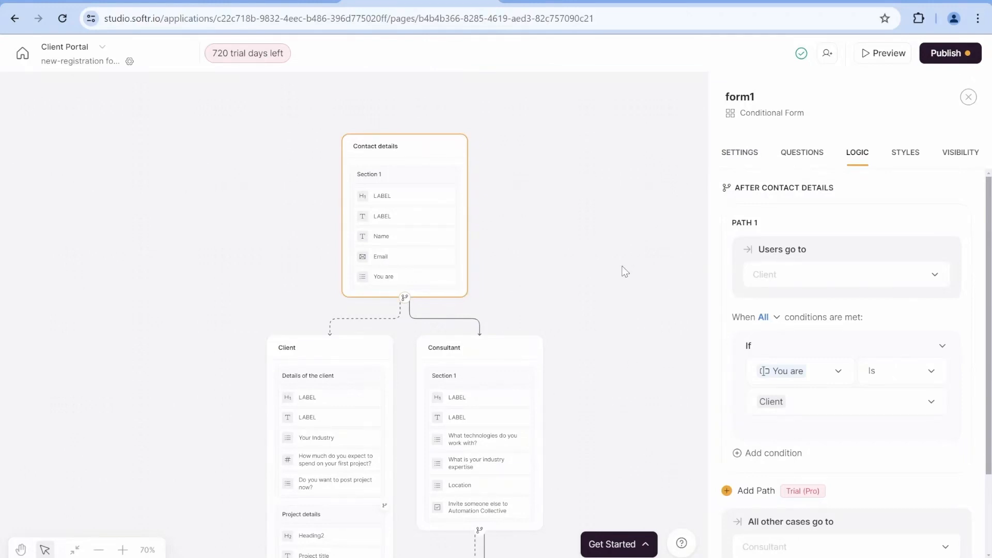